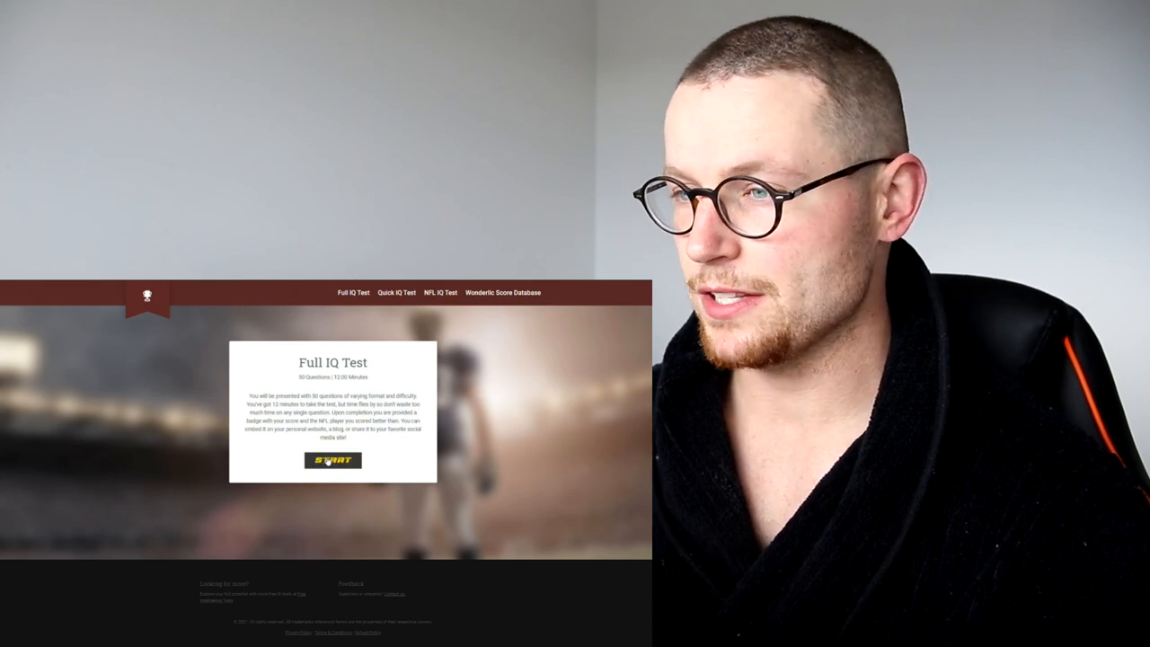
Start the Full IQ Test to bring up question 1 of 50, a number sequence.
click(332, 459)
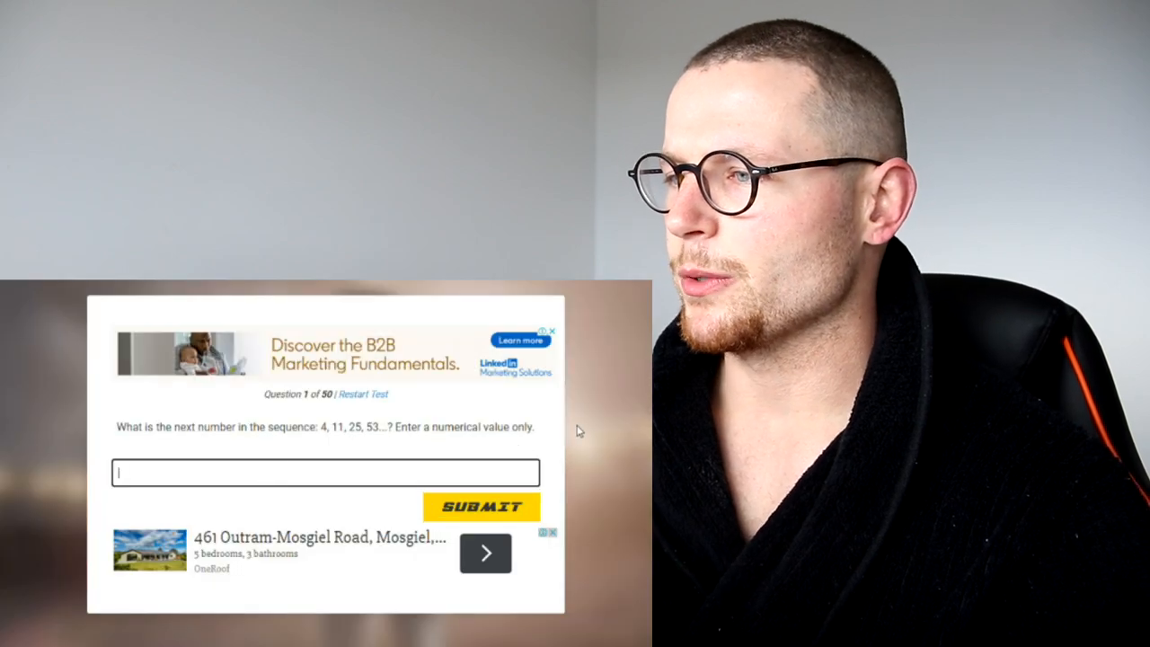
mouse_move(548, 422)
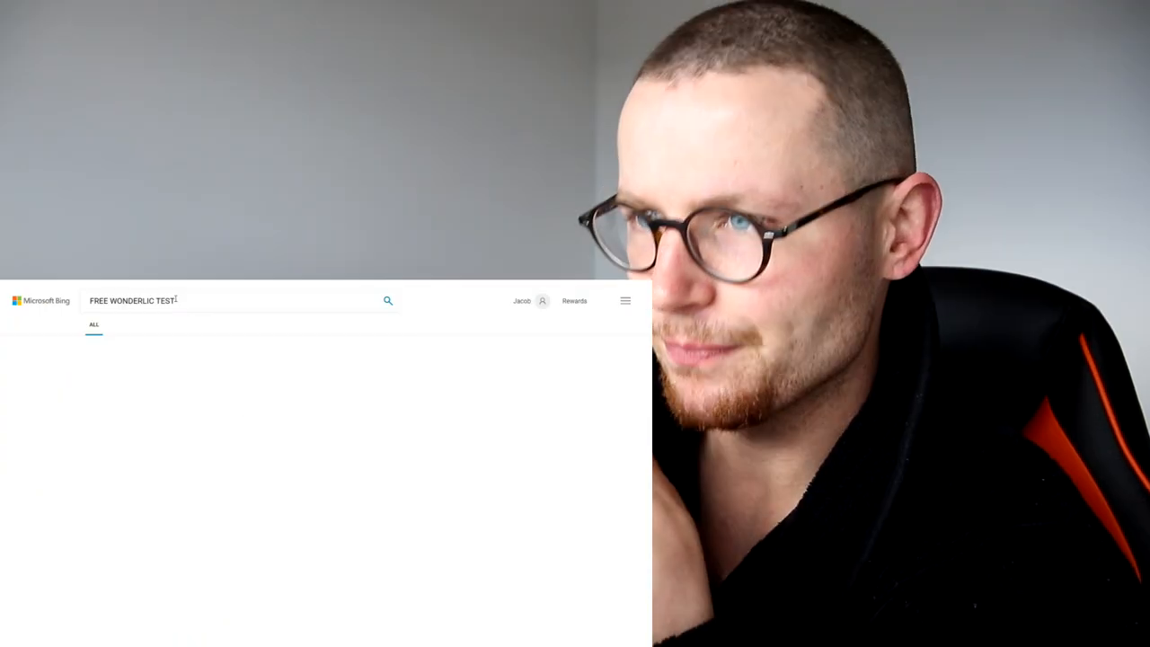
Run the Bing search for FREE WONDERLIC TEST and scroll the results.
click(388, 300)
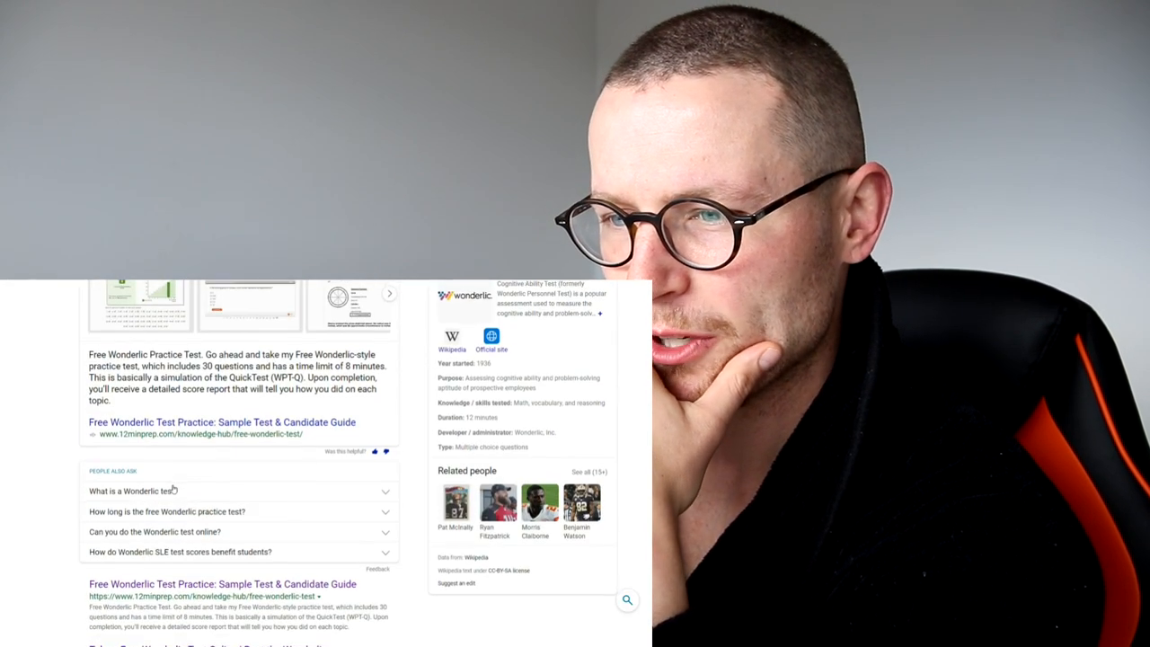
scroll(up, 3)
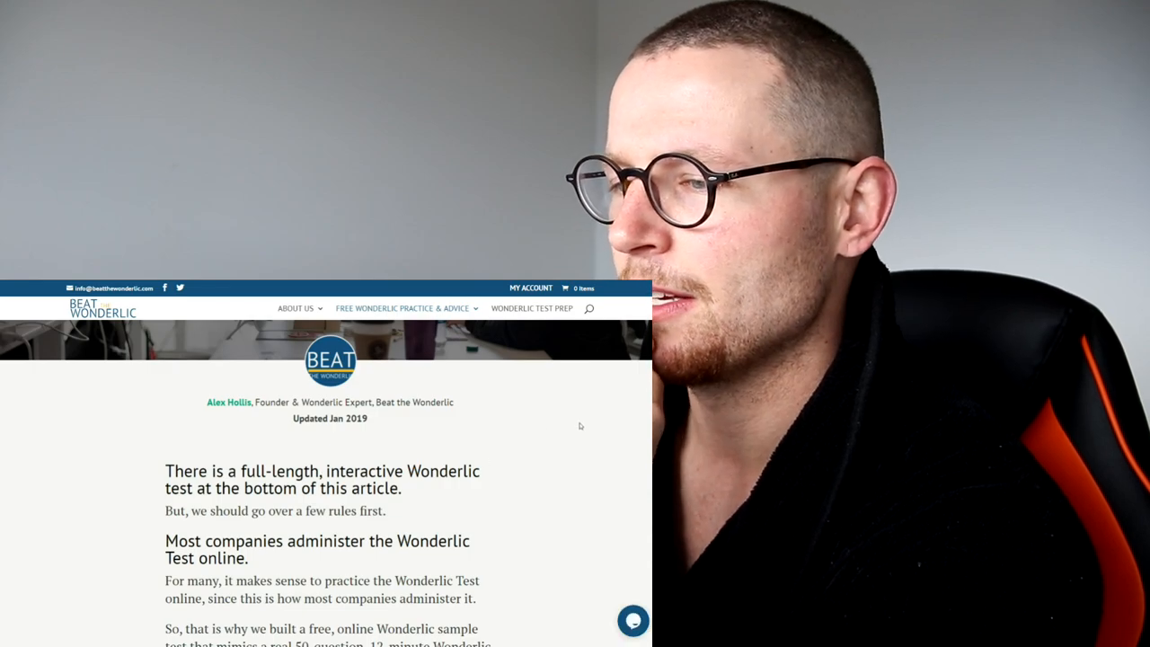
Scroll to the SLE practice test and start the timed quiz at question 1.
scroll(down, 3)
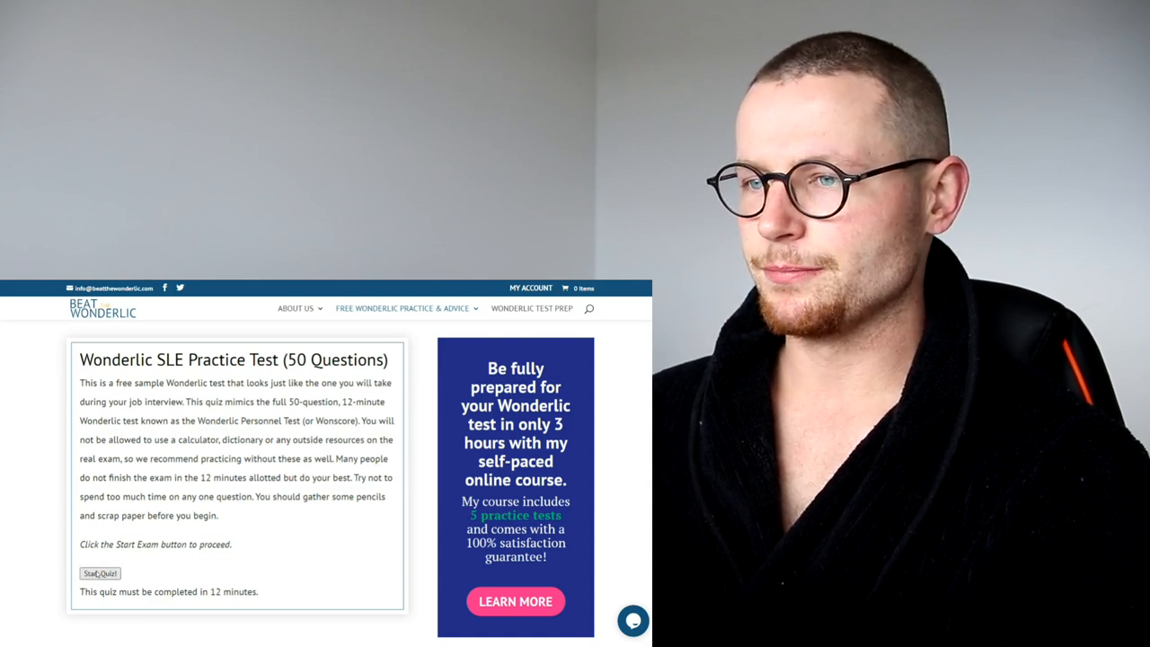
click(100, 573)
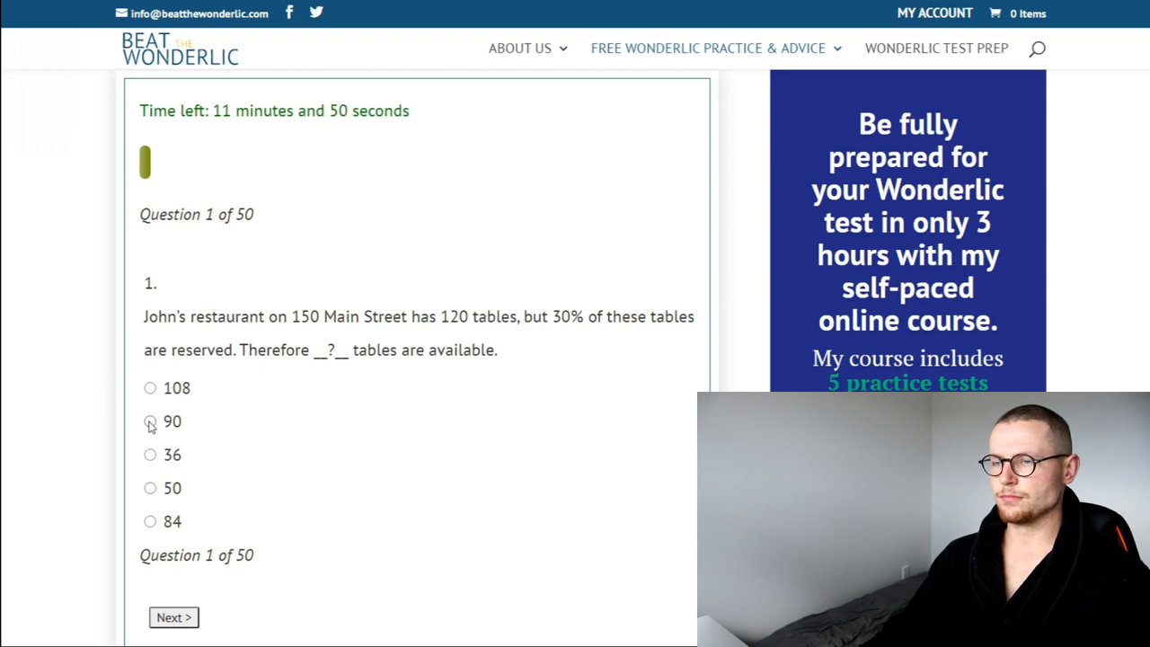
Answer the restaurant tables question and the analogy with FORFEIT, advancing to question 4.
click(150, 521)
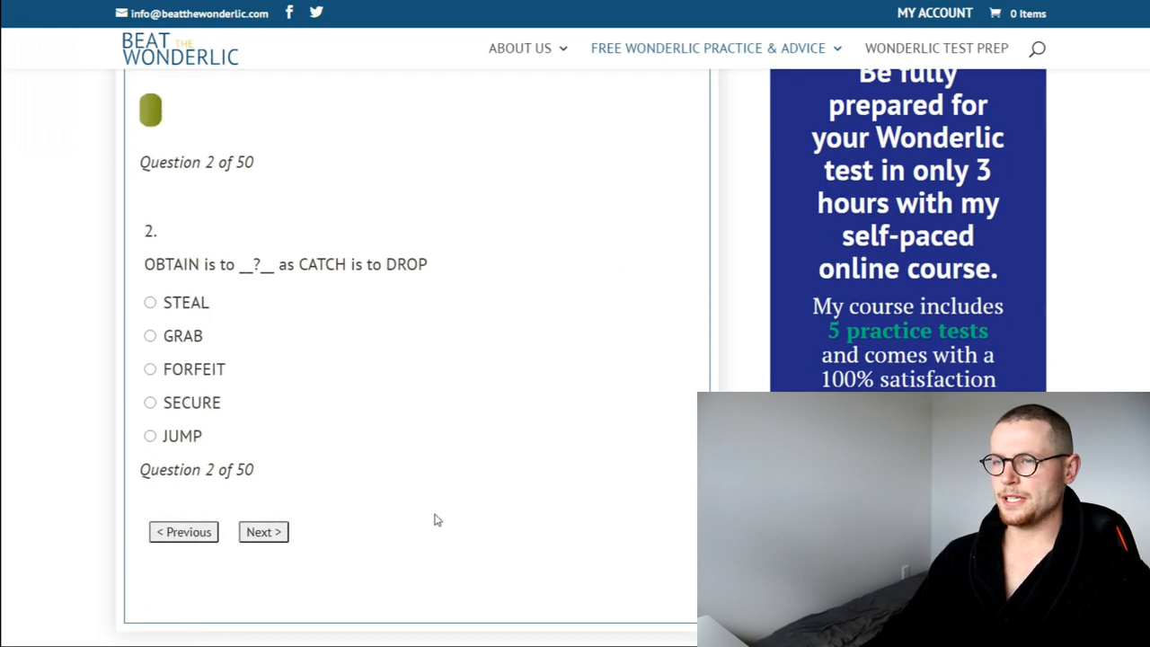
mouse_move(265, 321)
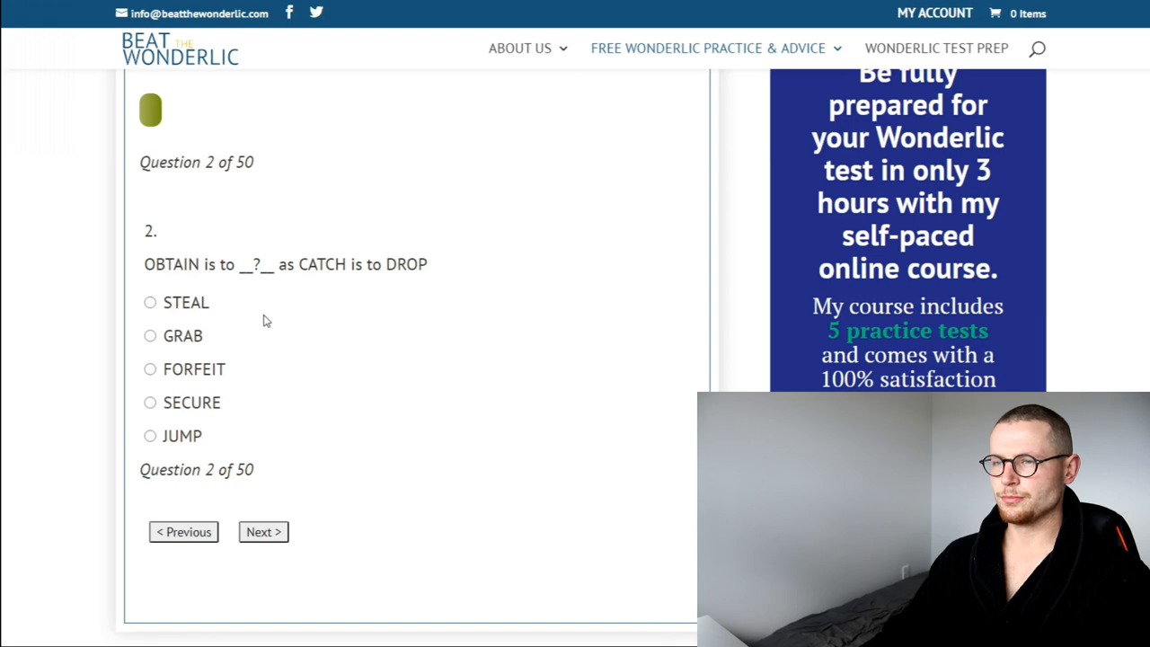
click(150, 368)
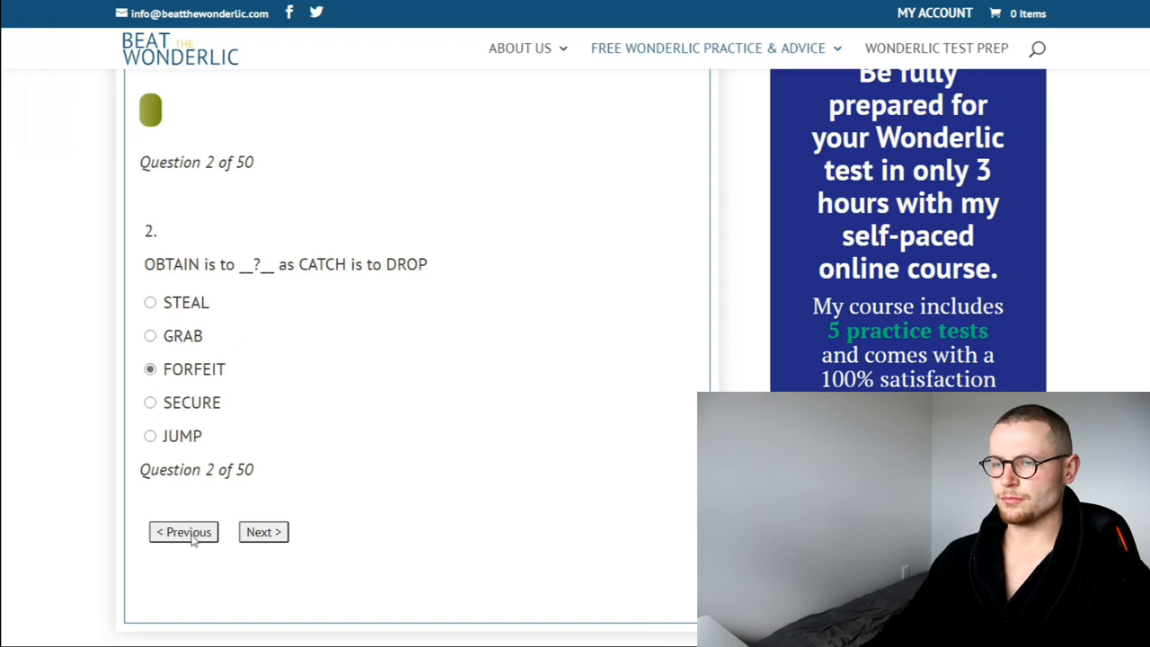
click(263, 531)
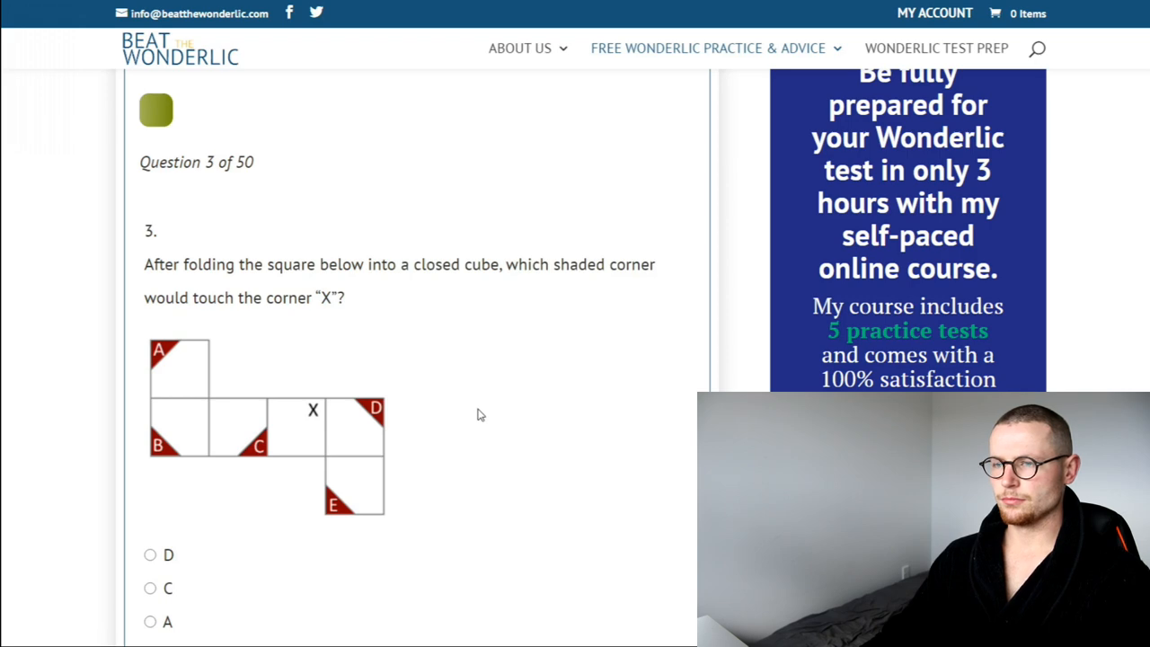
mouse_move(478, 418)
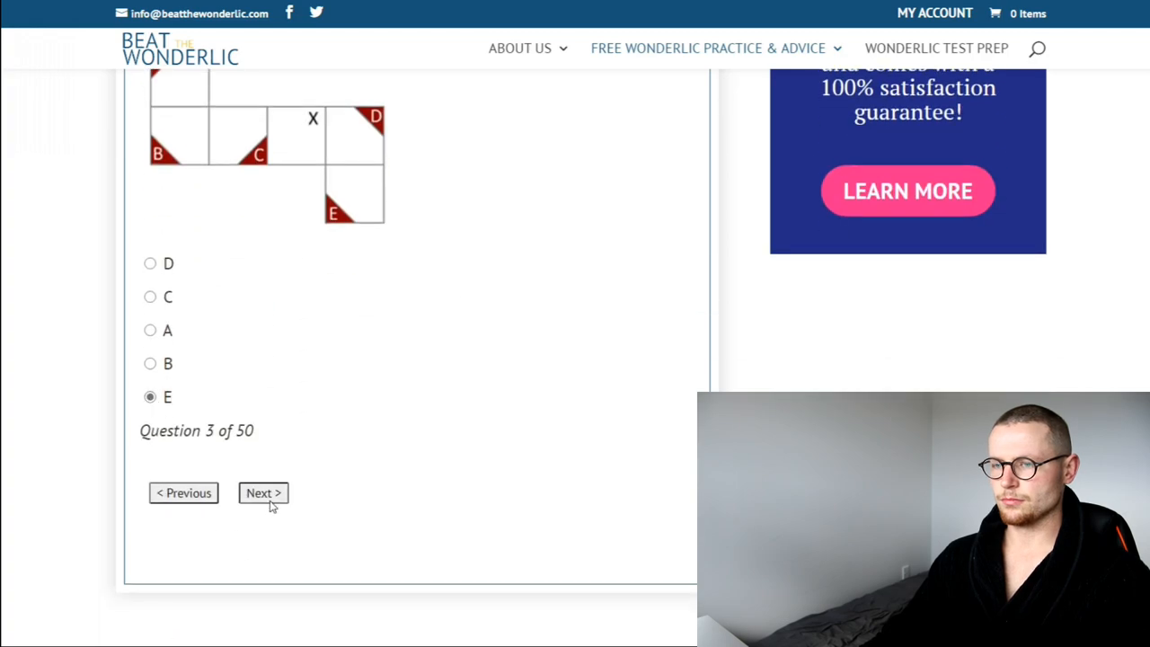
click(263, 492)
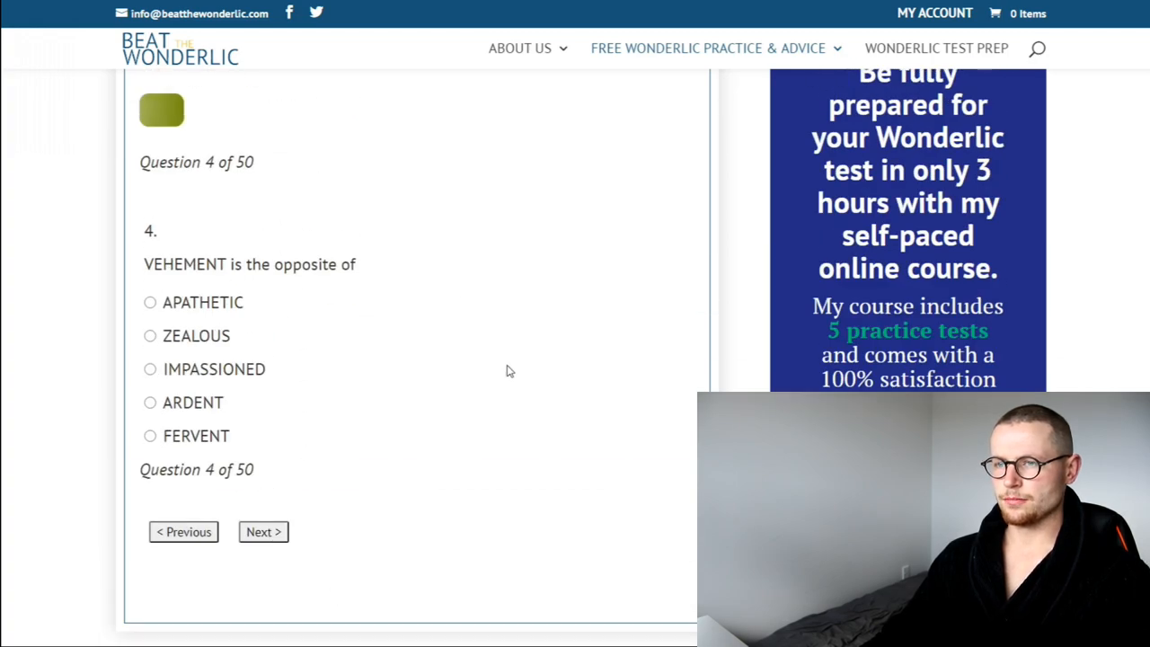
mouse_move(488, 372)
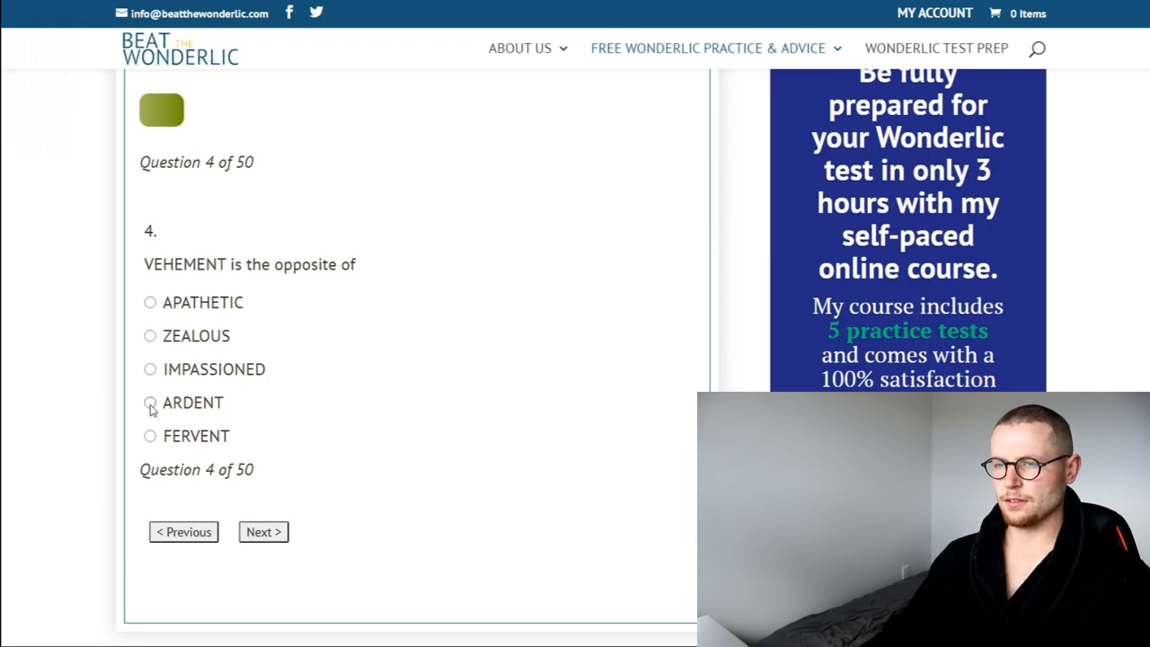
Answer the VEHEMENT opposite, sentence-rearranging and car speed (46) questions, reaching question 8.
click(264, 531)
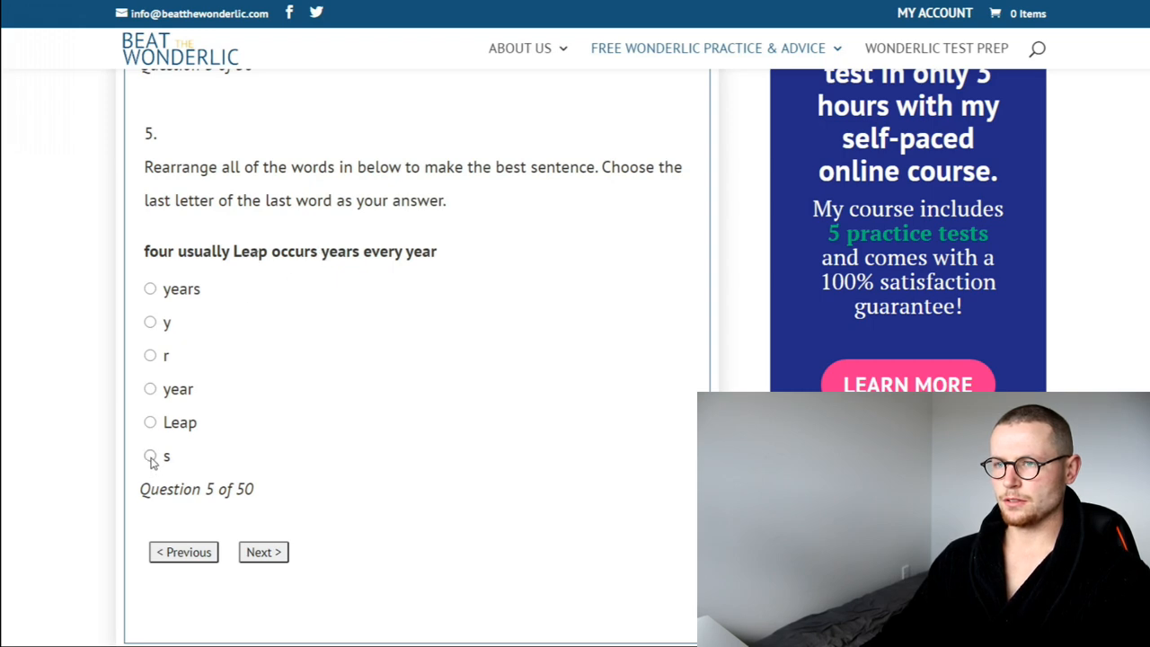
click(263, 551)
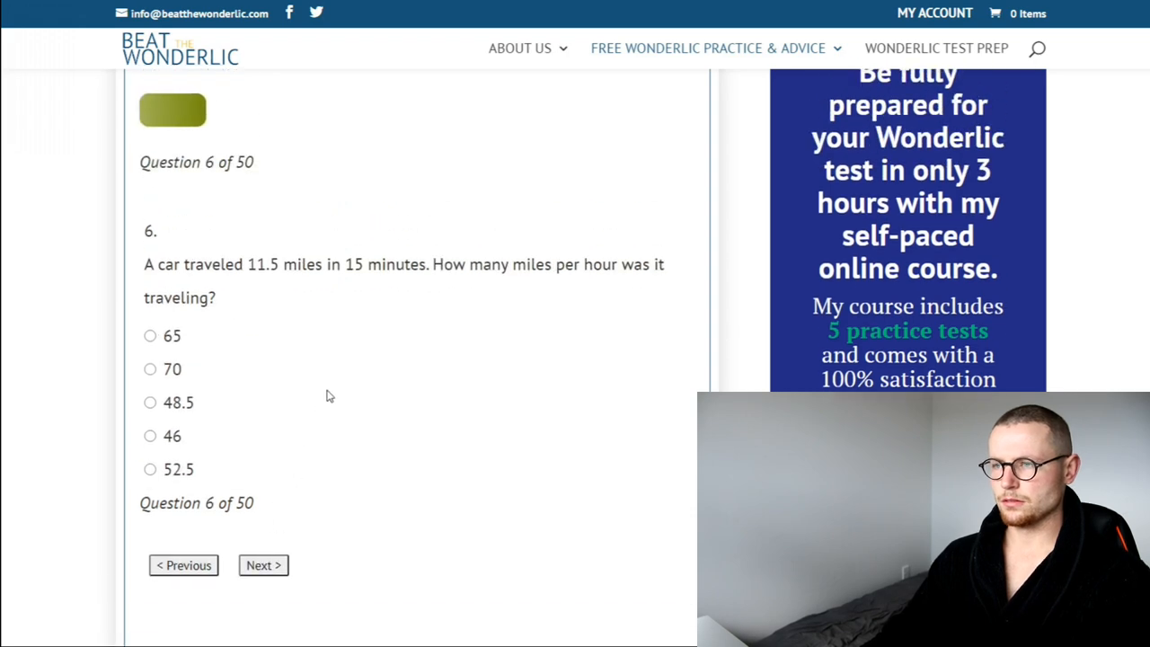
mouse_move(333, 402)
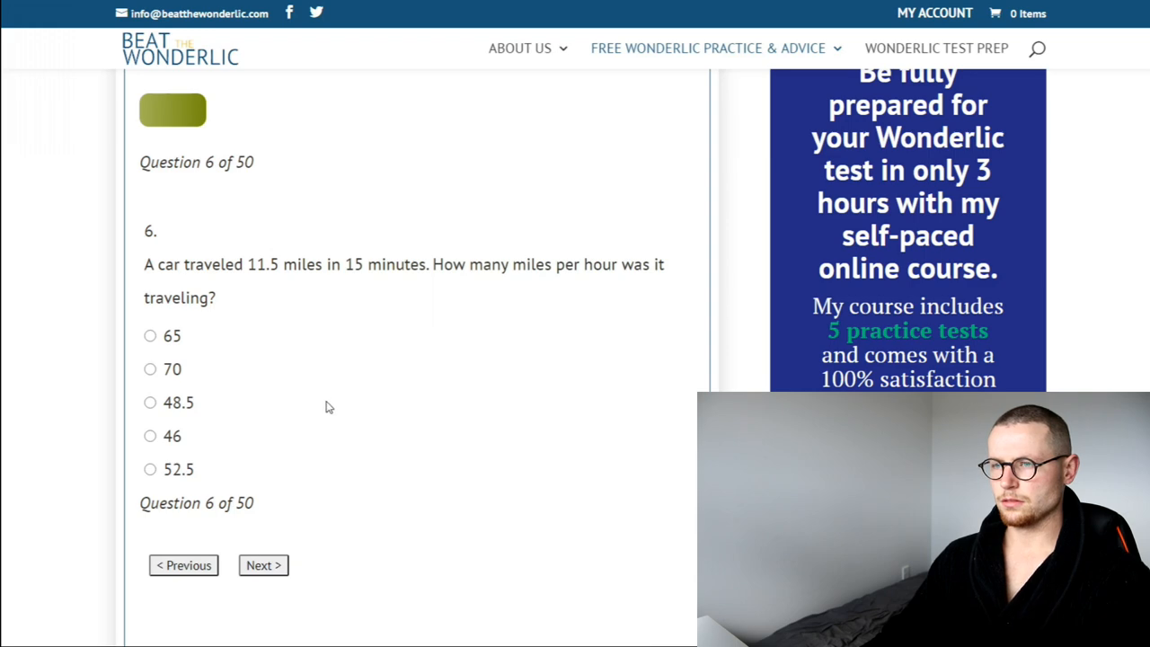
click(150, 435)
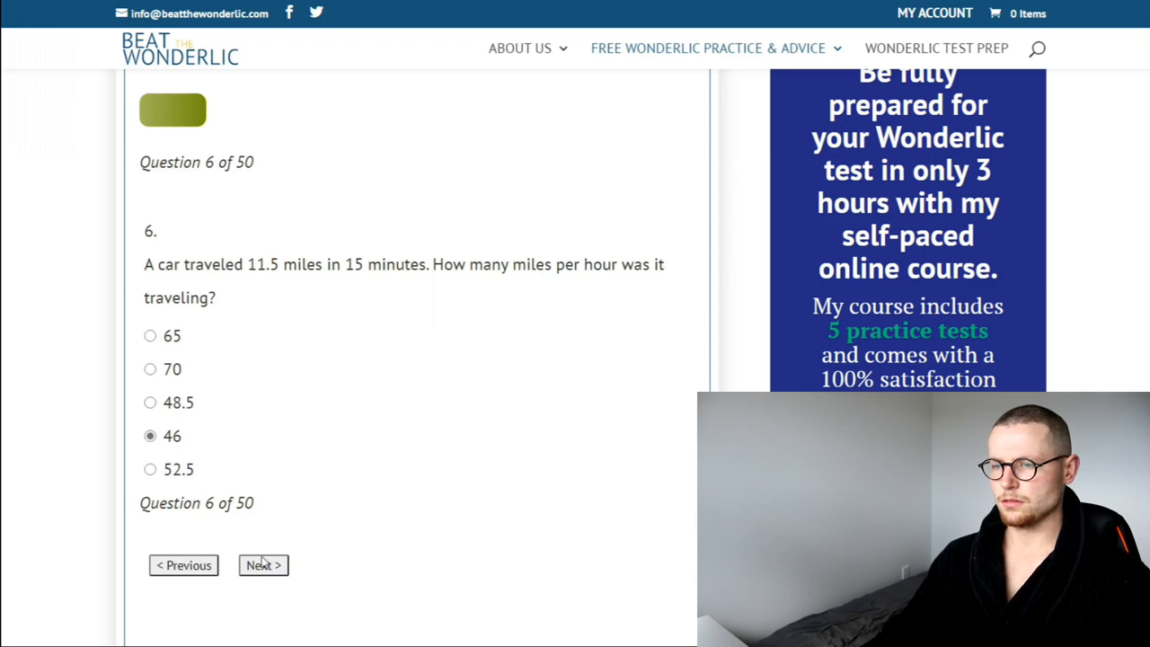
click(262, 564)
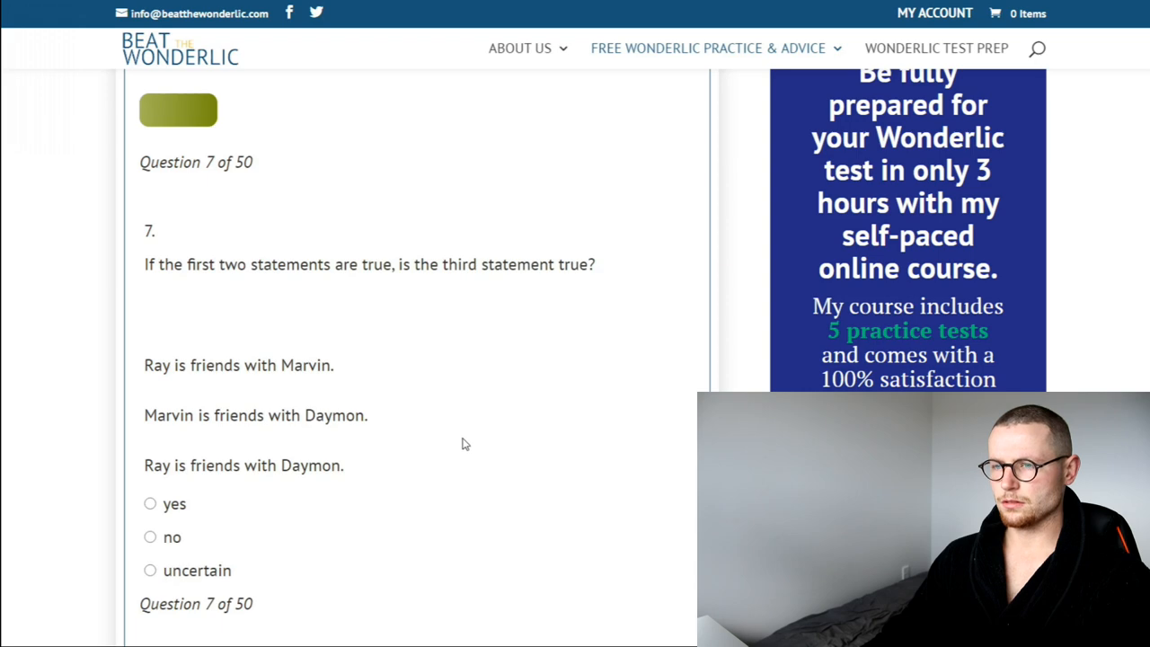
scroll(down, 3)
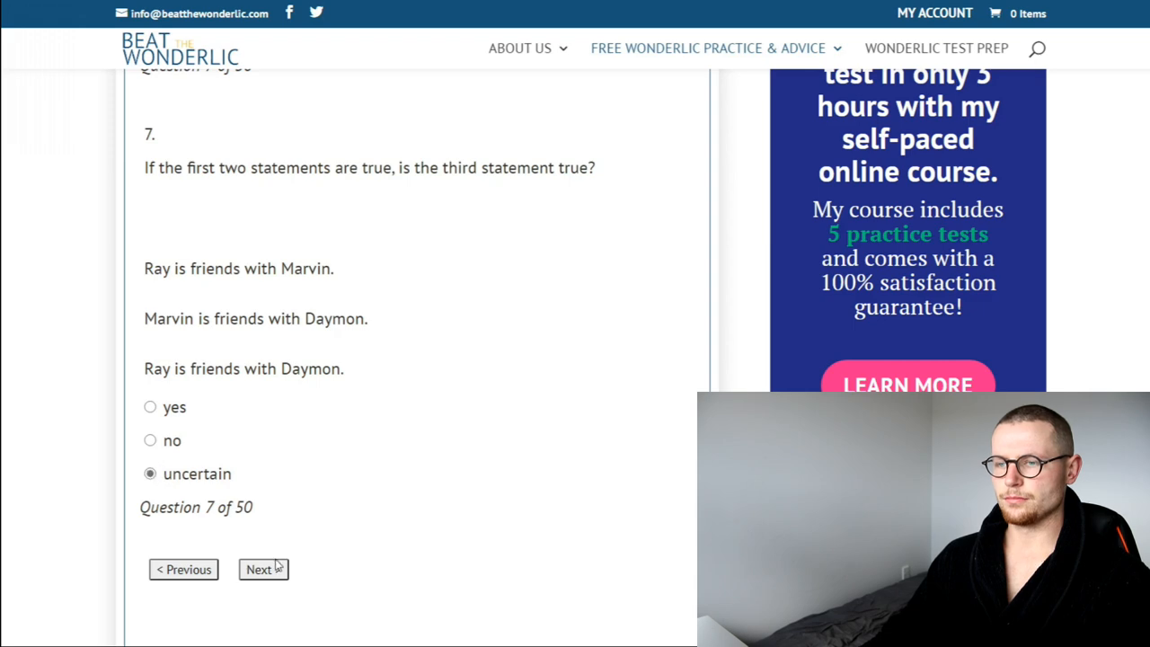
click(263, 569)
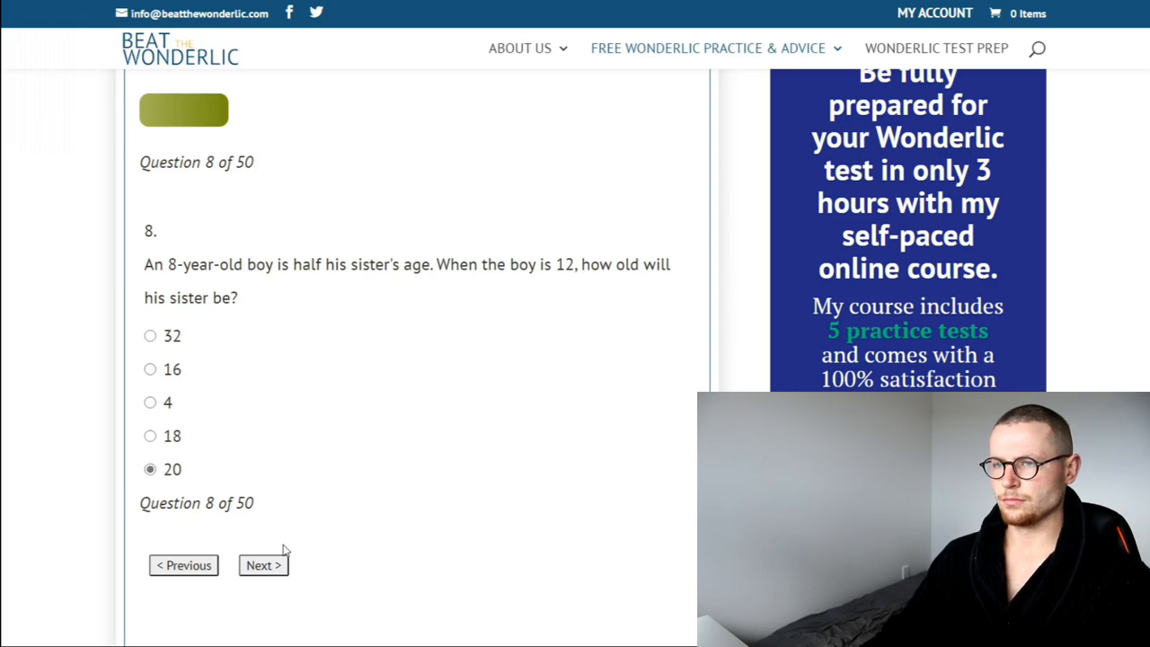
Mark foggy and hazy as similar words on question 9, moving to question 10.
click(263, 565)
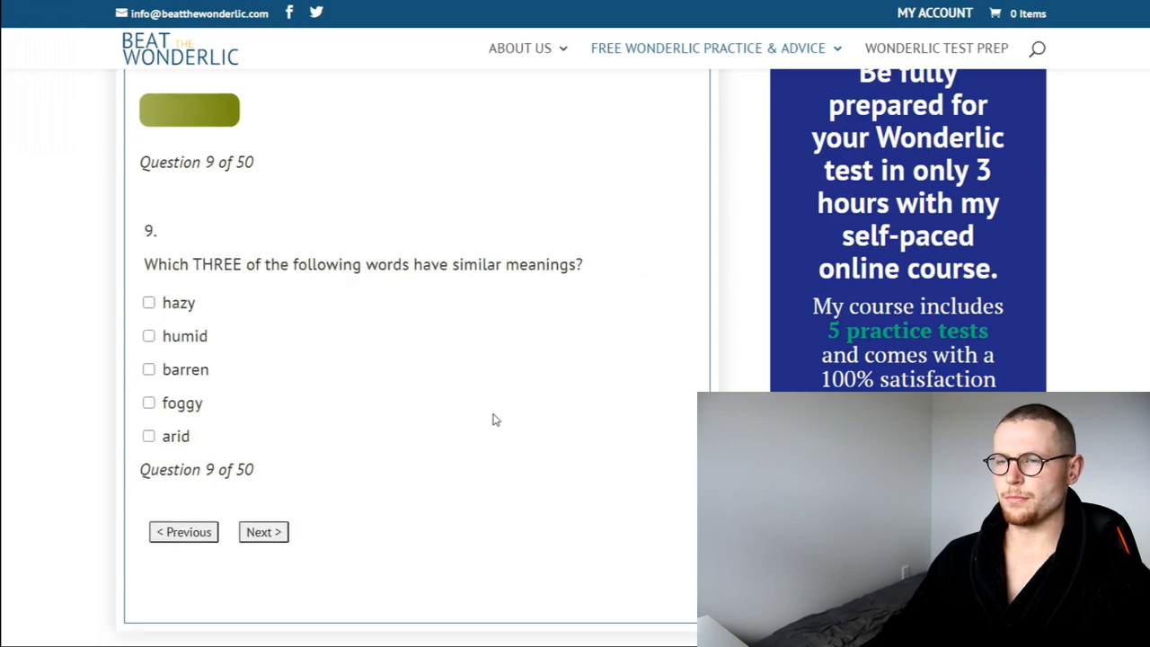
mouse_move(484, 407)
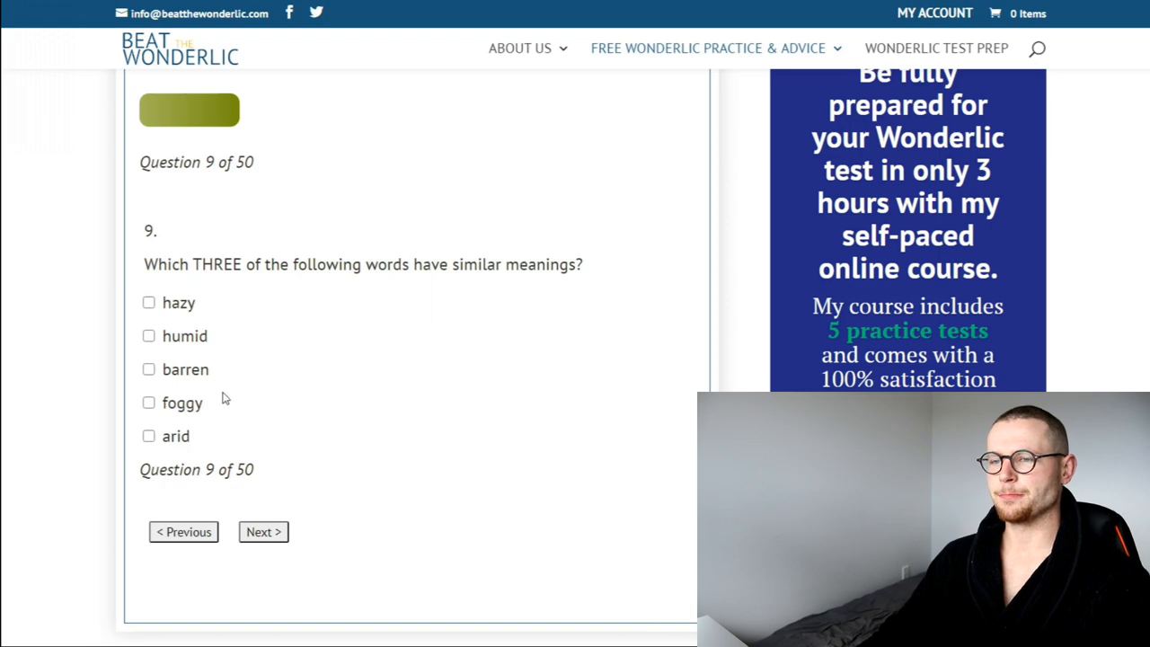
mouse_move(150, 326)
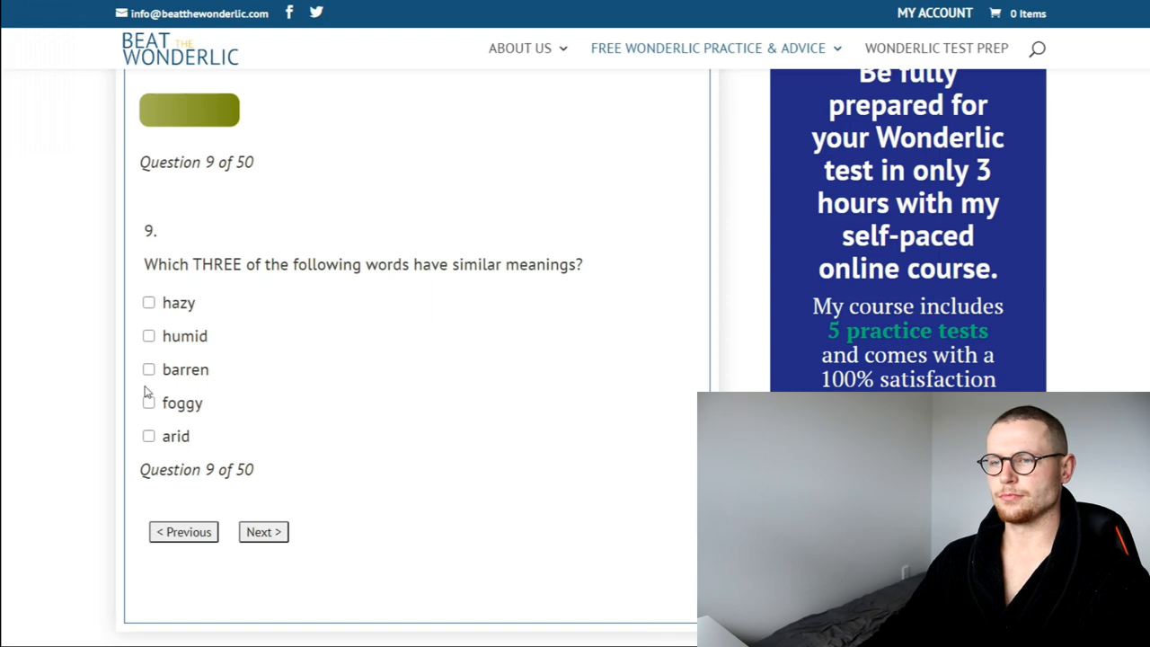
click(148, 402)
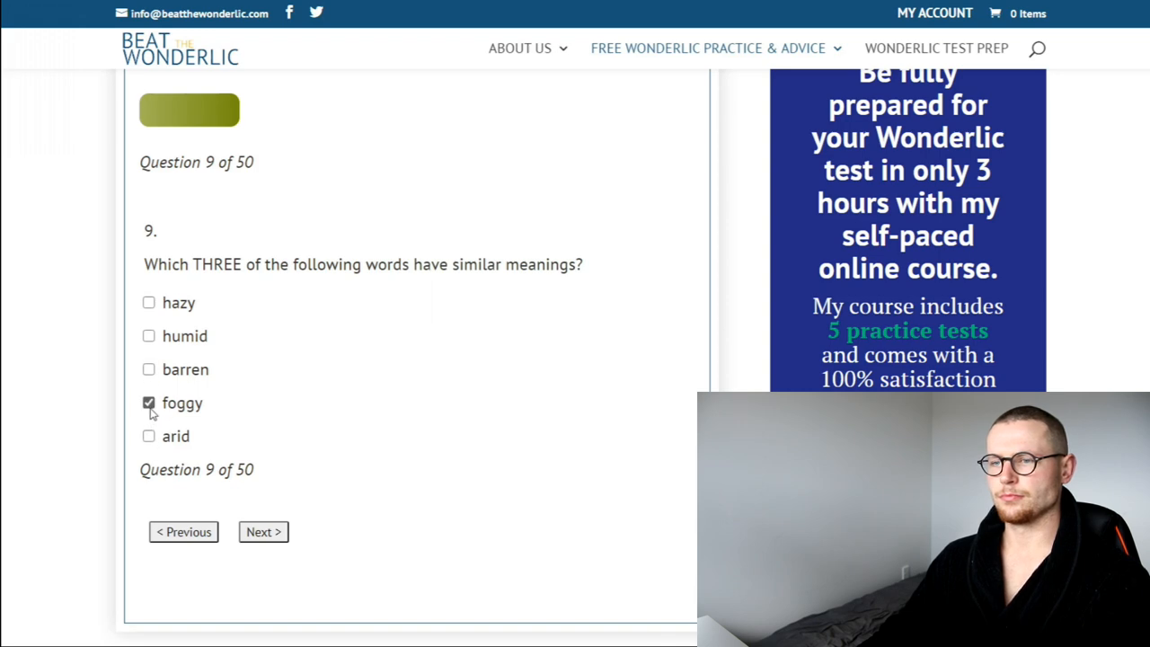
click(148, 303)
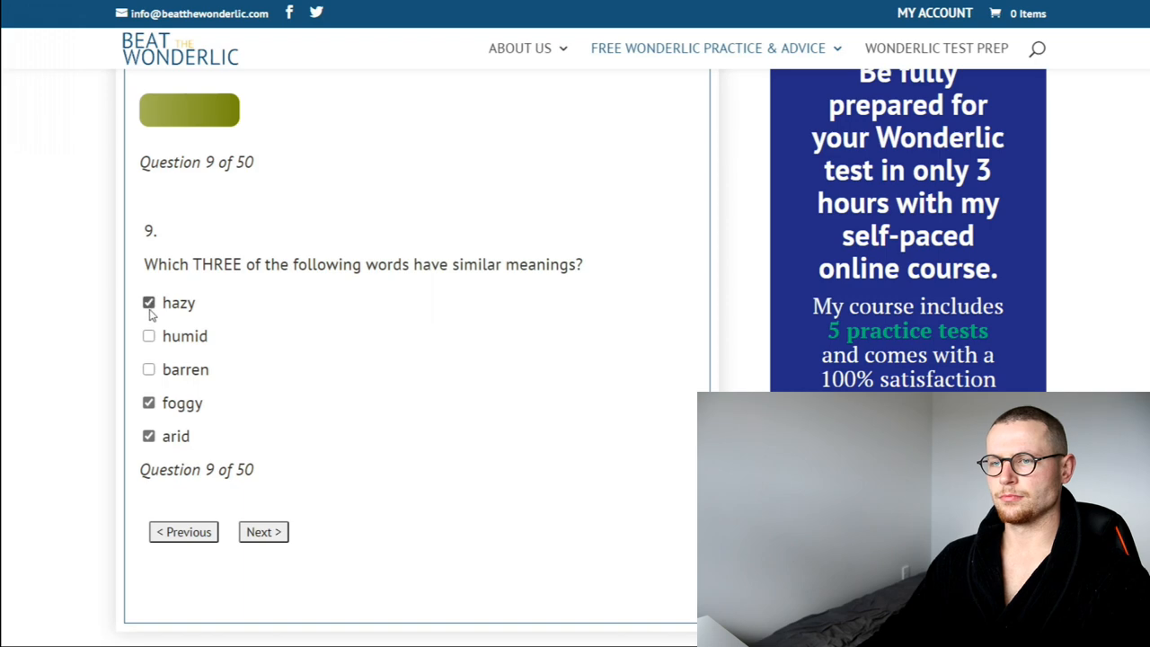
click(263, 531)
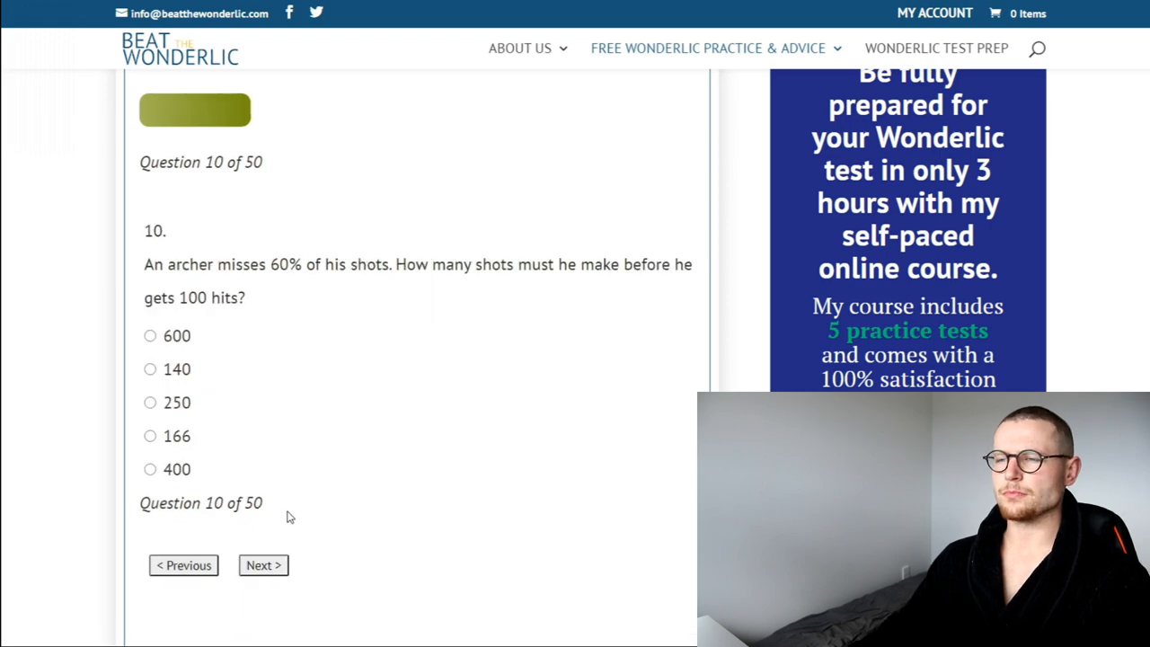
mouse_move(290, 427)
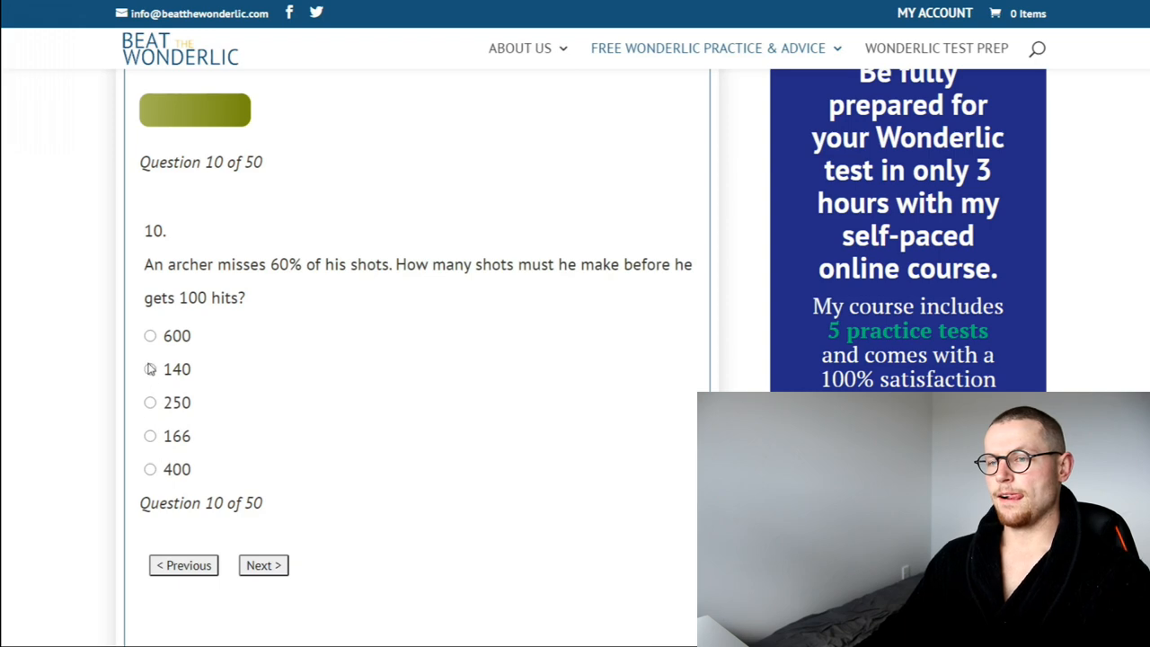
Answer the archer shots question, then uncertain for question 11 and 300 for question 12.
click(150, 403)
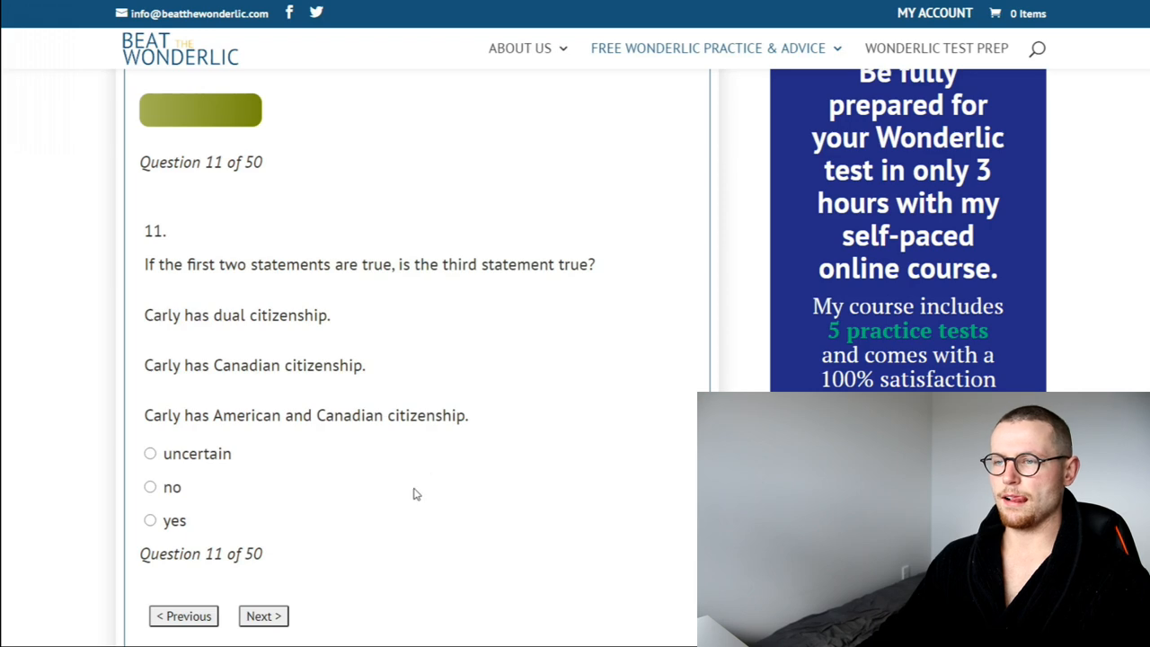
mouse_move(334, 522)
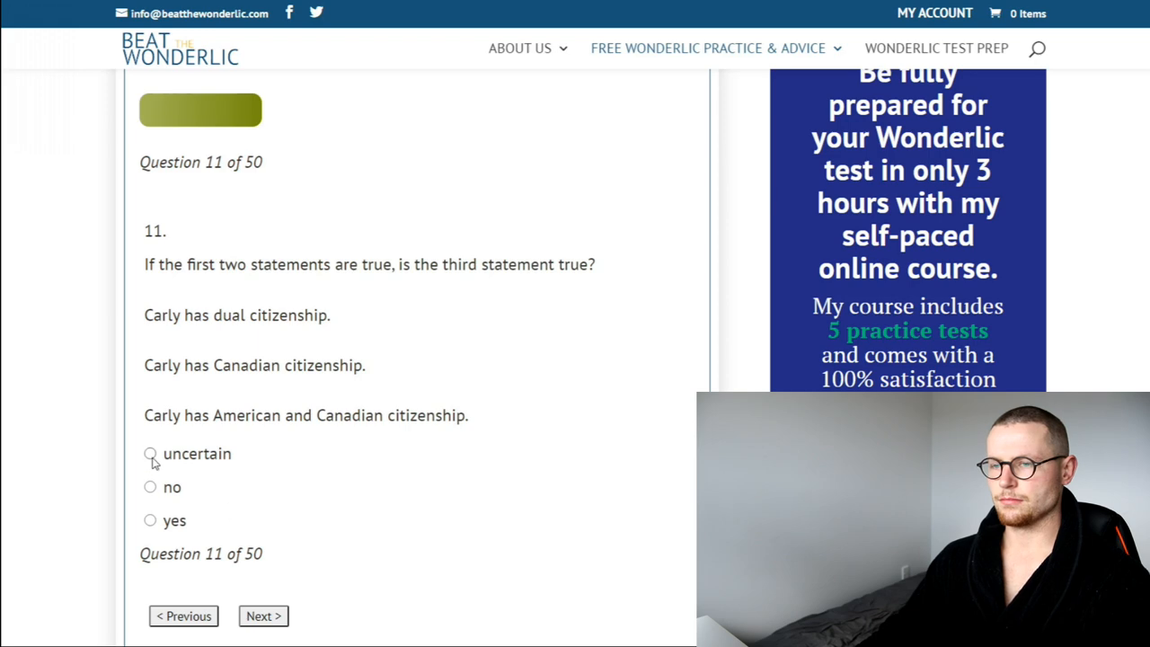
click(264, 615)
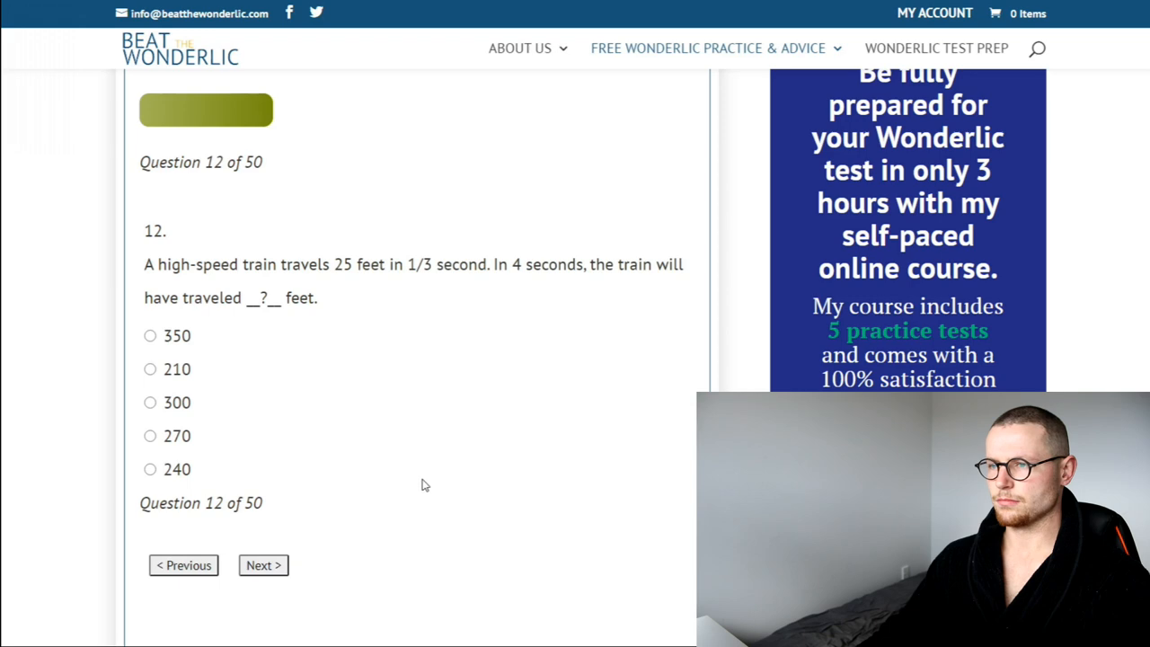
mouse_move(405, 471)
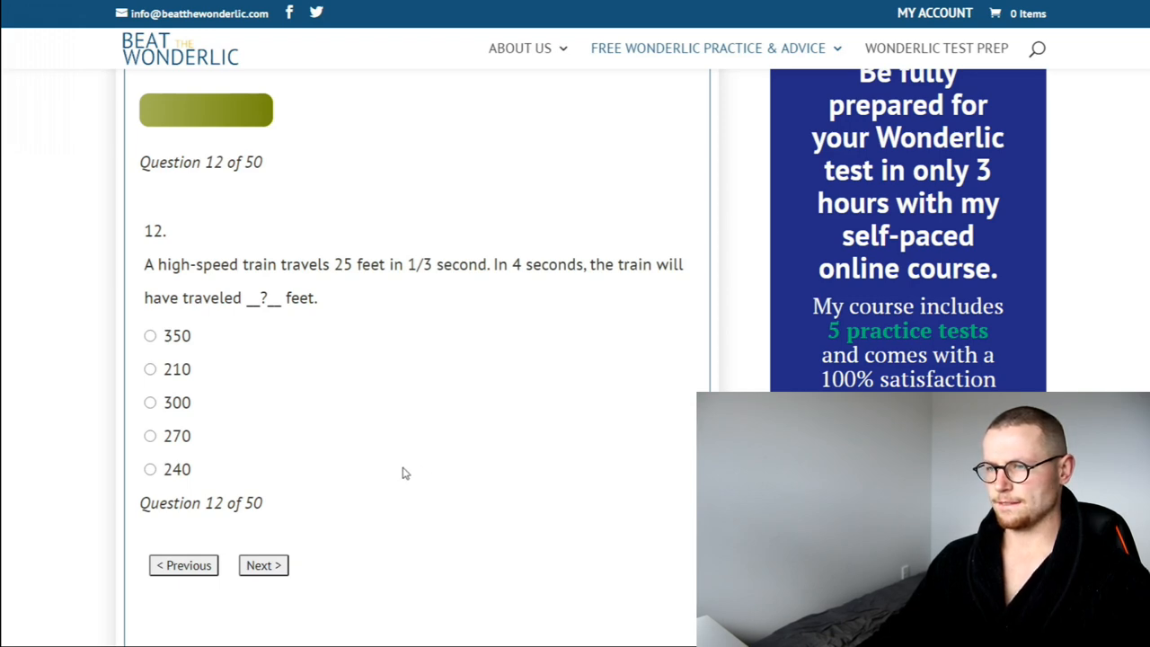
mouse_move(148, 414)
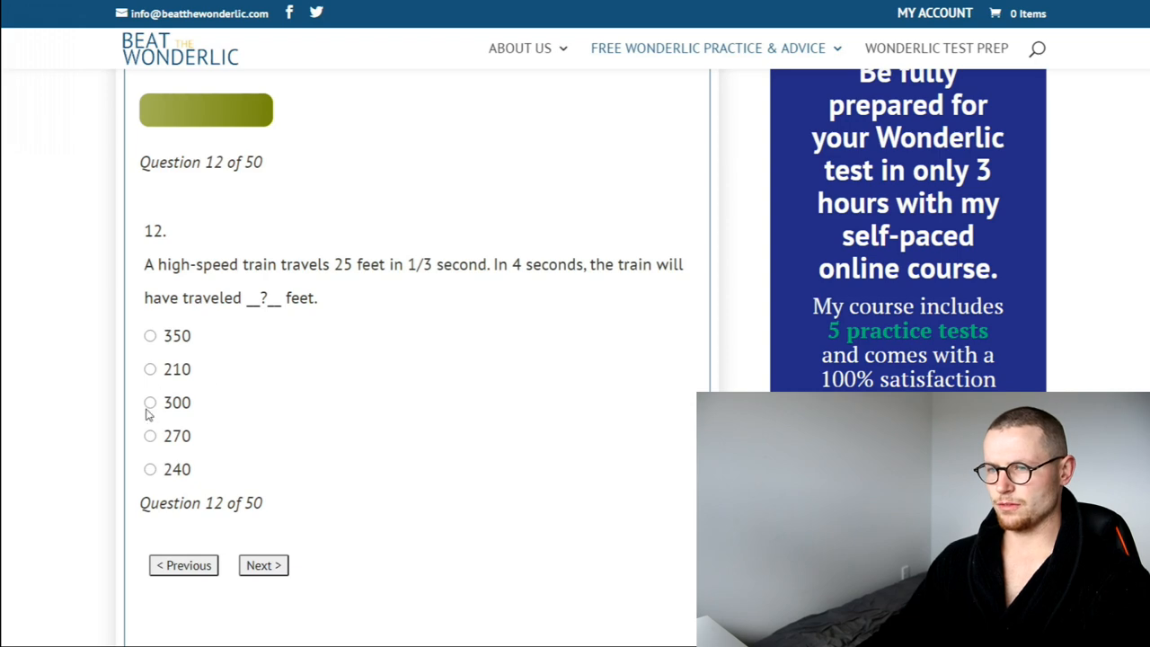
click(263, 565)
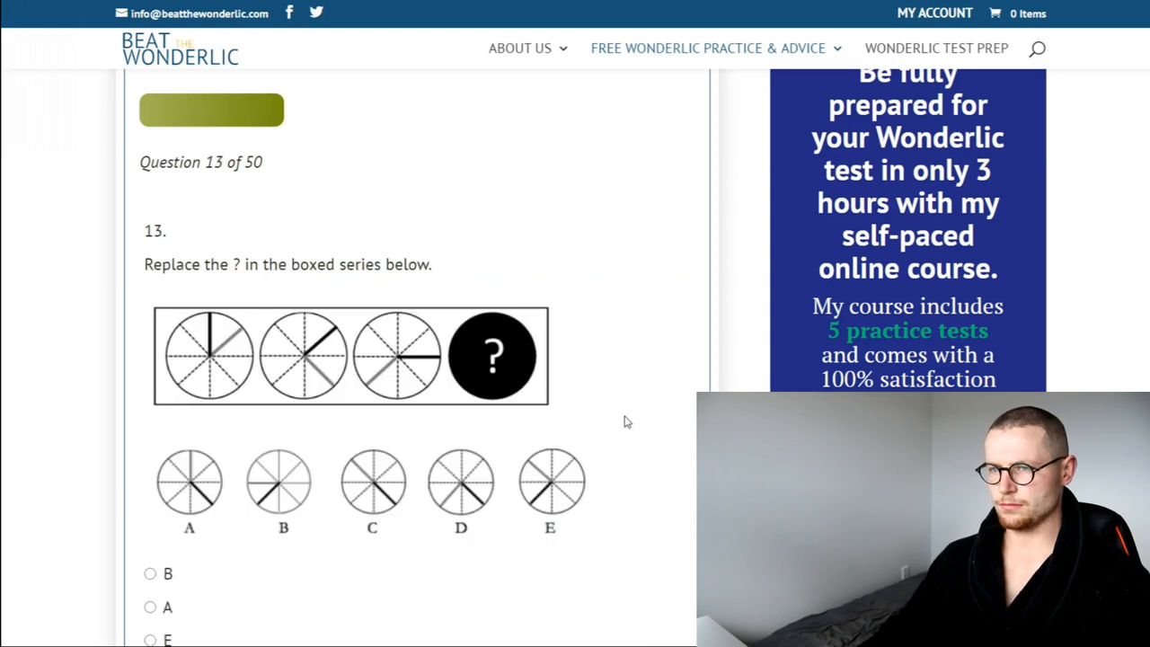
Submit questions 14 and 15 to reach question 16.
scroll(down, 3)
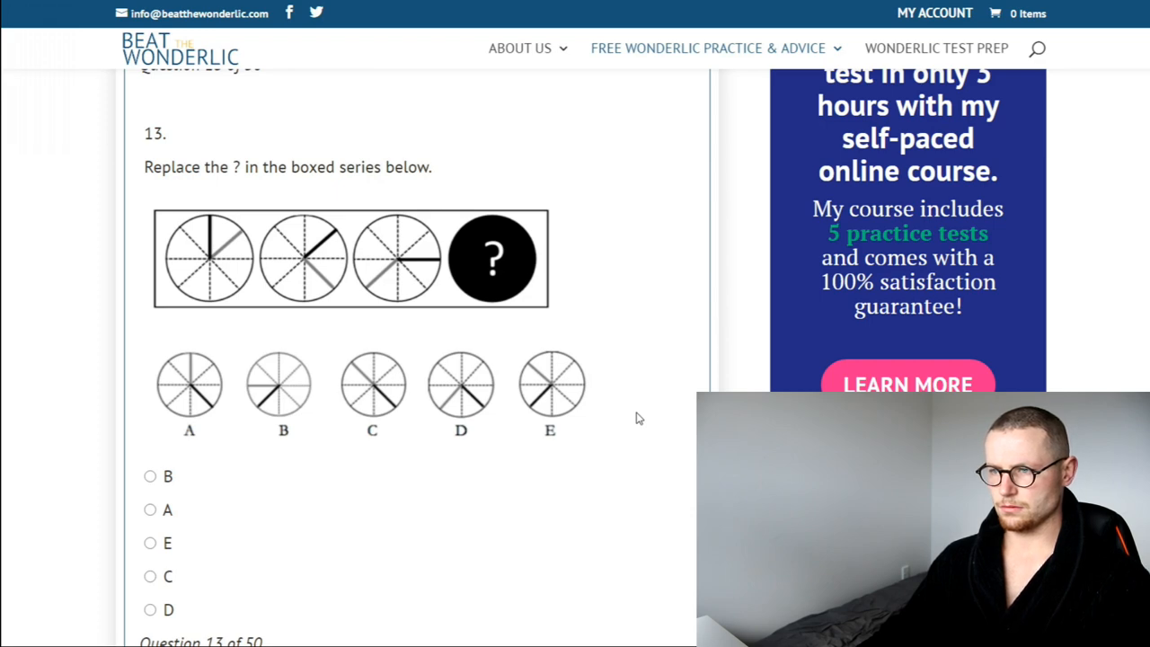
mouse_move(193, 429)
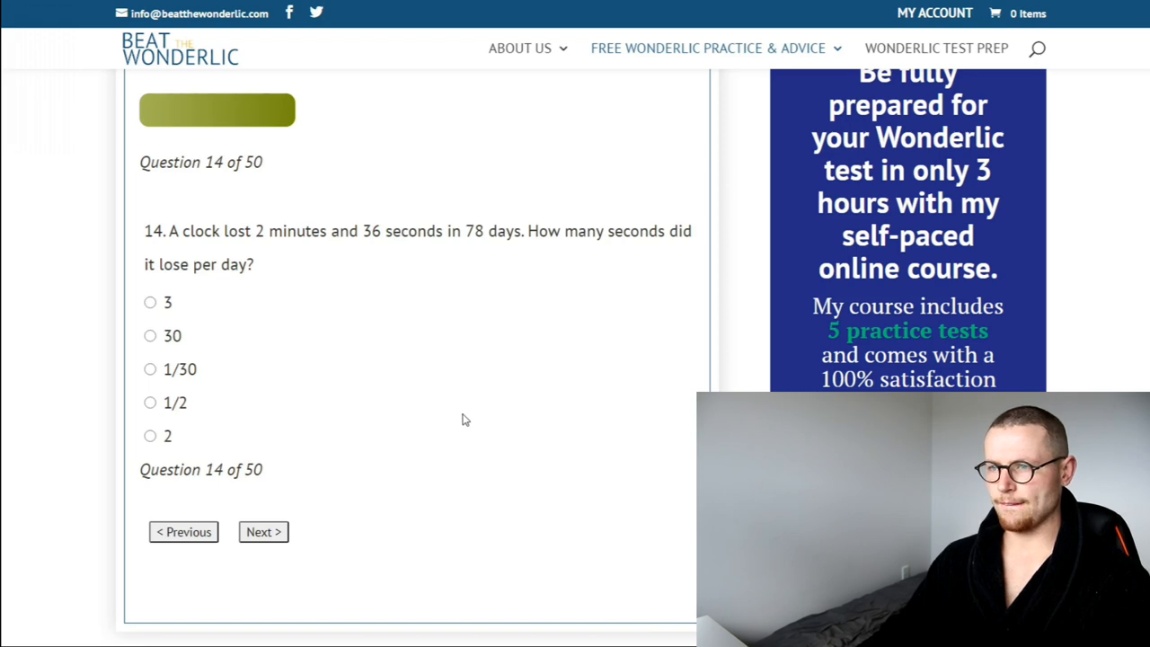
mouse_move(566, 485)
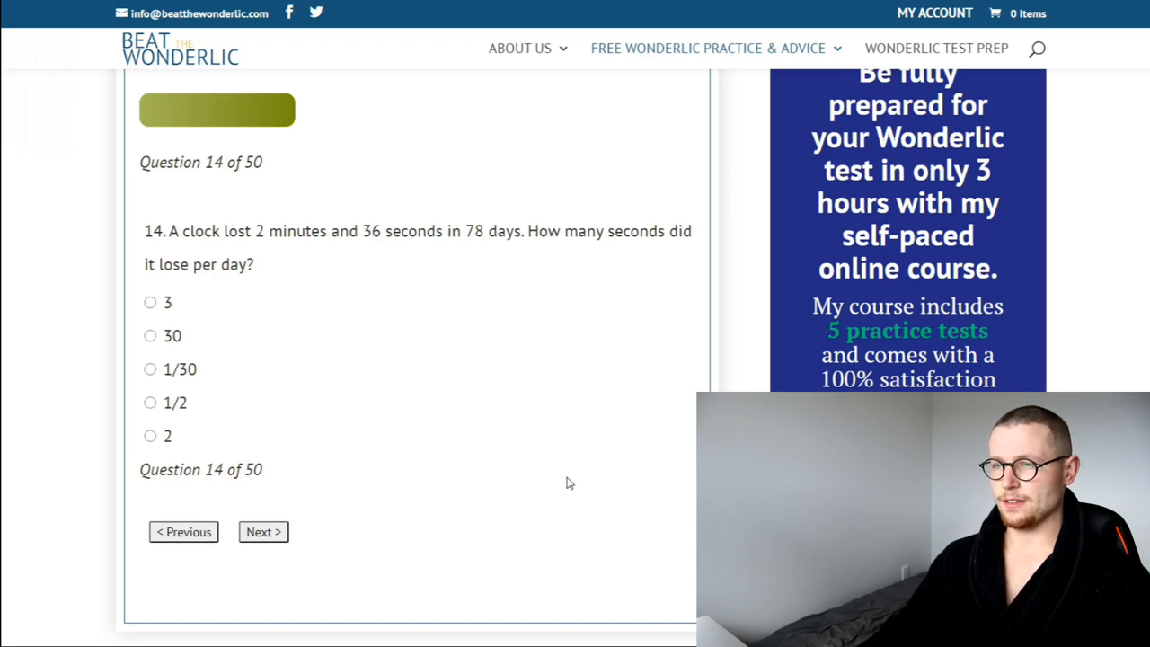
mouse_move(422, 386)
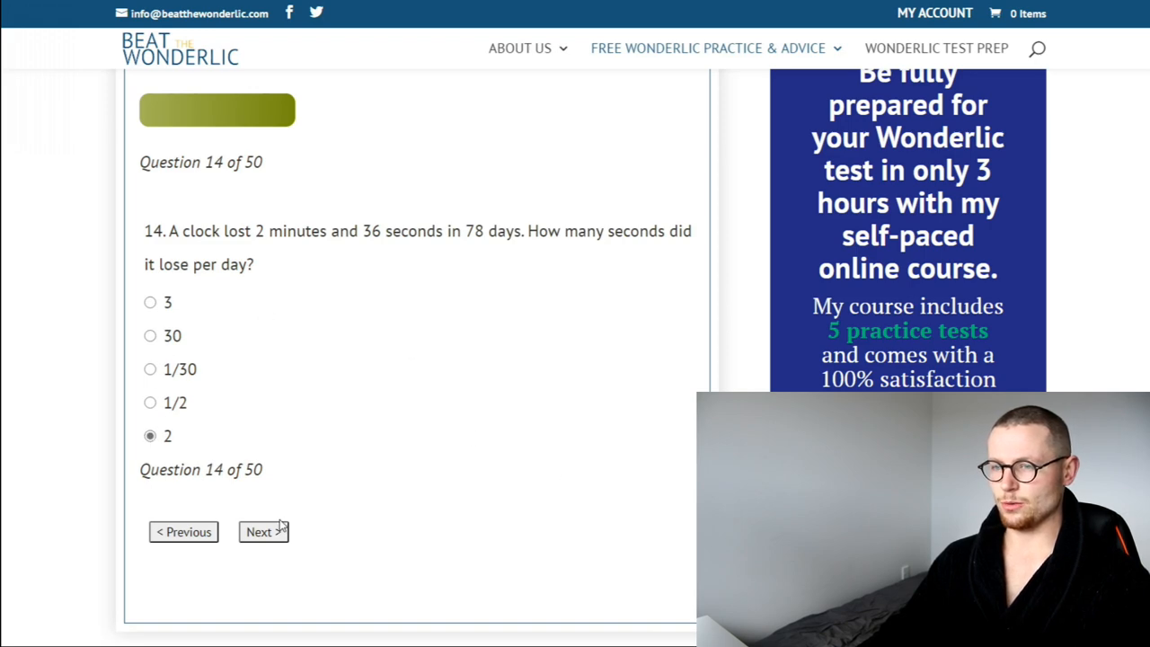
click(263, 530)
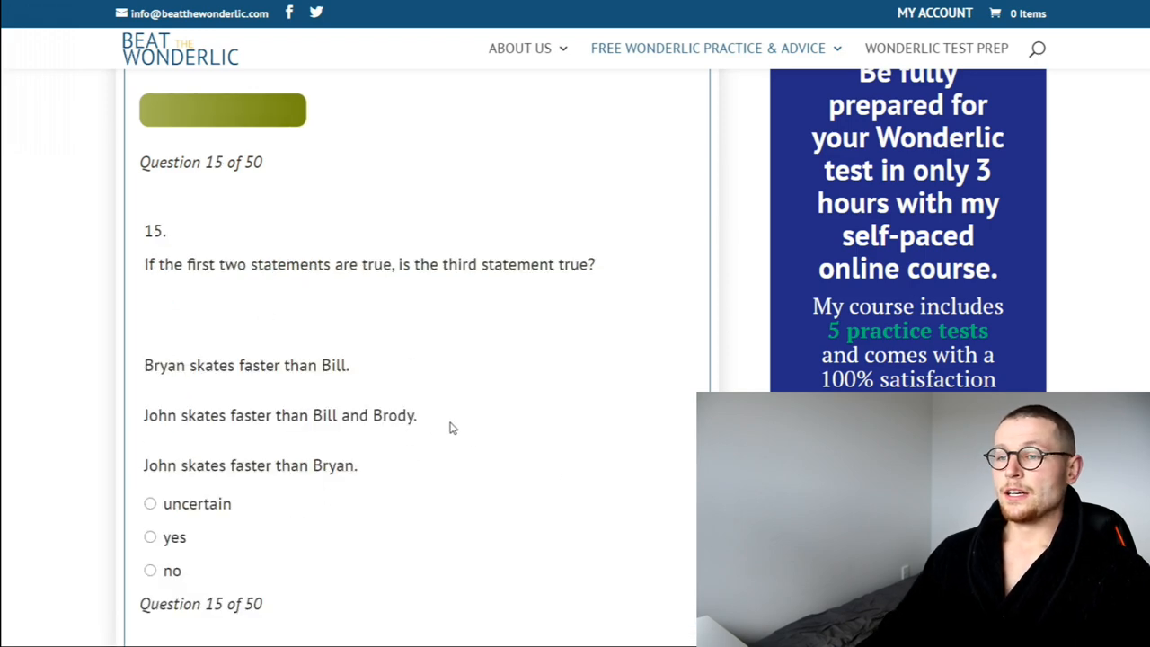
scroll(down, 3)
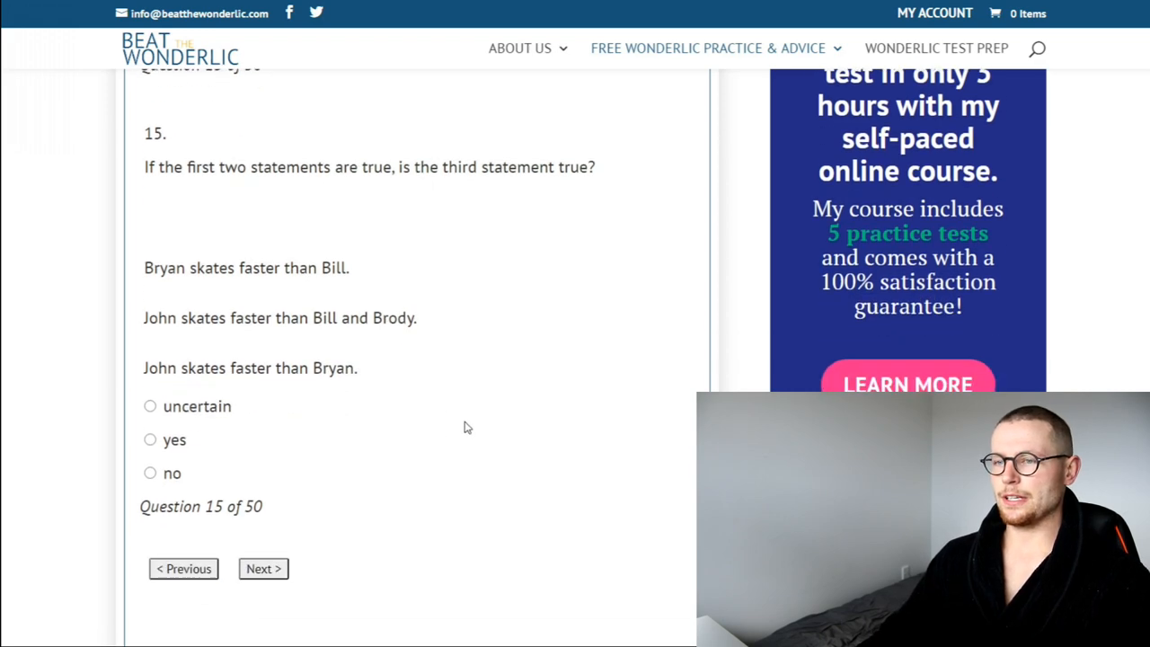
mouse_move(416, 446)
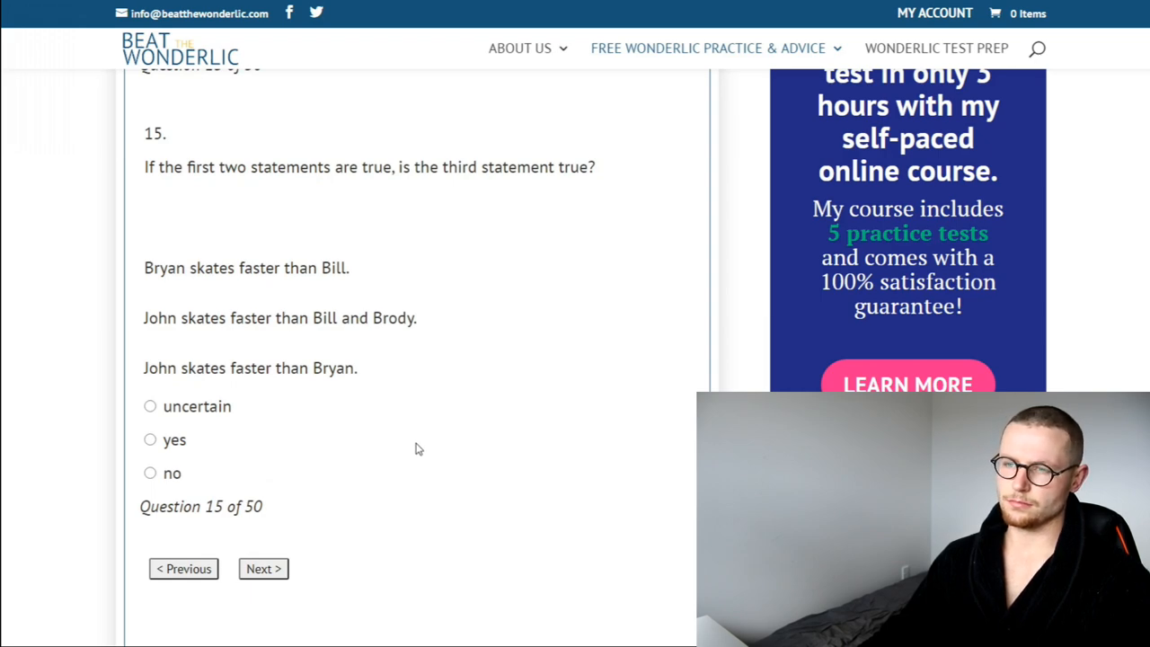
mouse_move(349, 409)
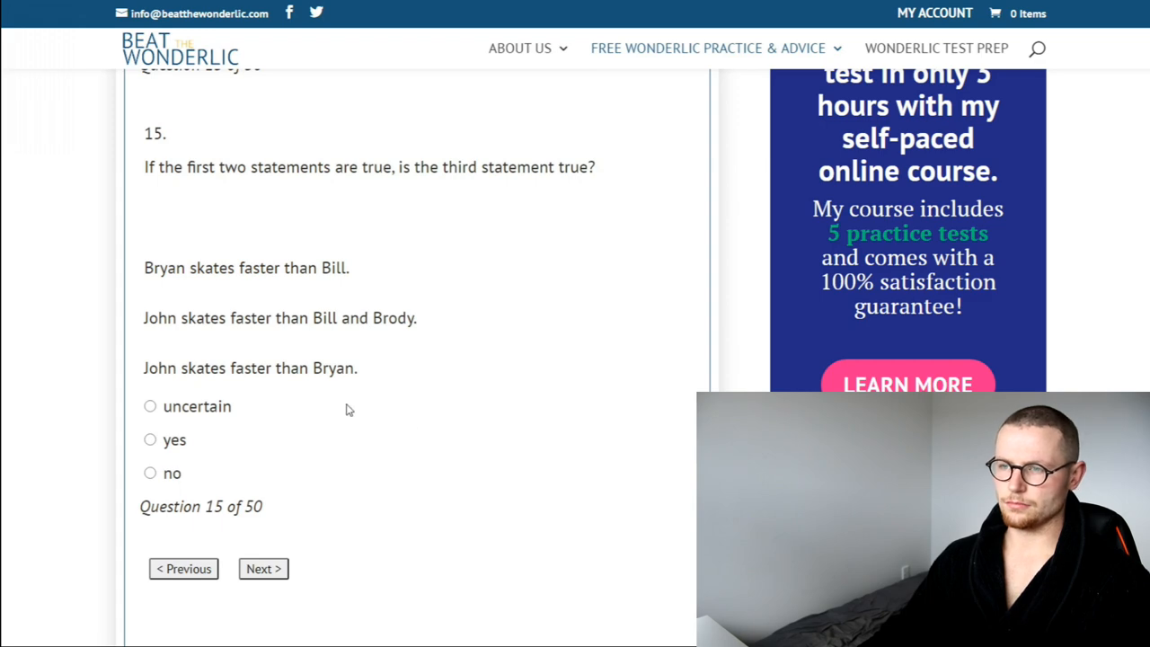
click(263, 568)
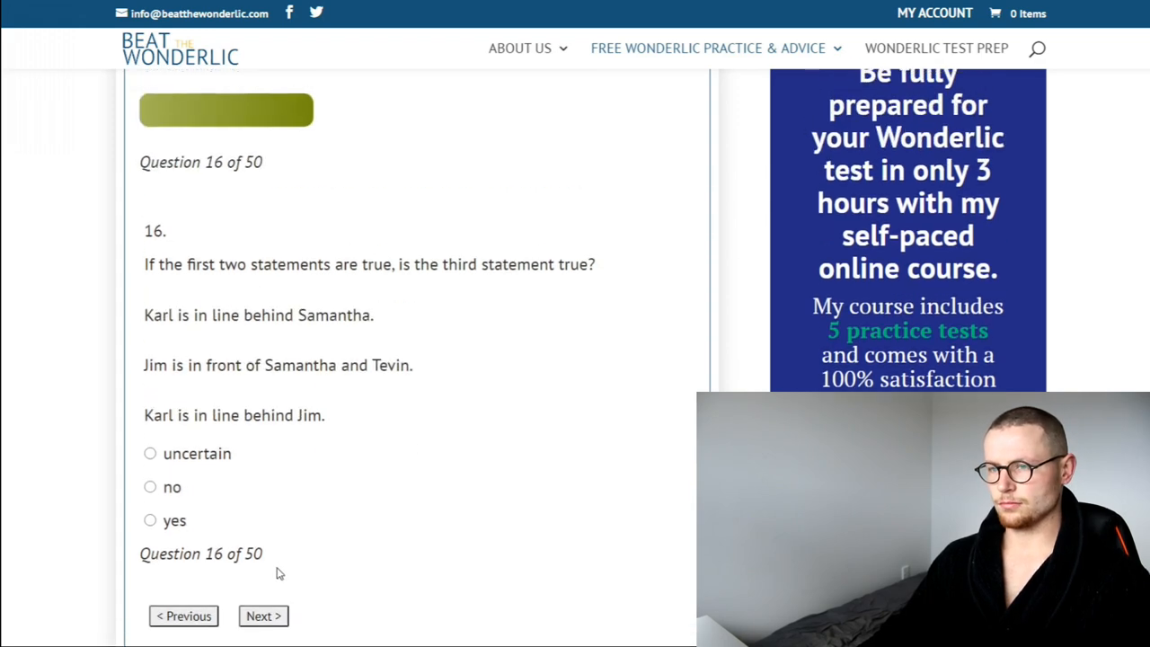
Submit question 16, pick vocalist as the odd word out, then choose 33% for the mirror problem.
scroll(down, 3)
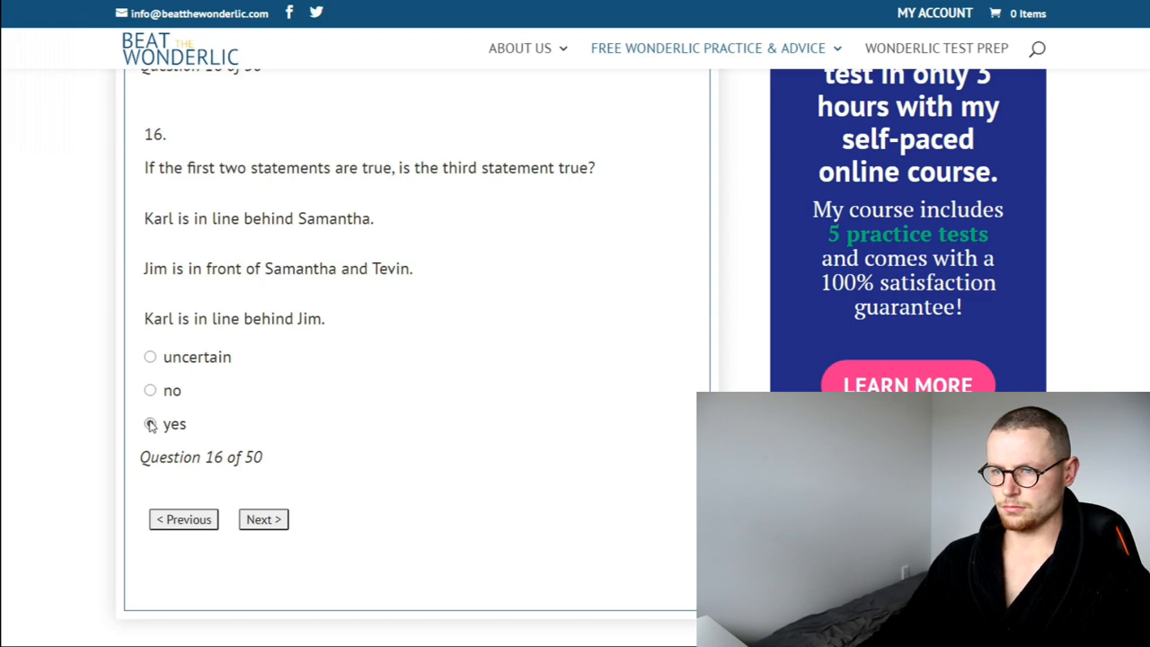
click(263, 520)
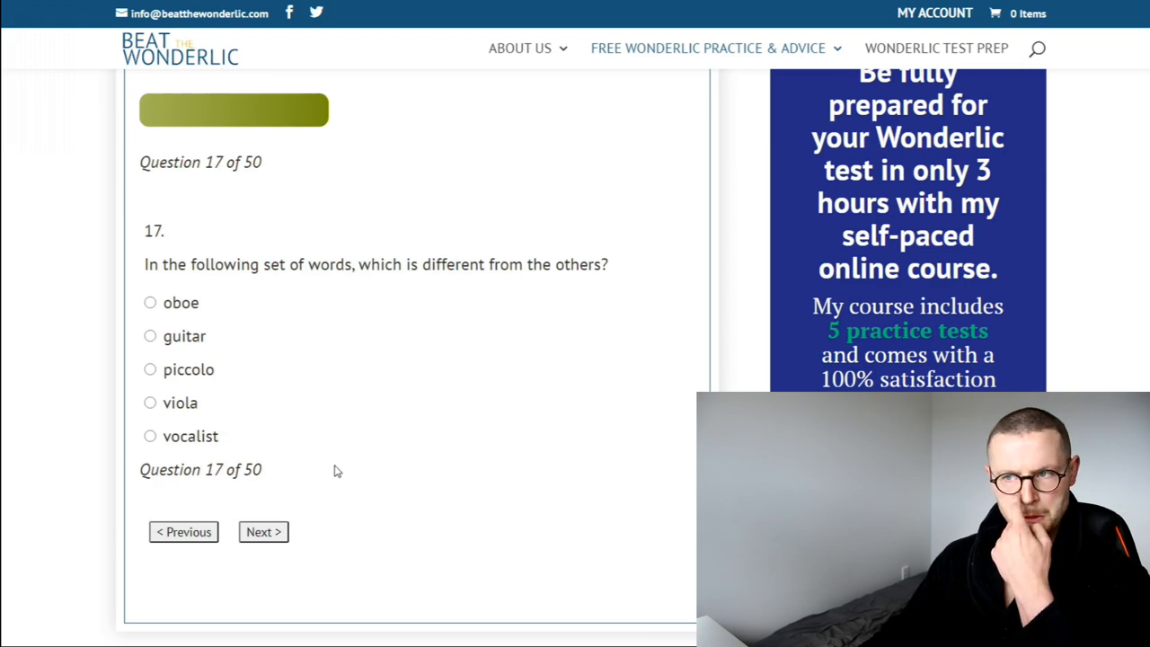
mouse_move(344, 415)
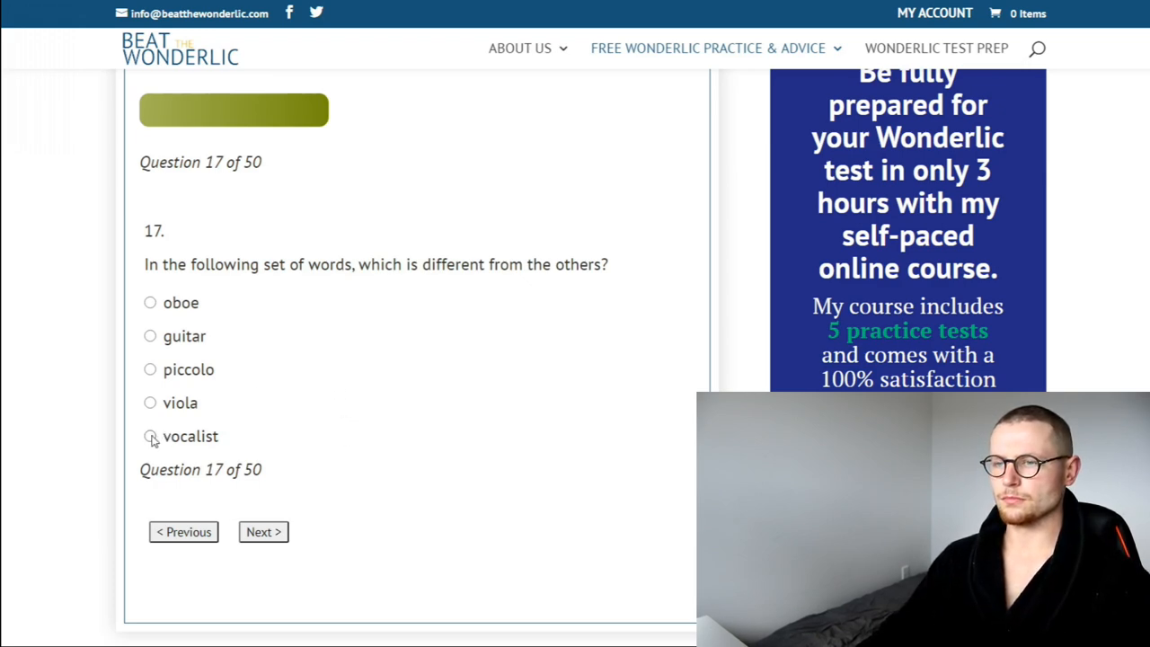
click(150, 436)
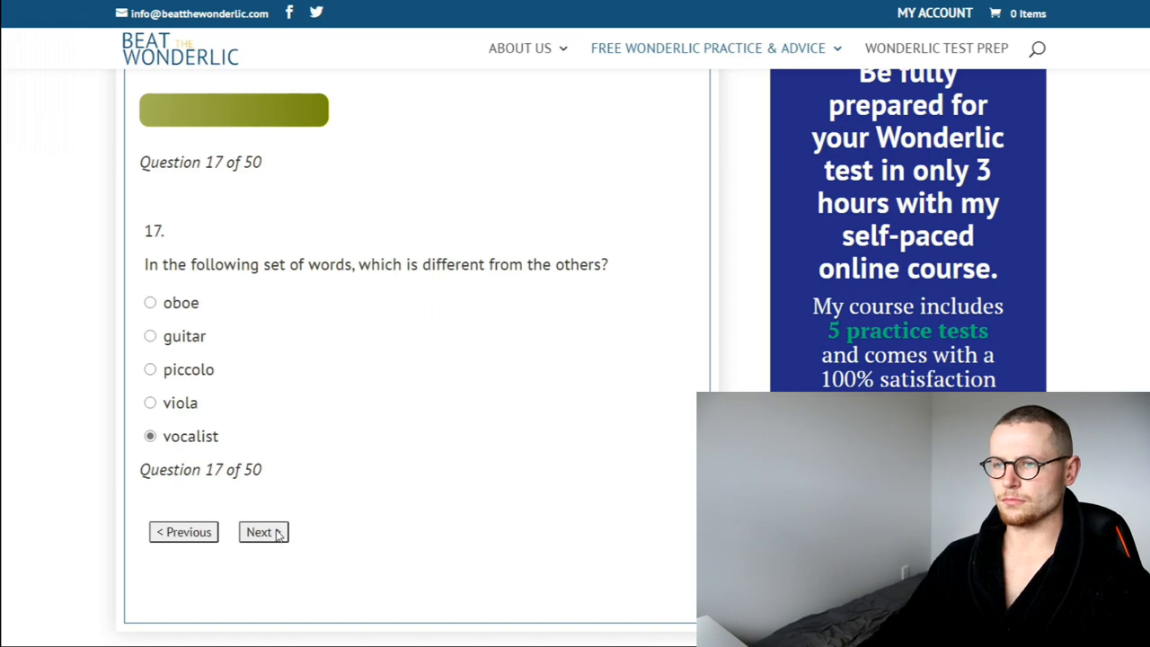
mouse_move(305, 428)
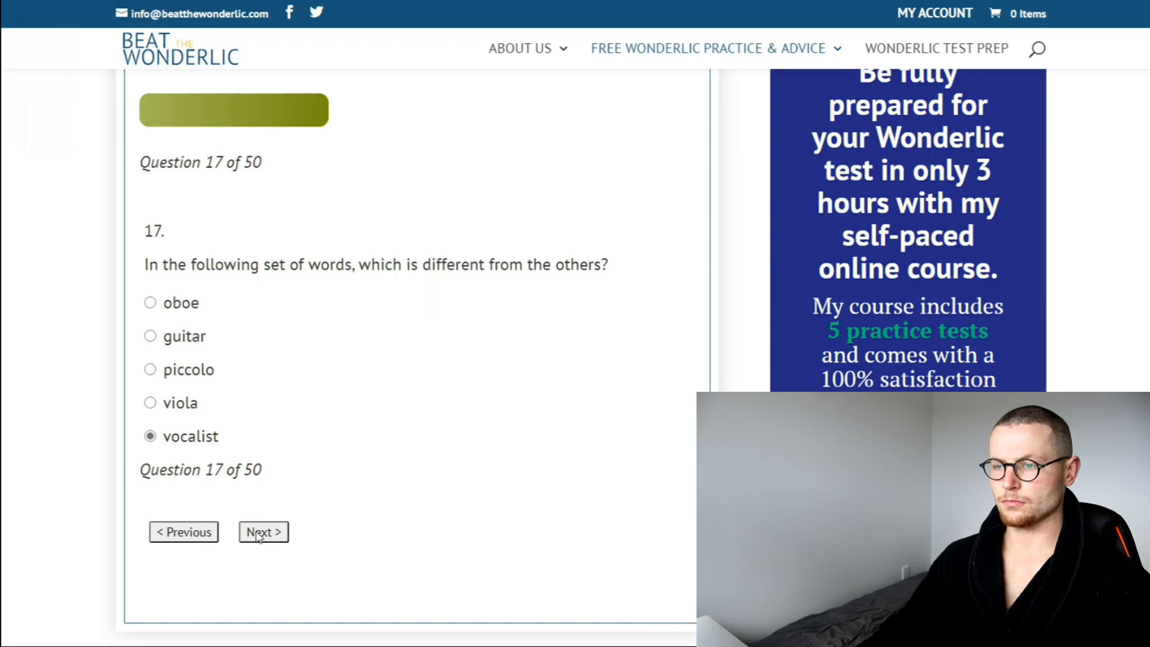
click(263, 532)
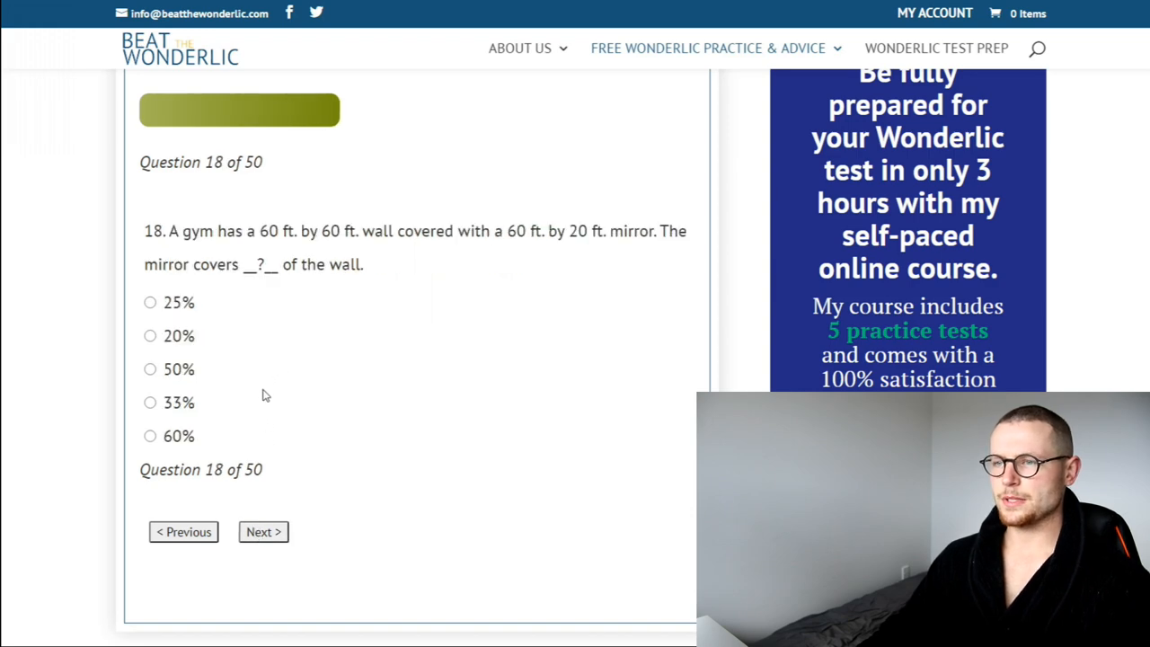
mouse_move(252, 399)
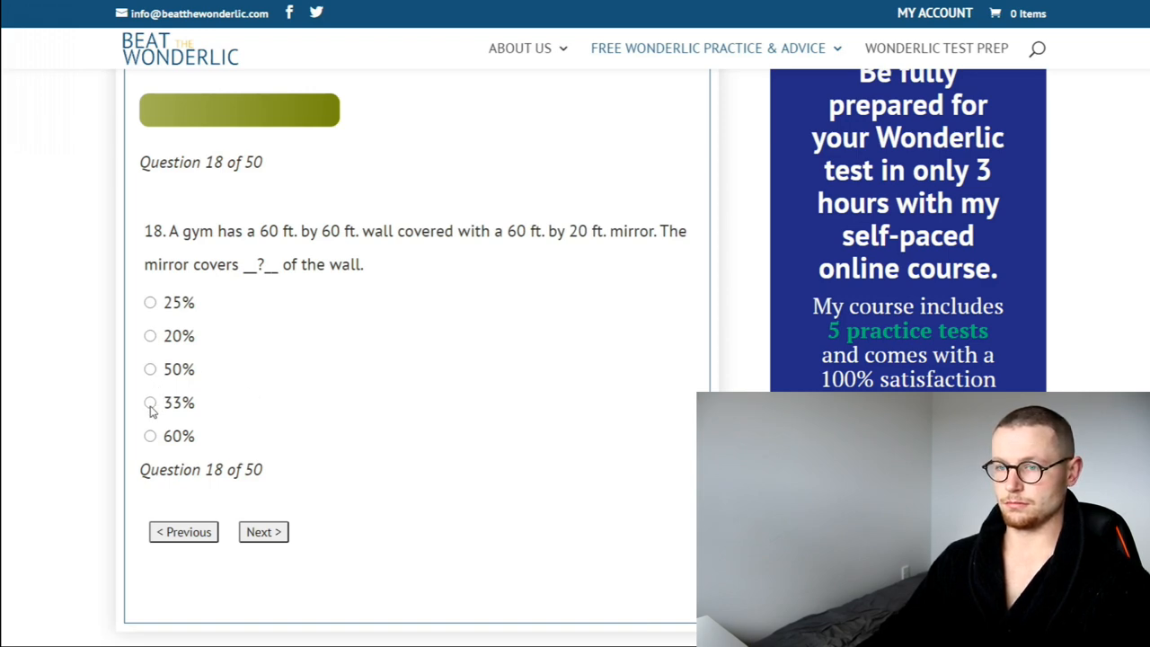
click(150, 402)
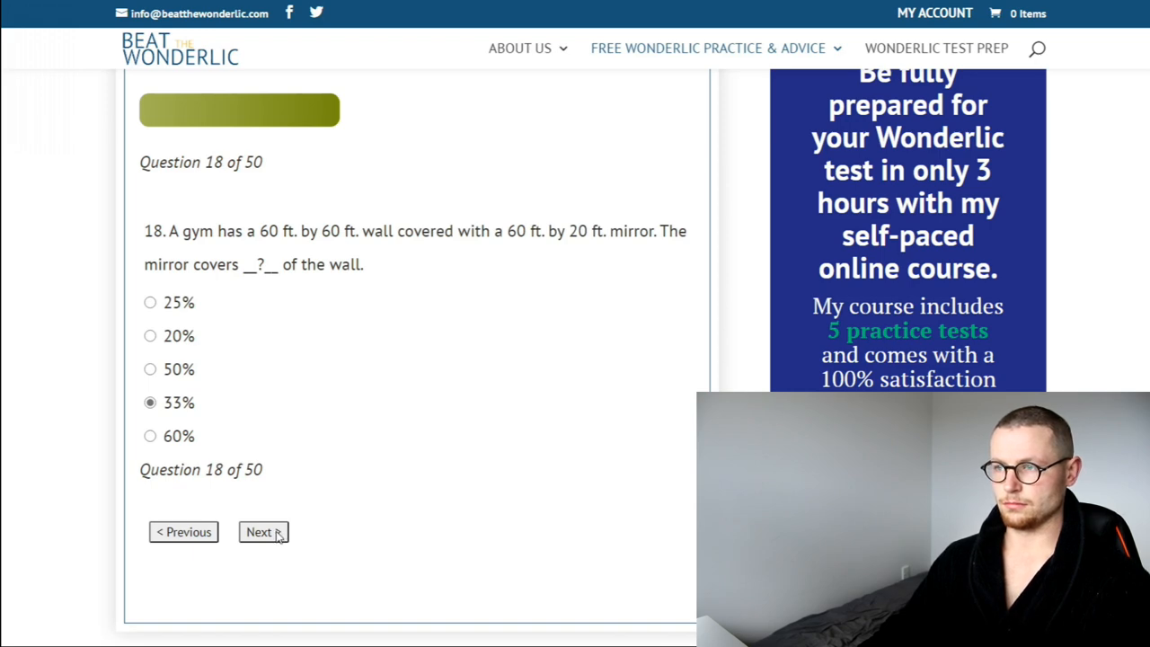
Submit question 18 and scroll to the question about Steve's average utility bill.
click(264, 532)
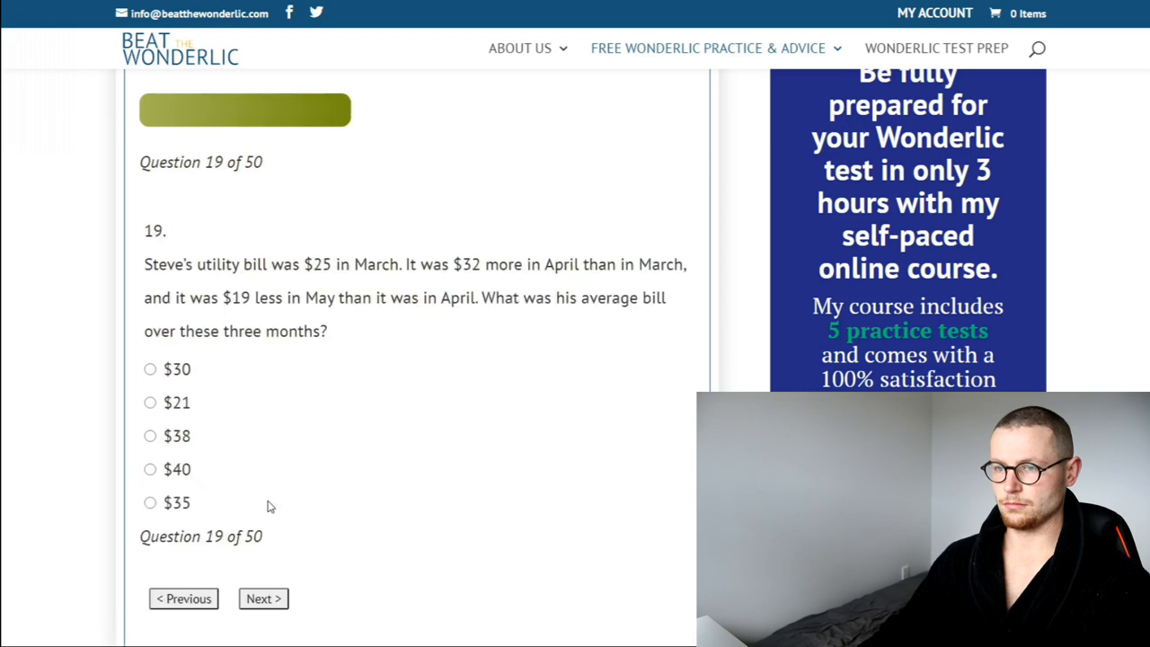
scroll(down, 3)
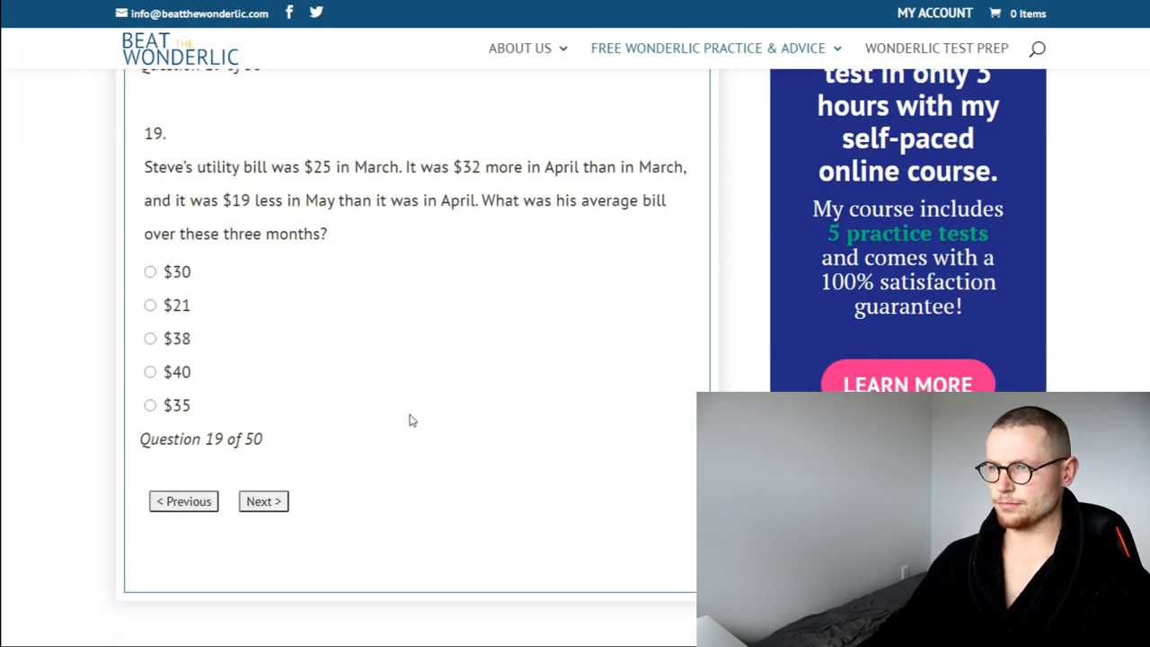
mouse_move(406, 430)
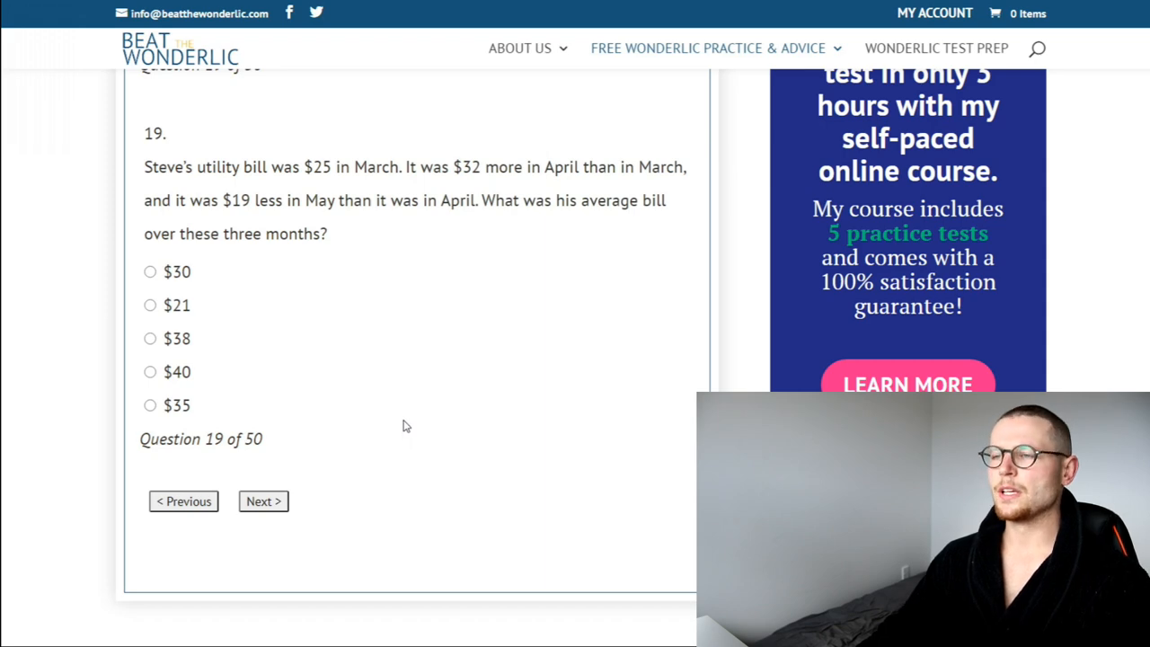
mouse_move(364, 383)
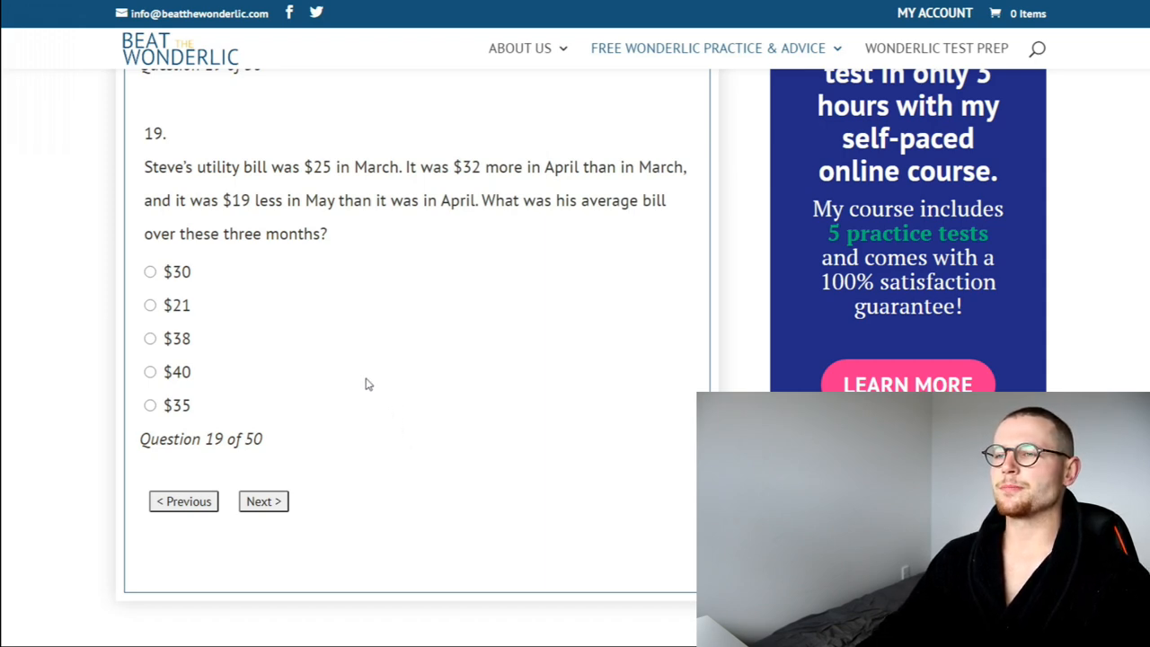
mouse_move(374, 389)
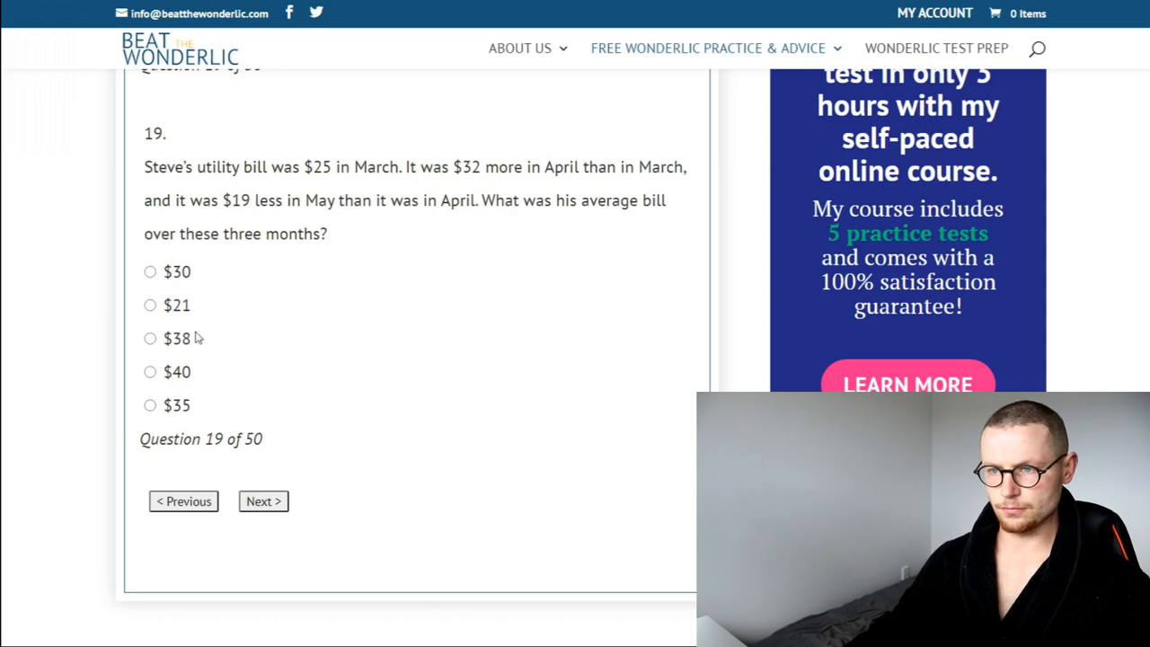
mouse_move(150, 373)
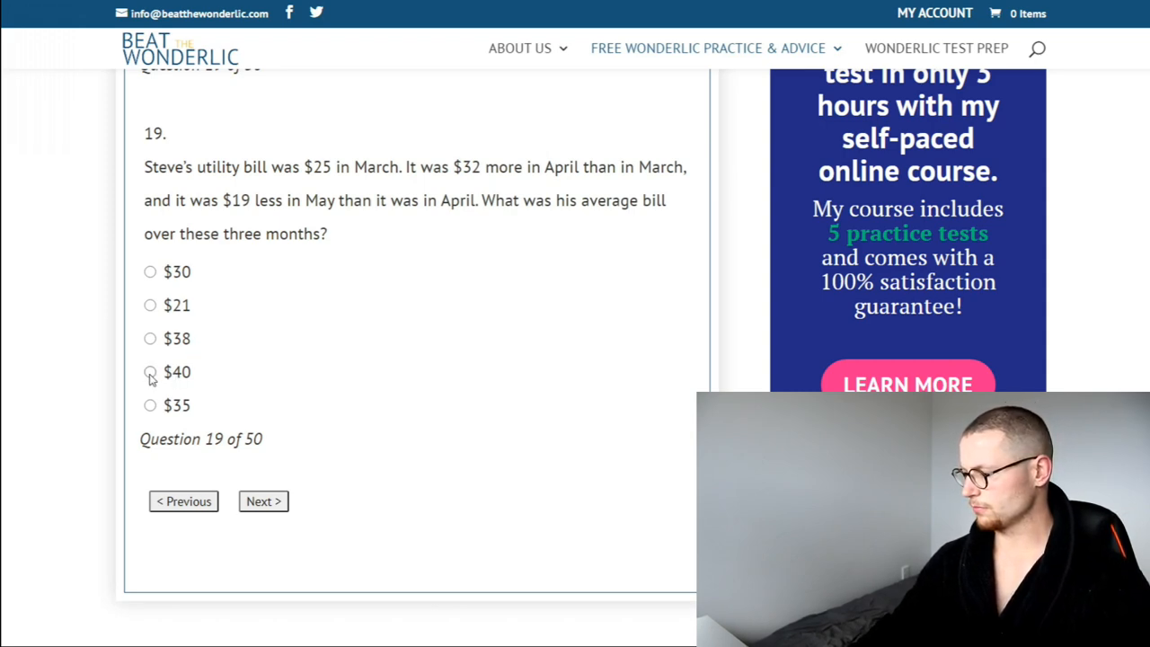
Get past questions 19–20, choose EXTINGUISH for the analogy and 1/144 as the missing number.
click(263, 500)
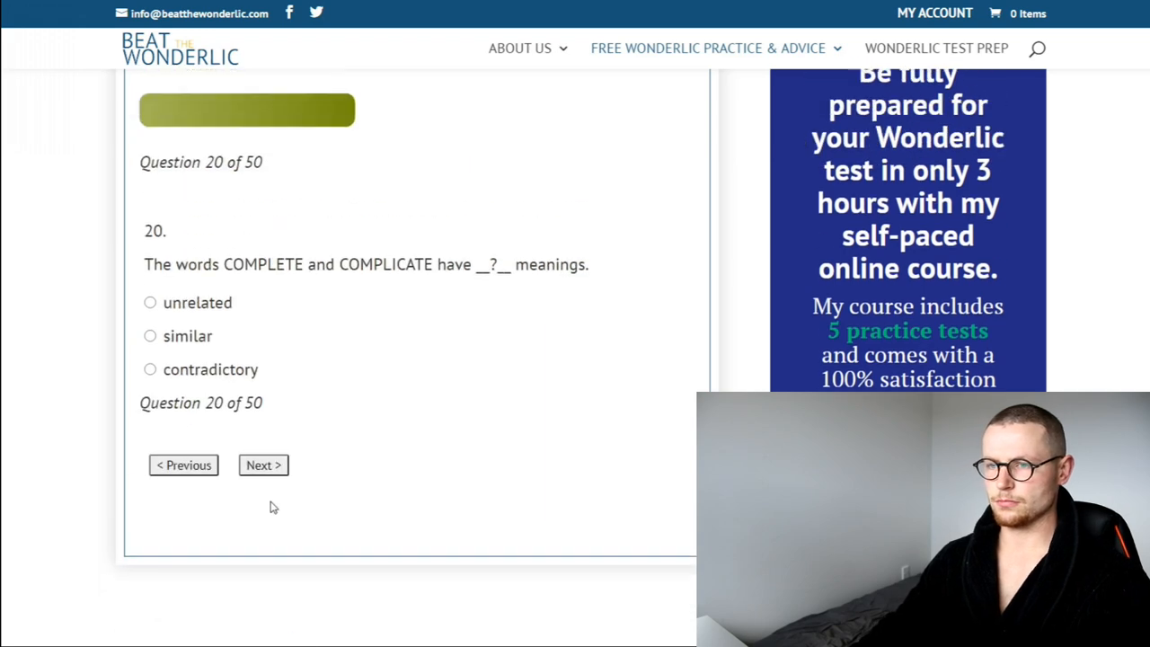
mouse_move(334, 368)
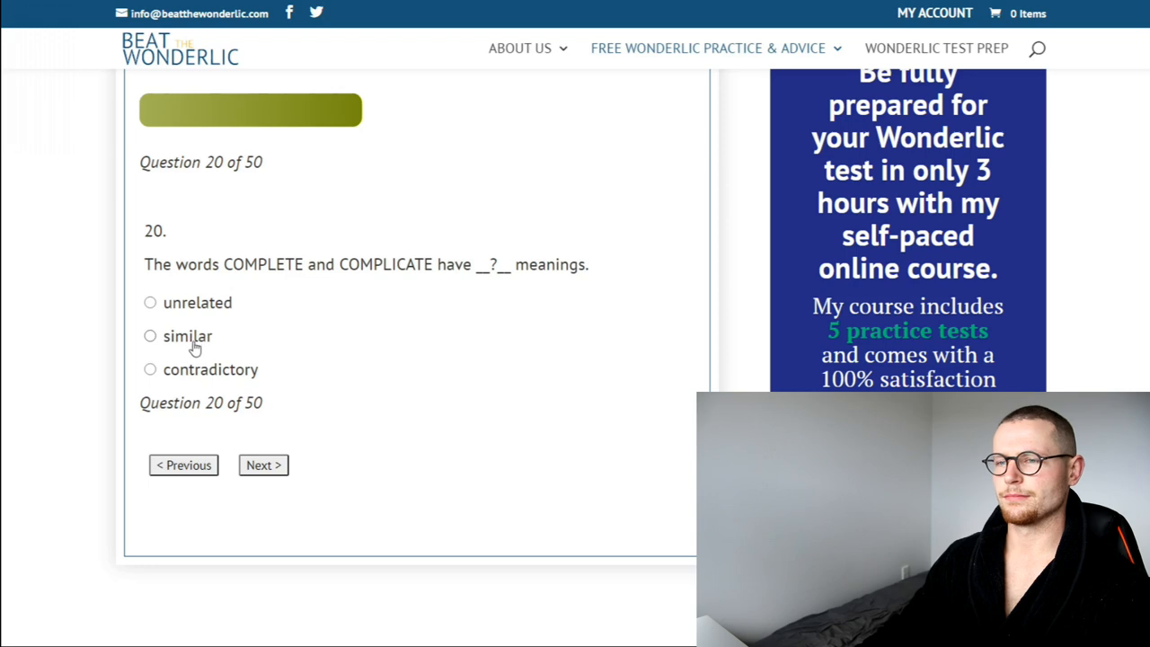
click(263, 464)
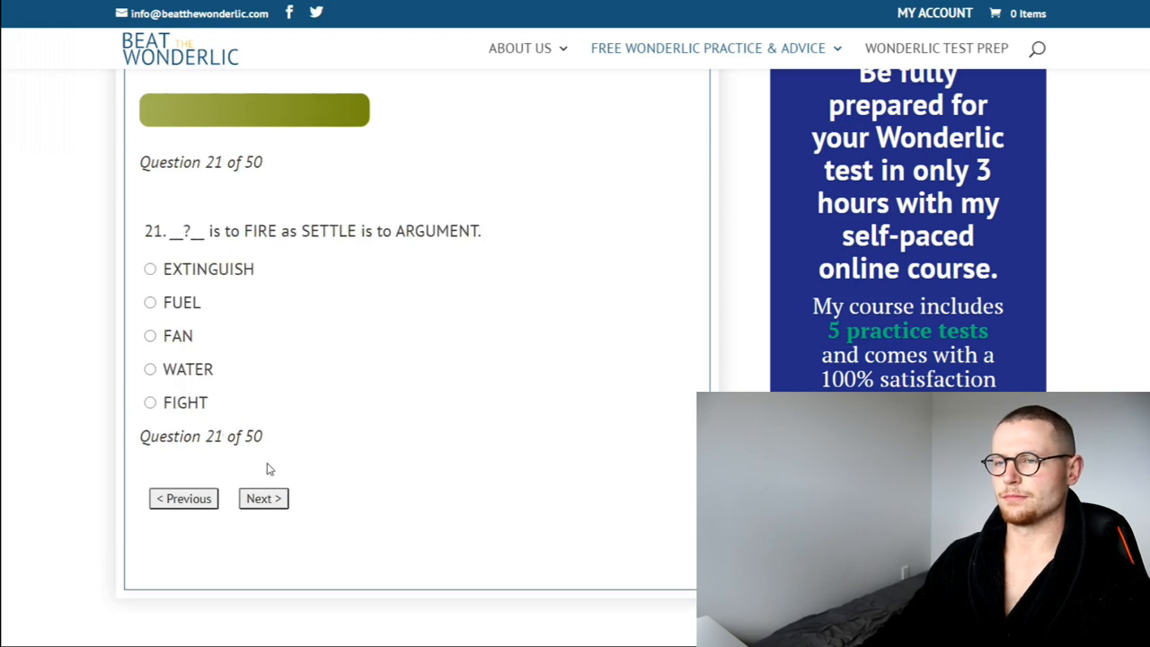
mouse_move(287, 391)
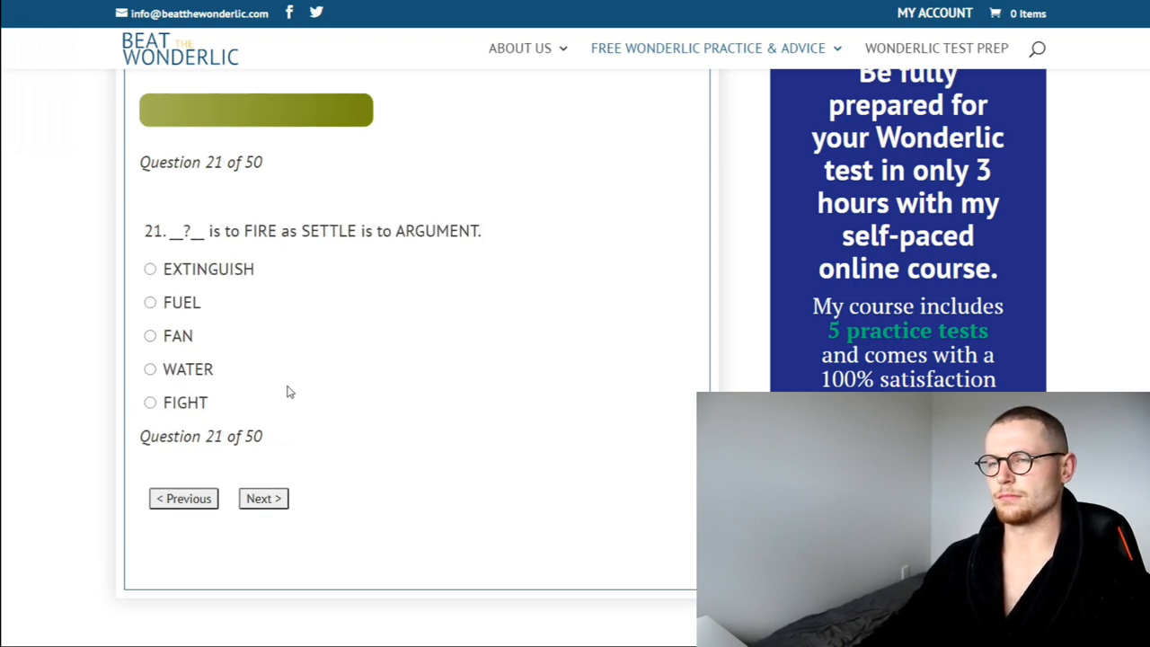
mouse_move(273, 399)
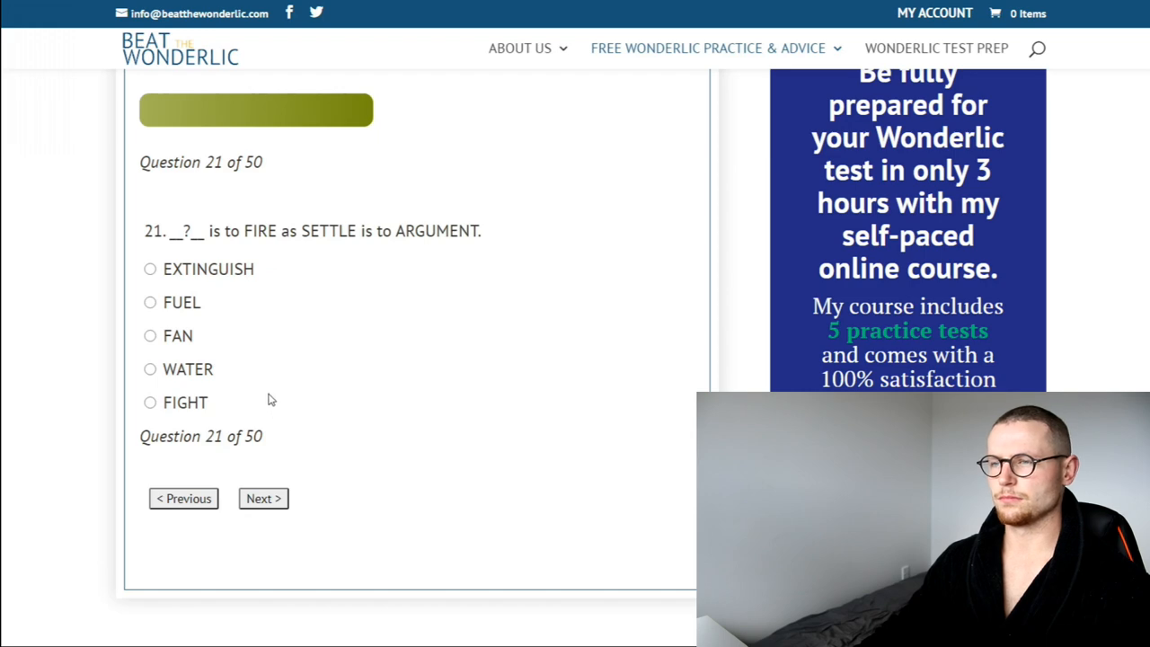
click(150, 269)
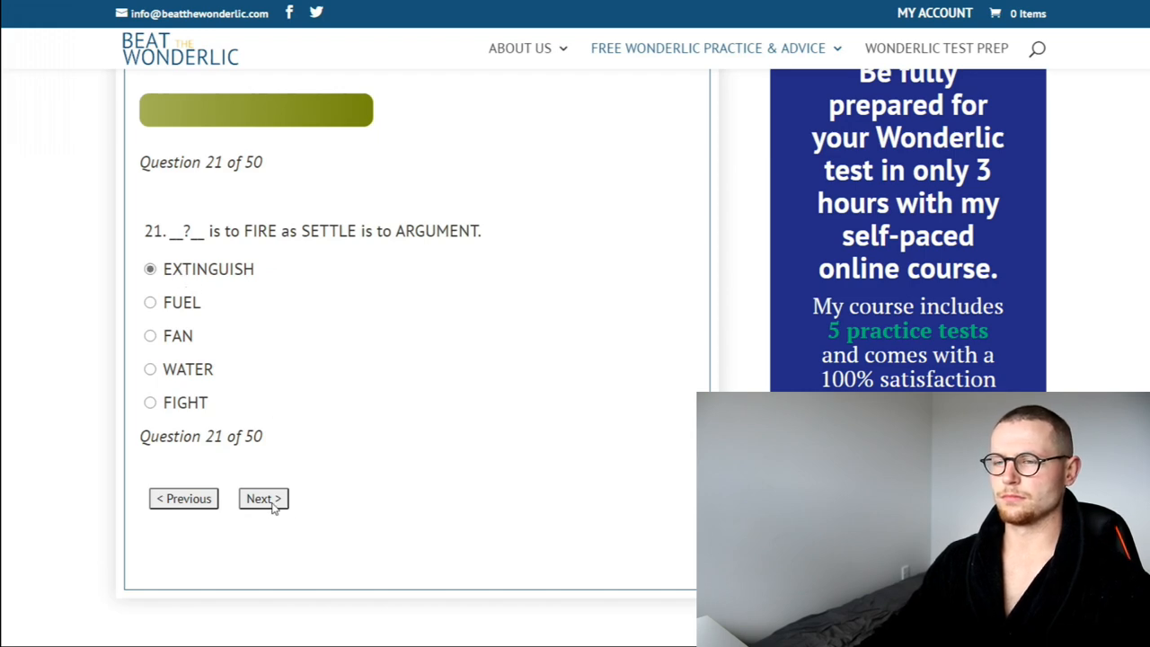
click(263, 498)
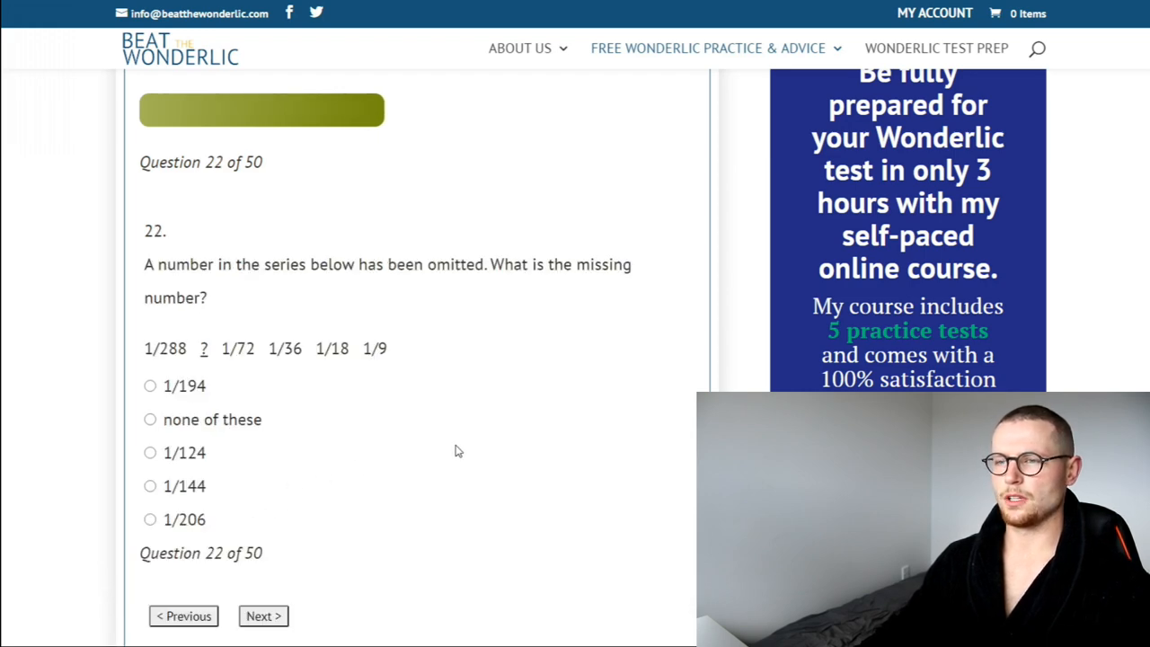
scroll(down, 3)
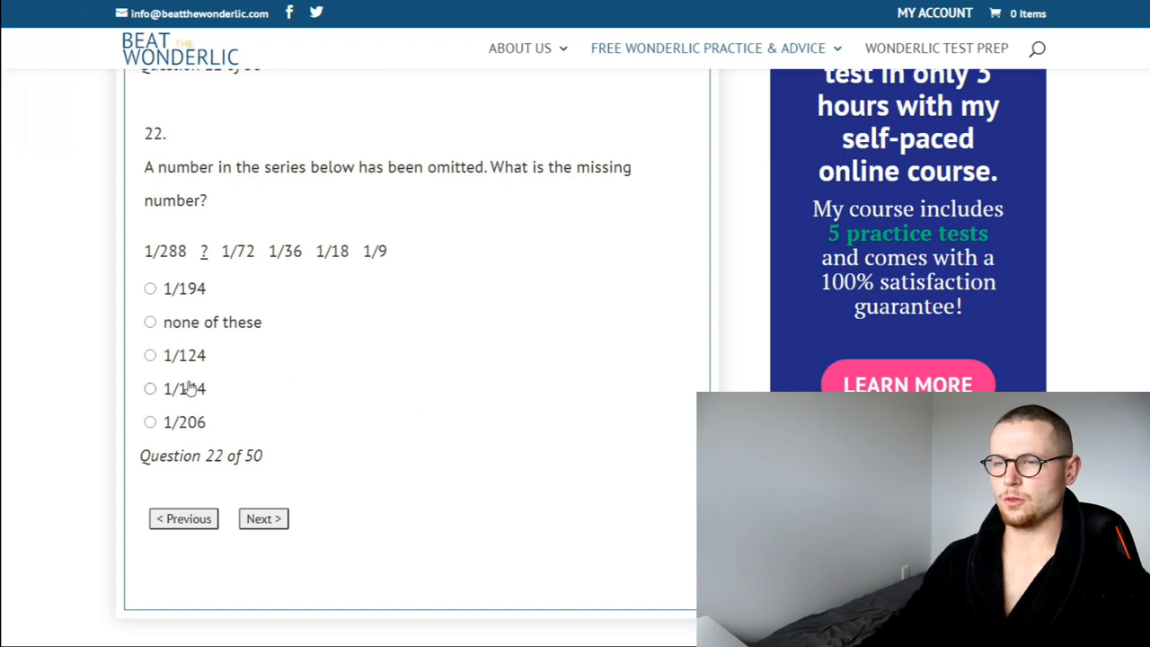
click(262, 518)
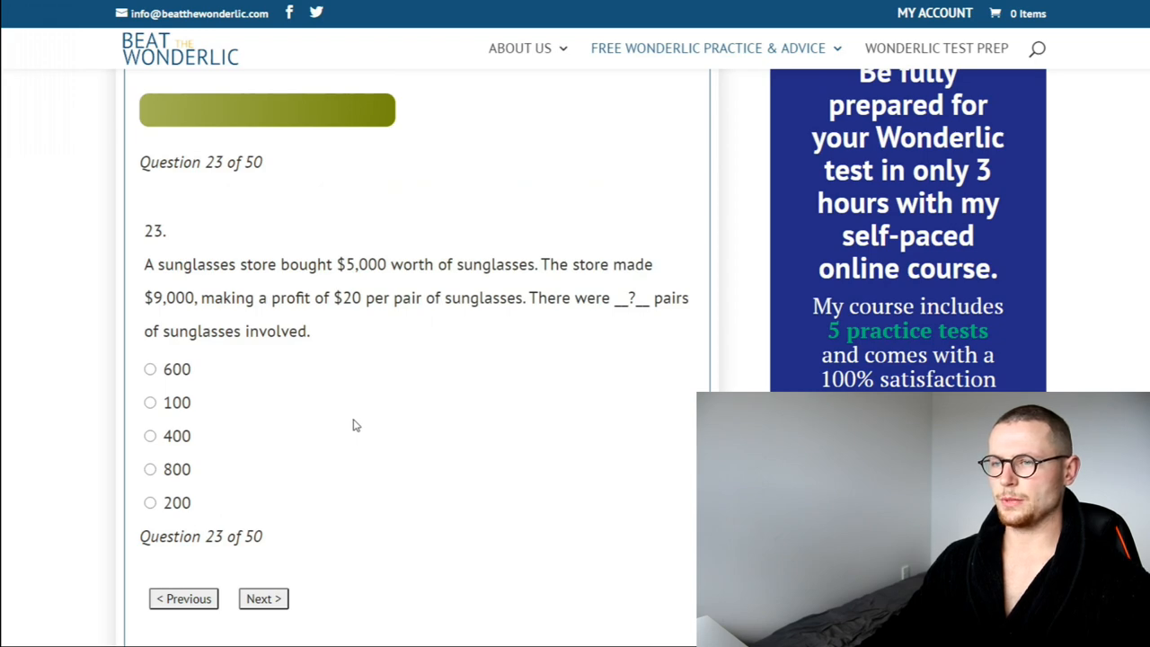
mouse_move(371, 402)
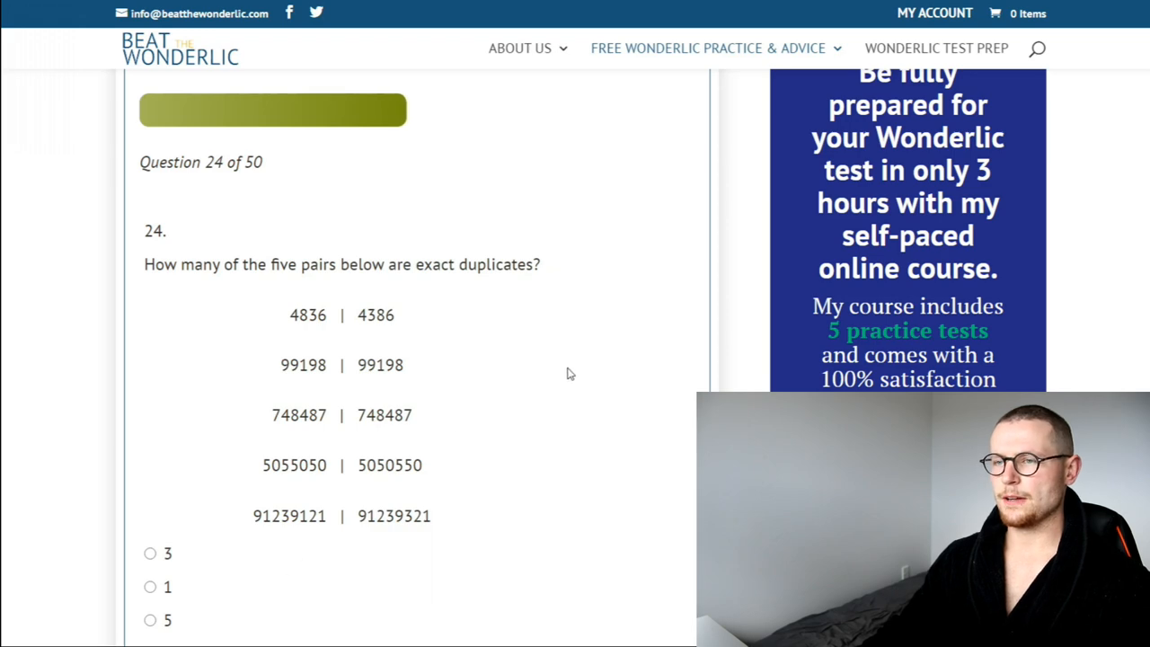
Answer 2 exact duplicate pairs on question 24 and advance to the training hours question.
scroll(down, 3)
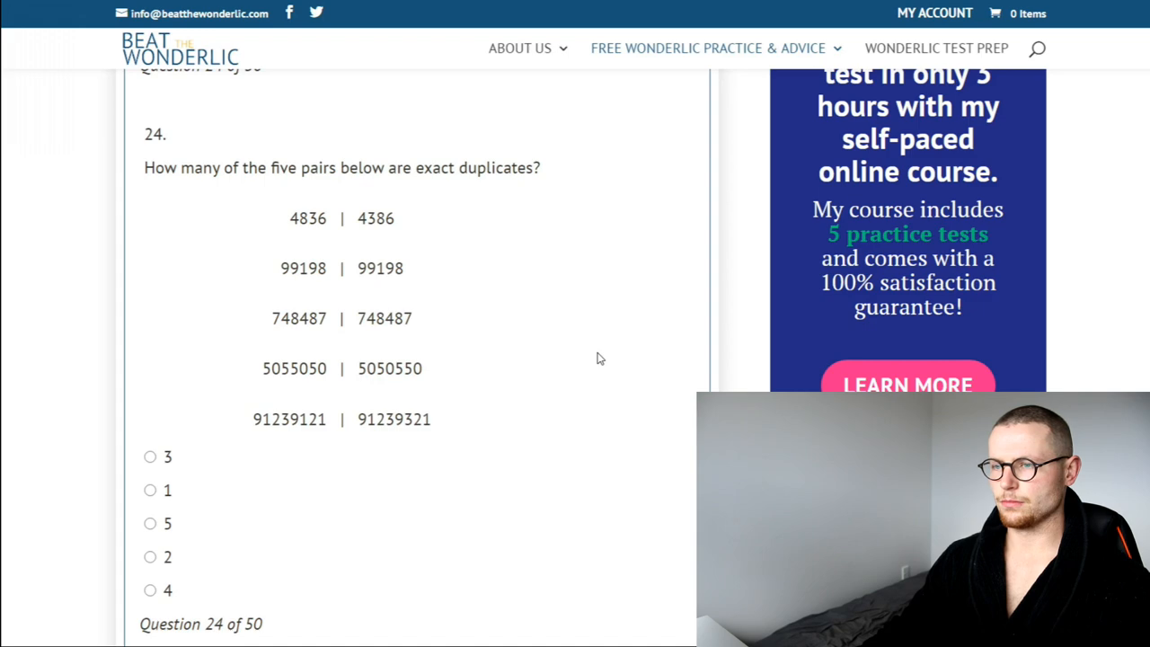
mouse_move(169, 527)
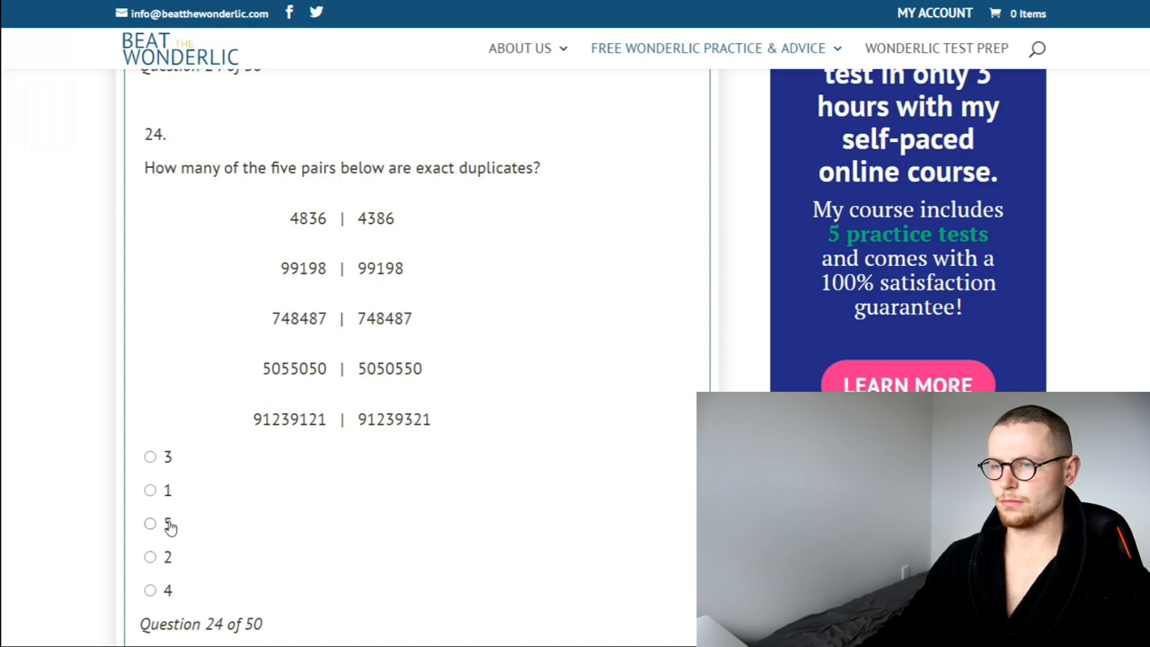
click(151, 557)
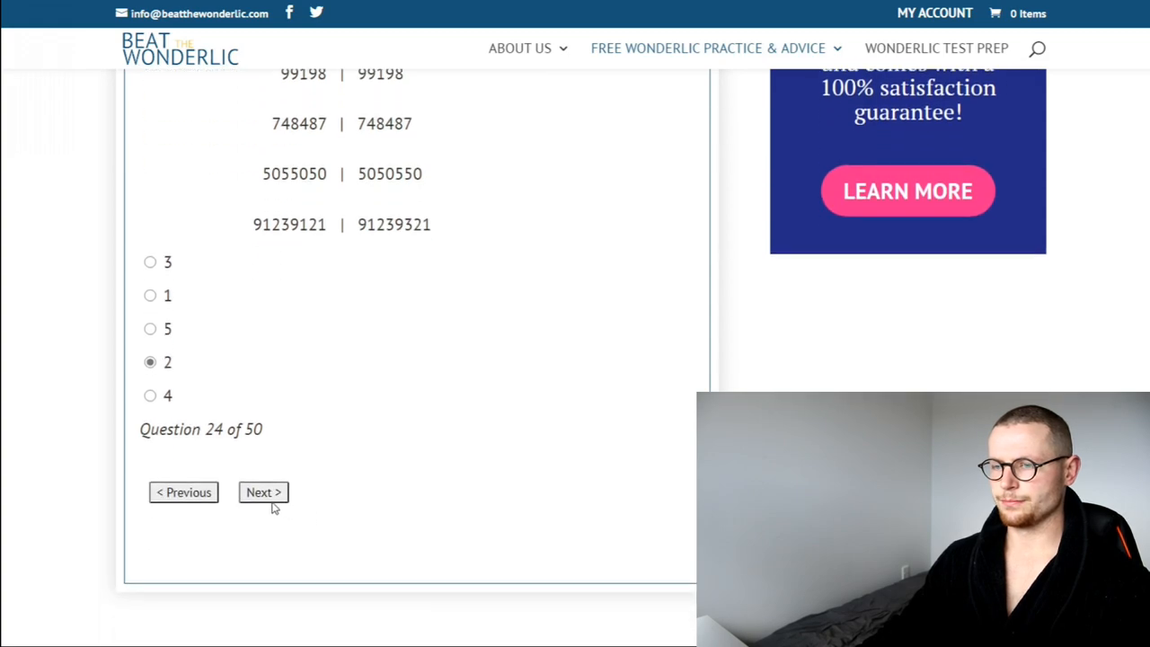
click(264, 492)
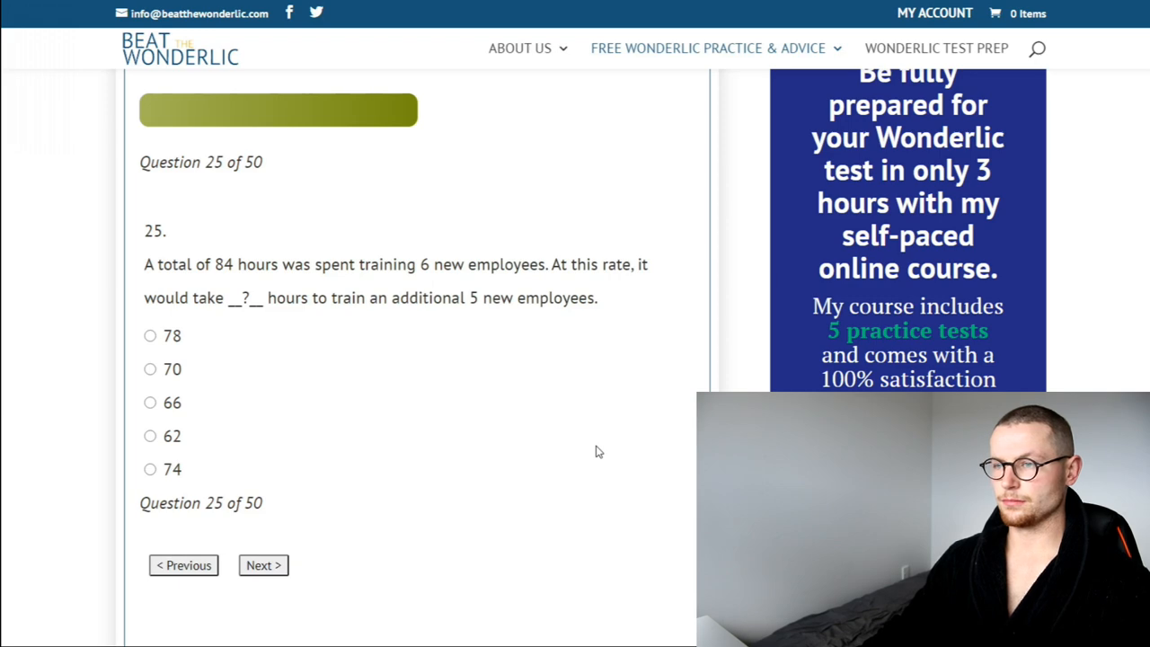
mouse_move(354, 390)
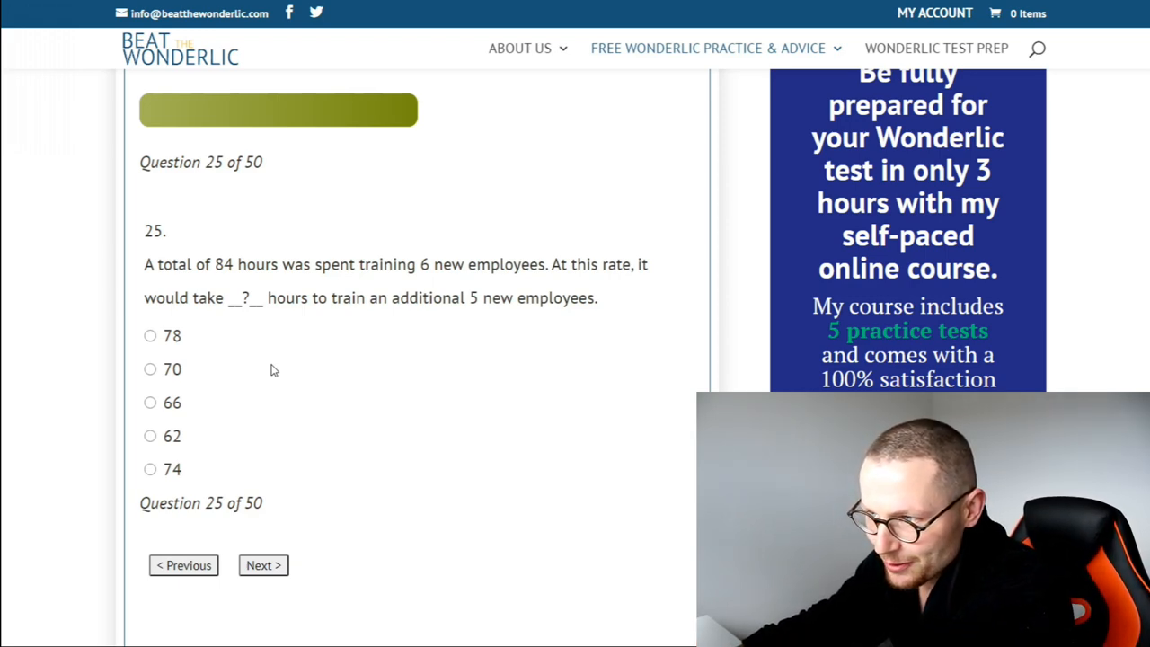
mouse_move(440, 367)
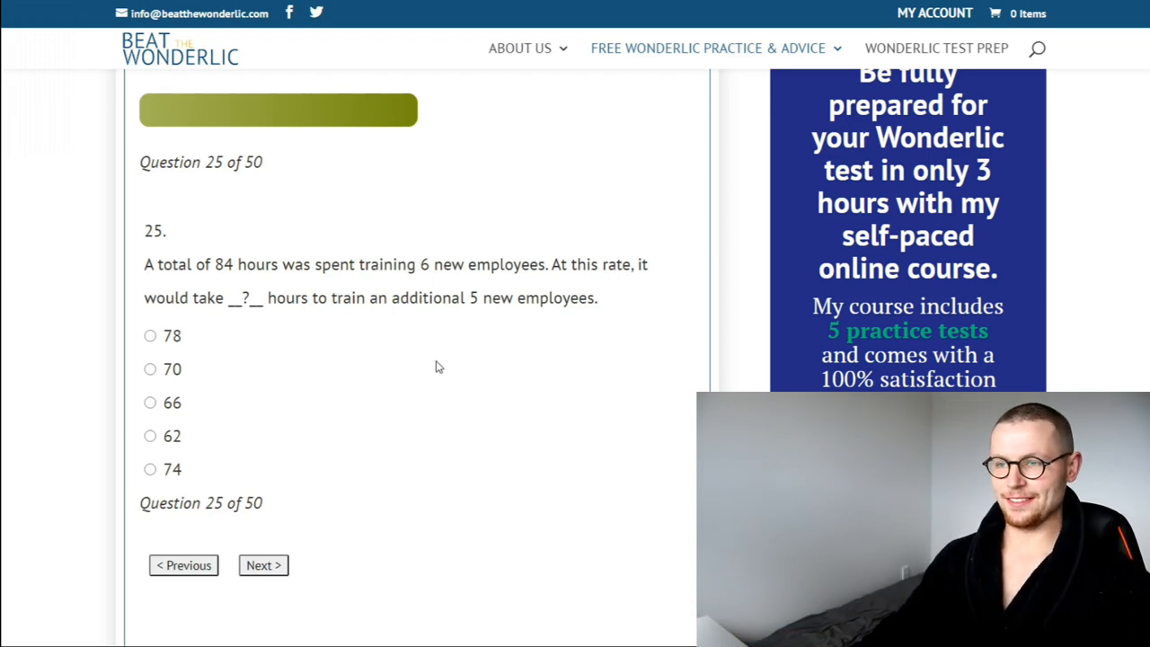
mouse_move(262, 287)
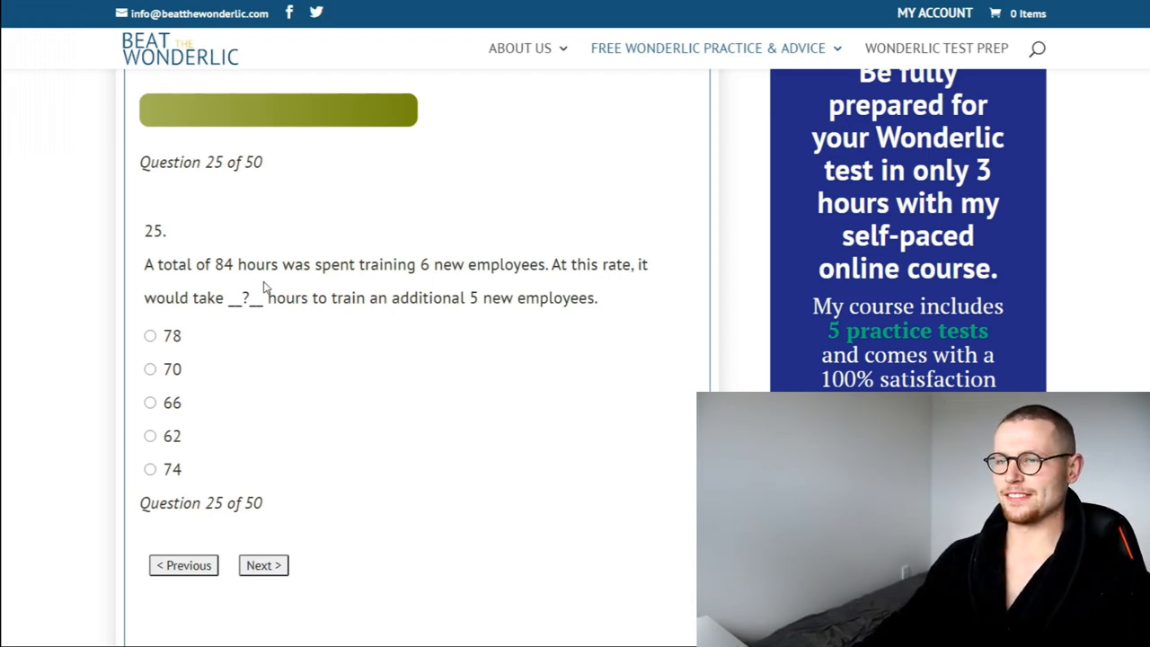
mouse_move(261, 274)
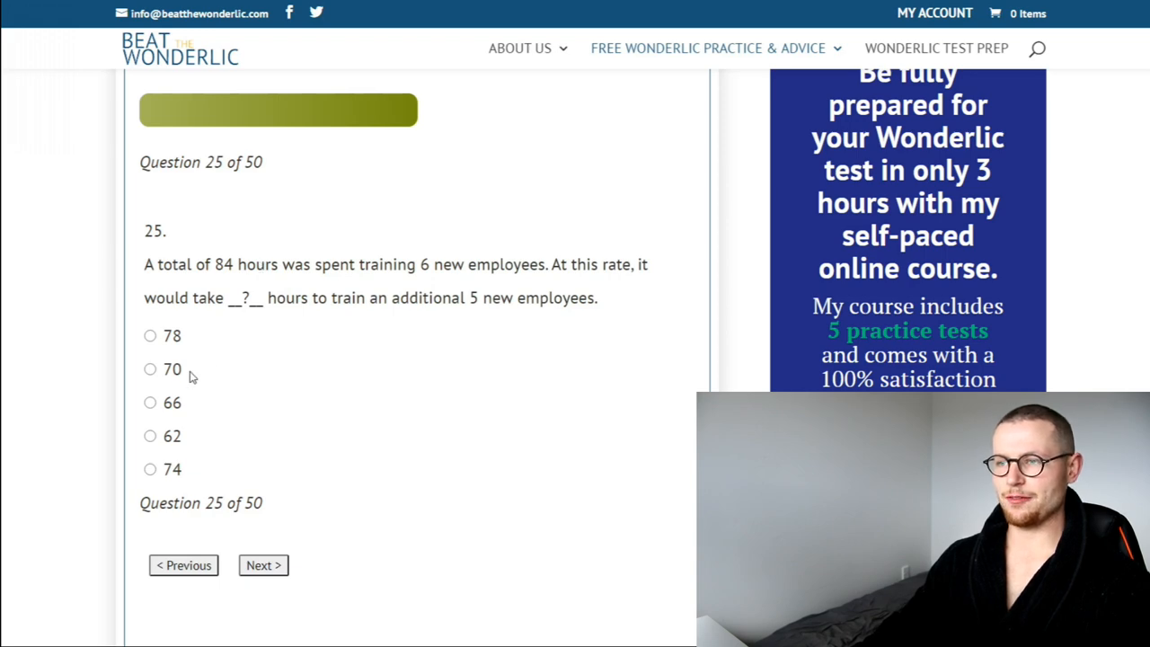
Choose 70 training hours for question 25, then .33 as question 26's smallest number.
click(150, 368)
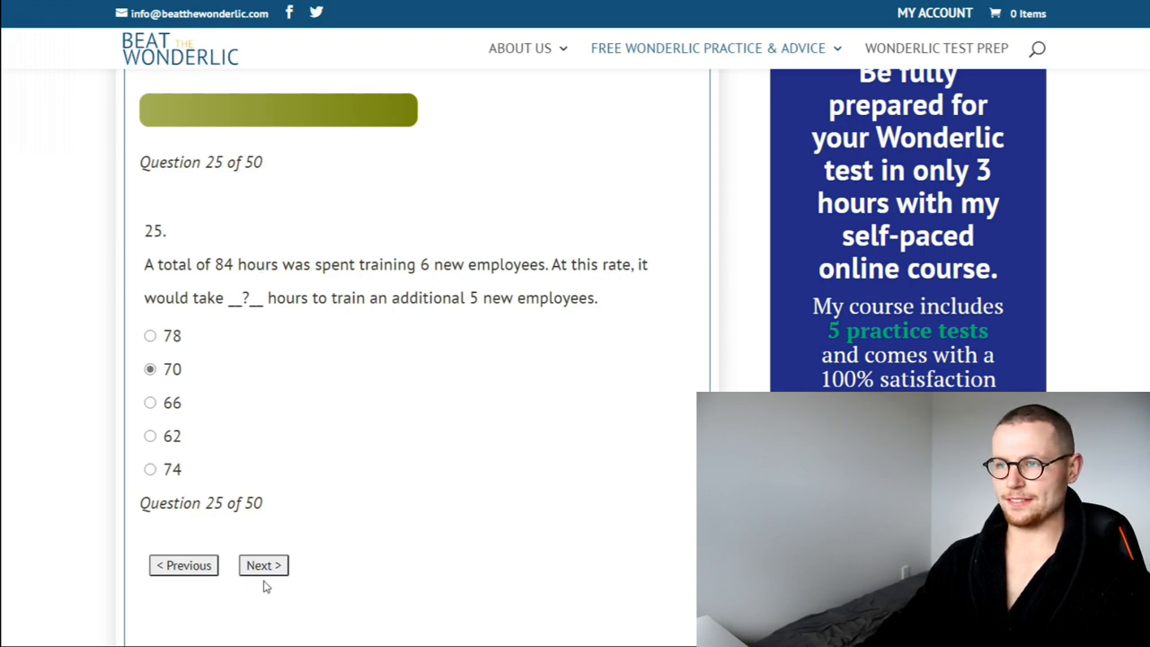
click(263, 565)
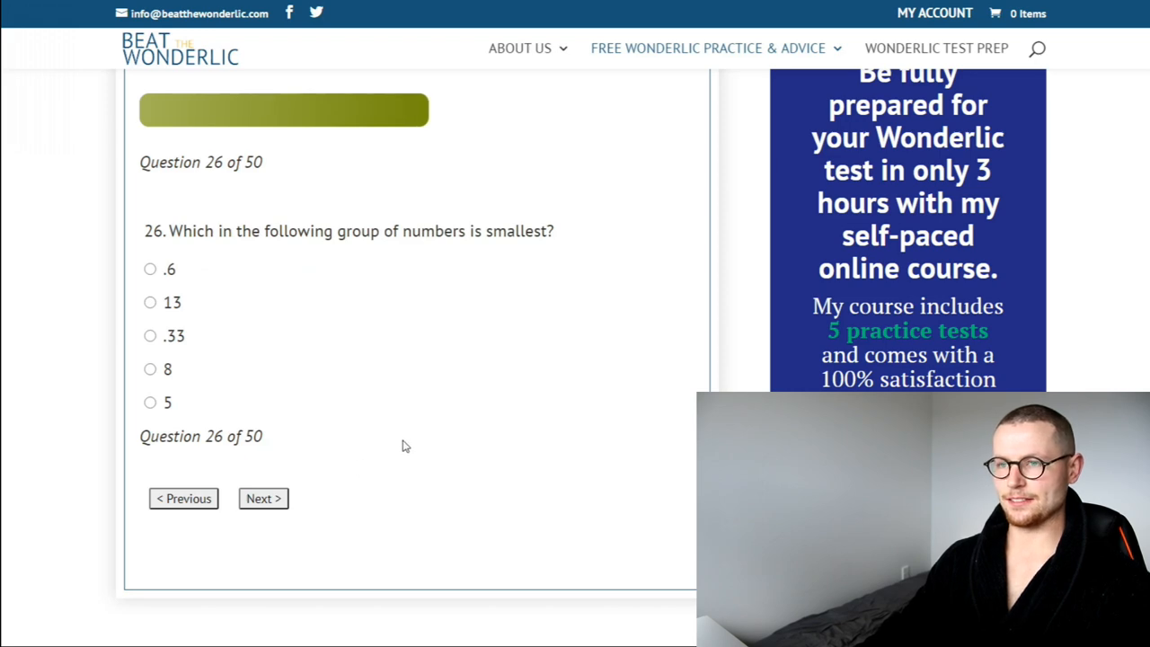
mouse_move(322, 302)
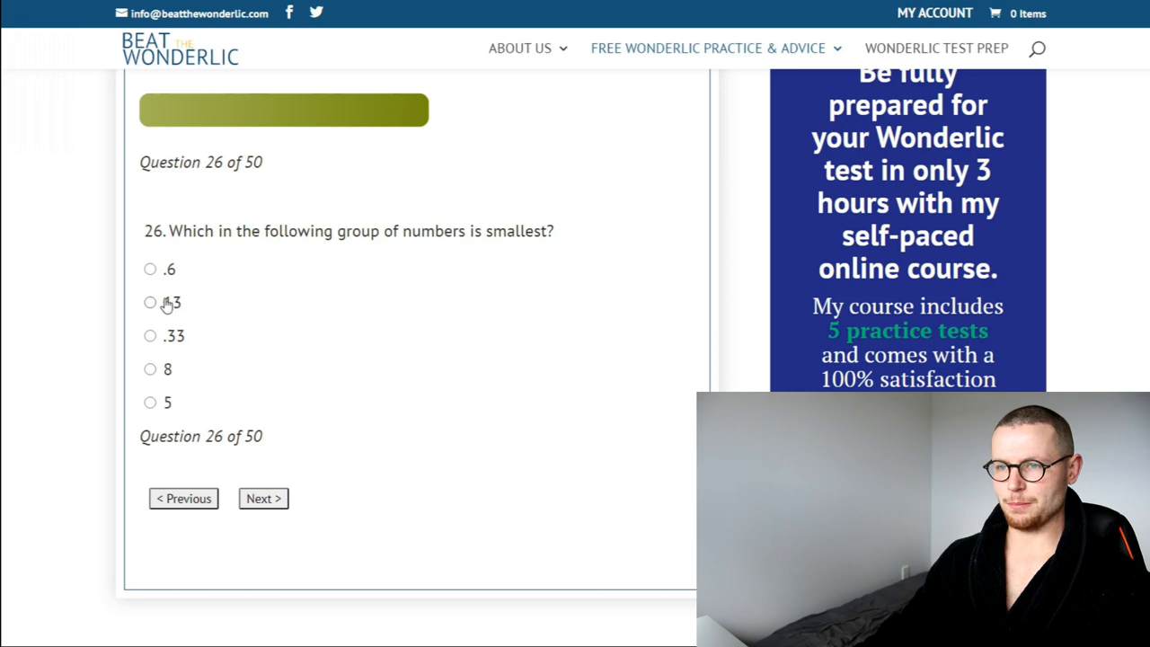
click(150, 335)
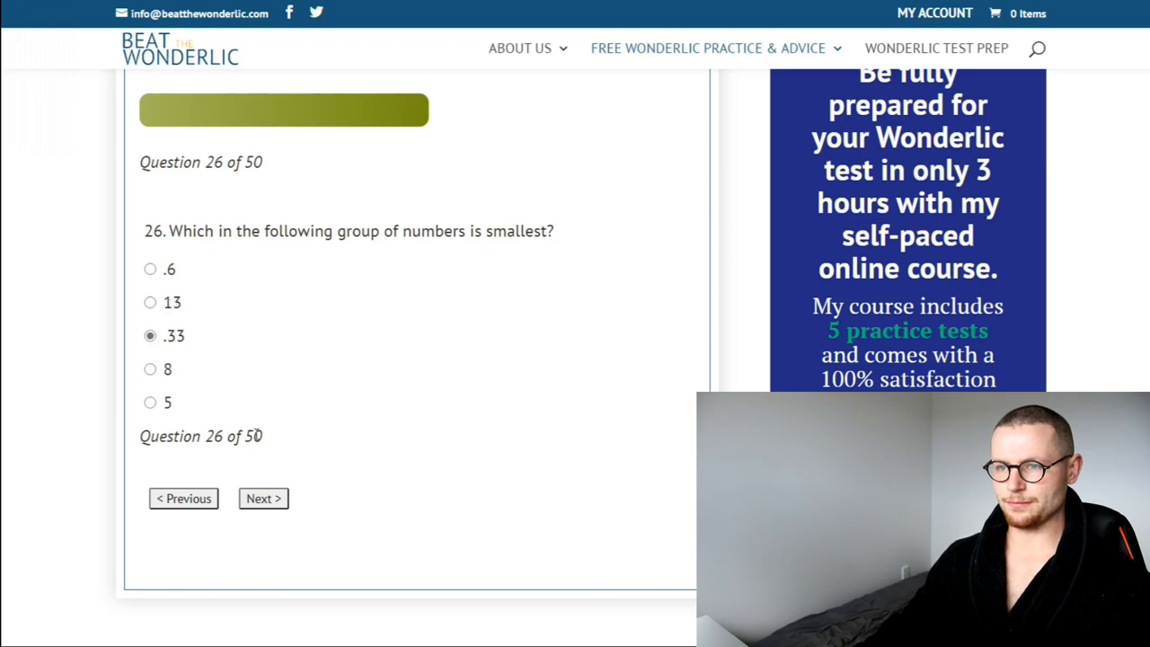
Advance to the three-piece figure puzzle and check pieces A, B and E.
click(263, 497)
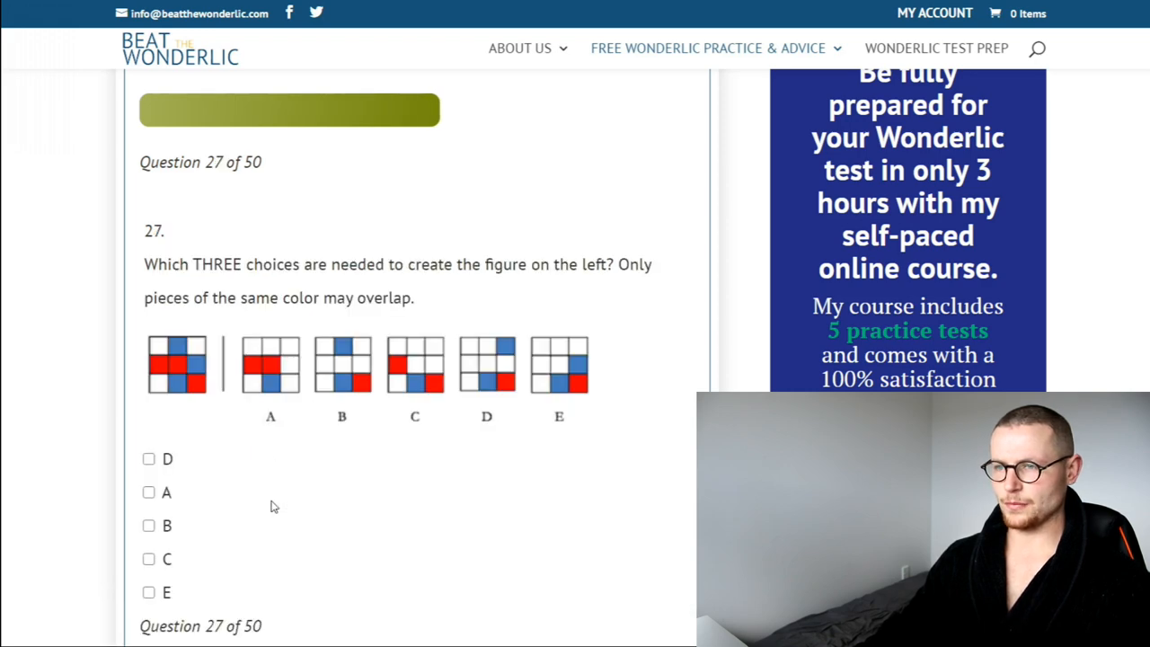
scroll(down, 3)
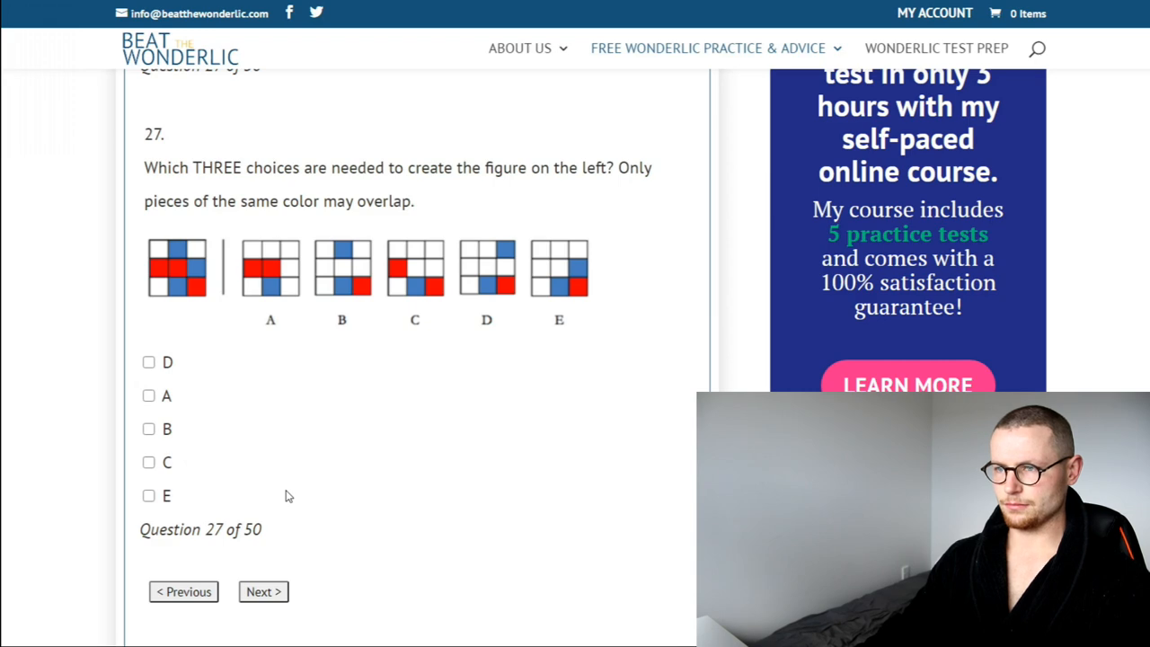
mouse_move(344, 285)
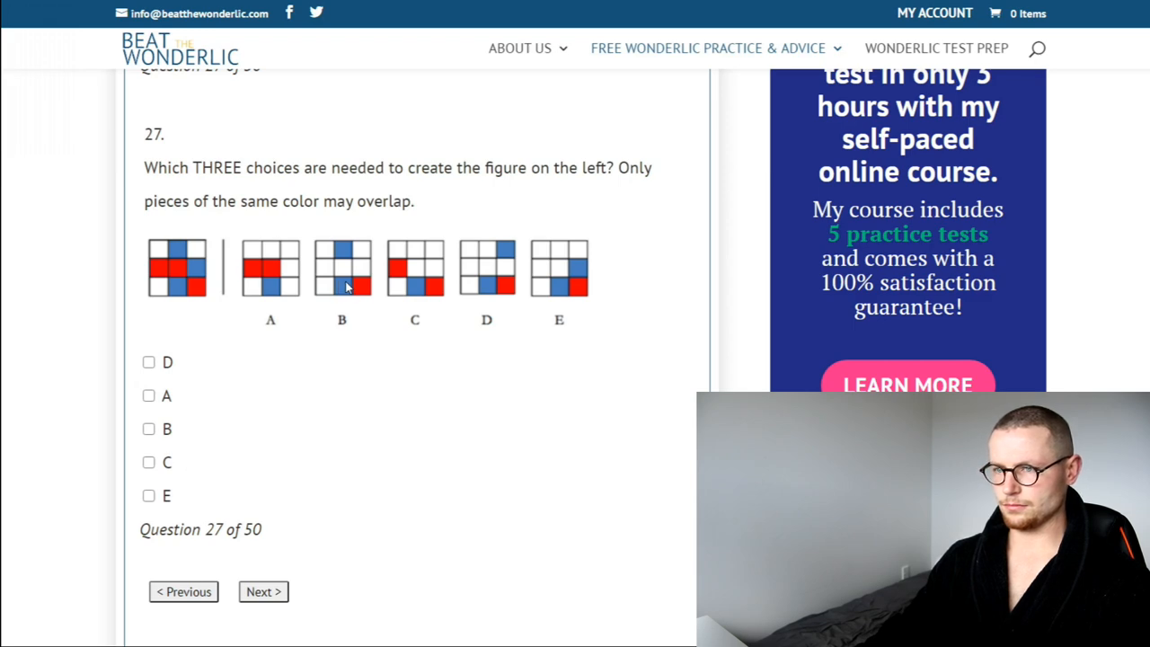
scroll(down, 3)
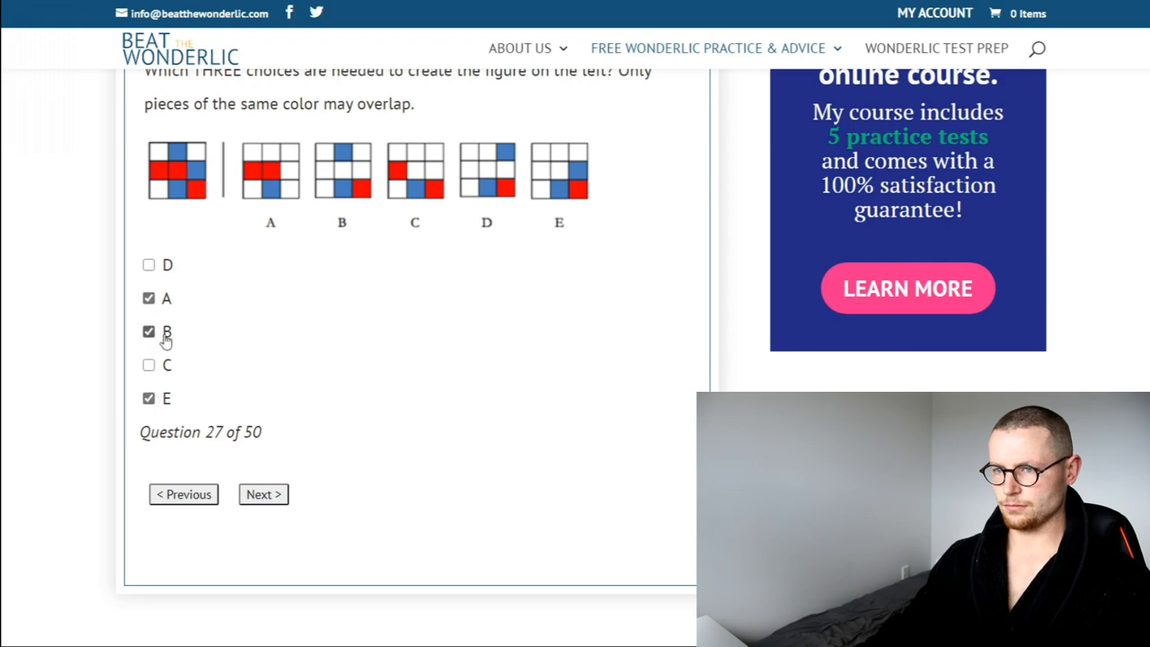
Pass questions 27 and 28 (answered 28,000) to reach the daily savings question.
click(262, 494)
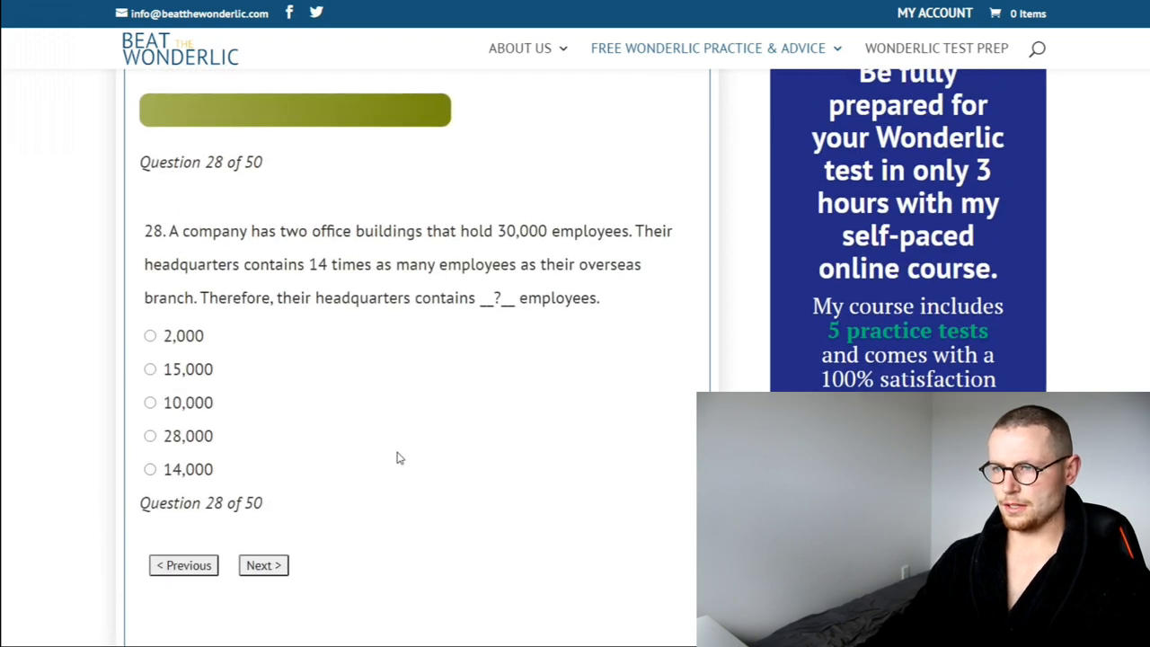
mouse_move(396, 460)
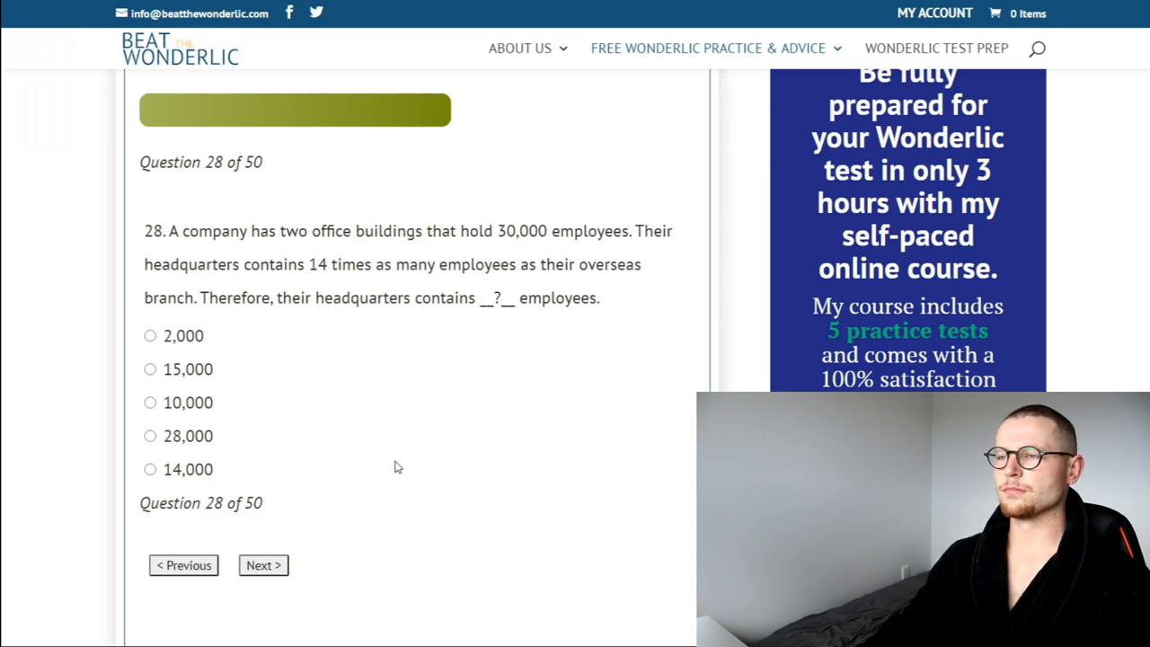
mouse_move(341, 428)
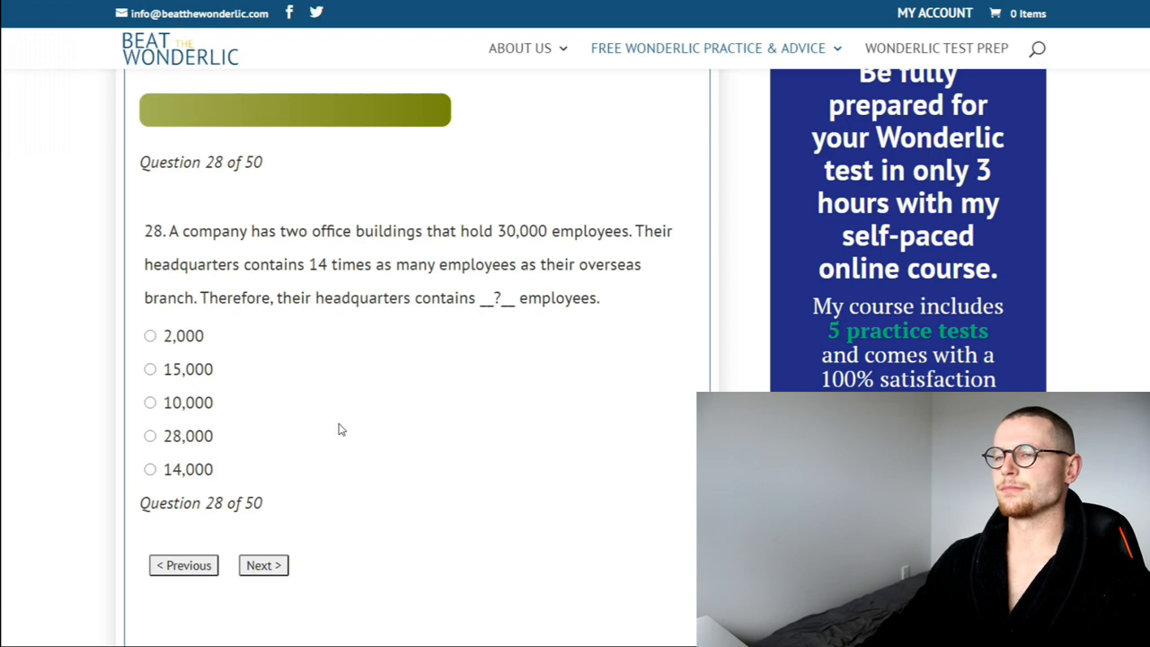
mouse_move(150, 335)
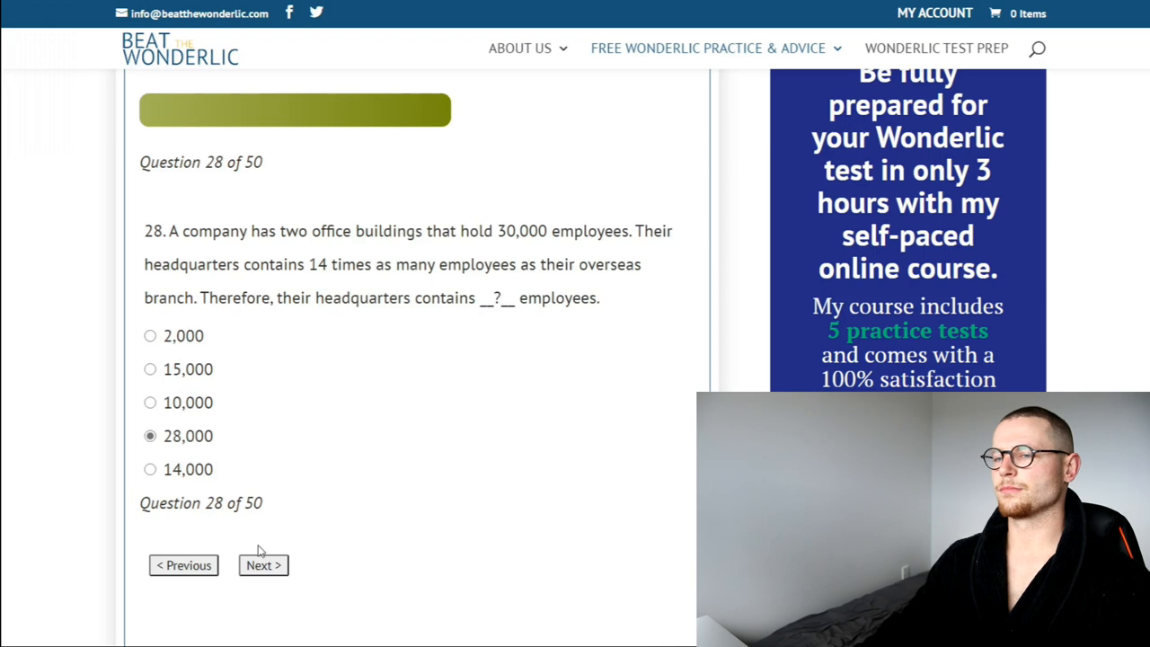
click(263, 565)
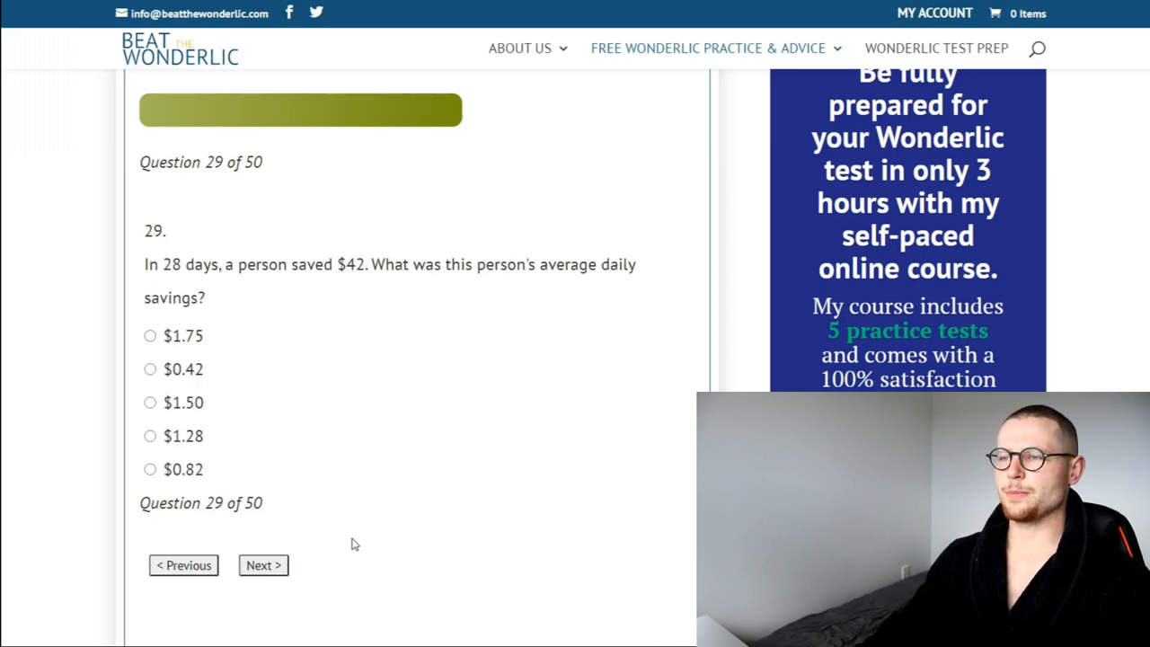
mouse_move(340, 560)
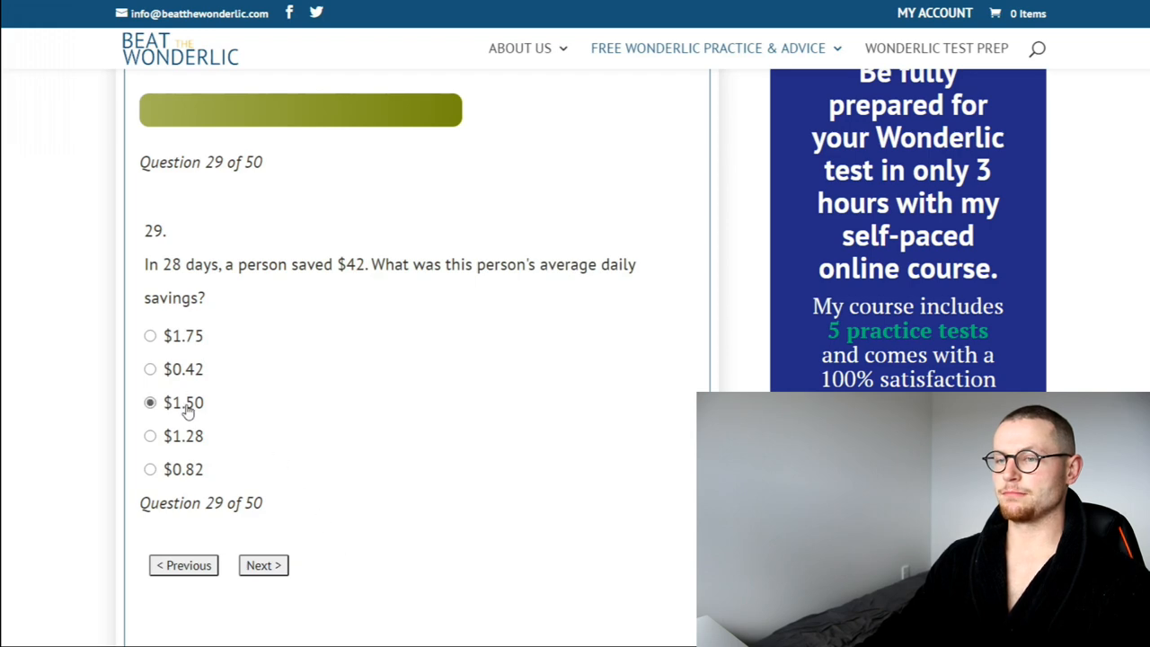
Review question 30's opposite-word options and continue to the smallest-number question 31.
click(263, 565)
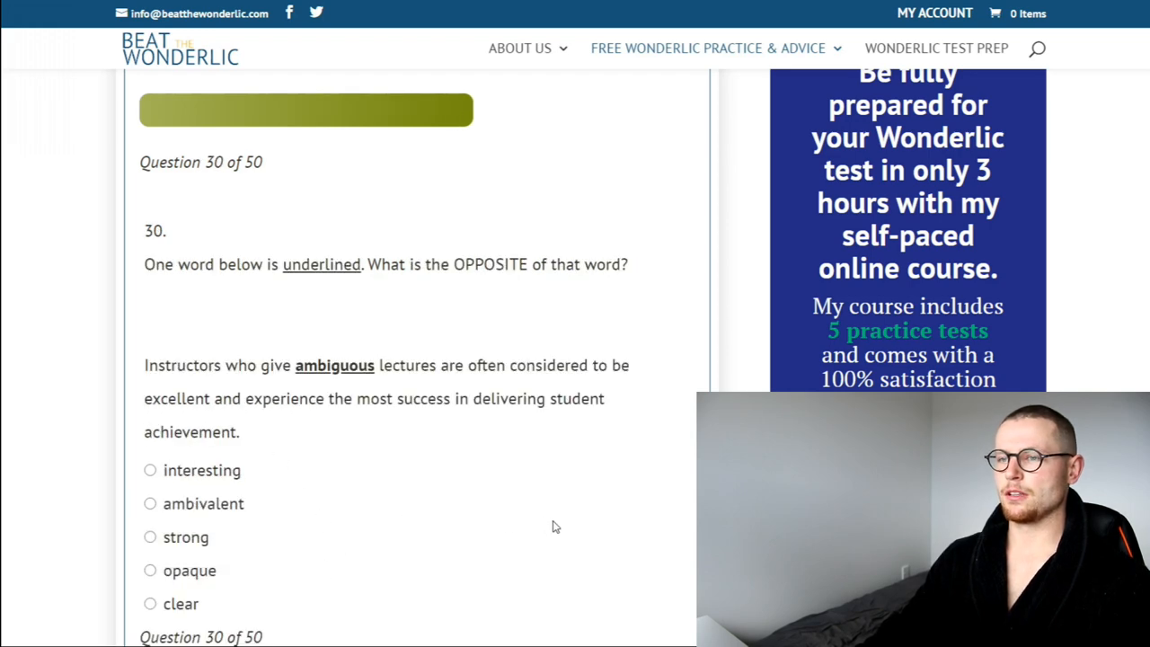
scroll(down, 3)
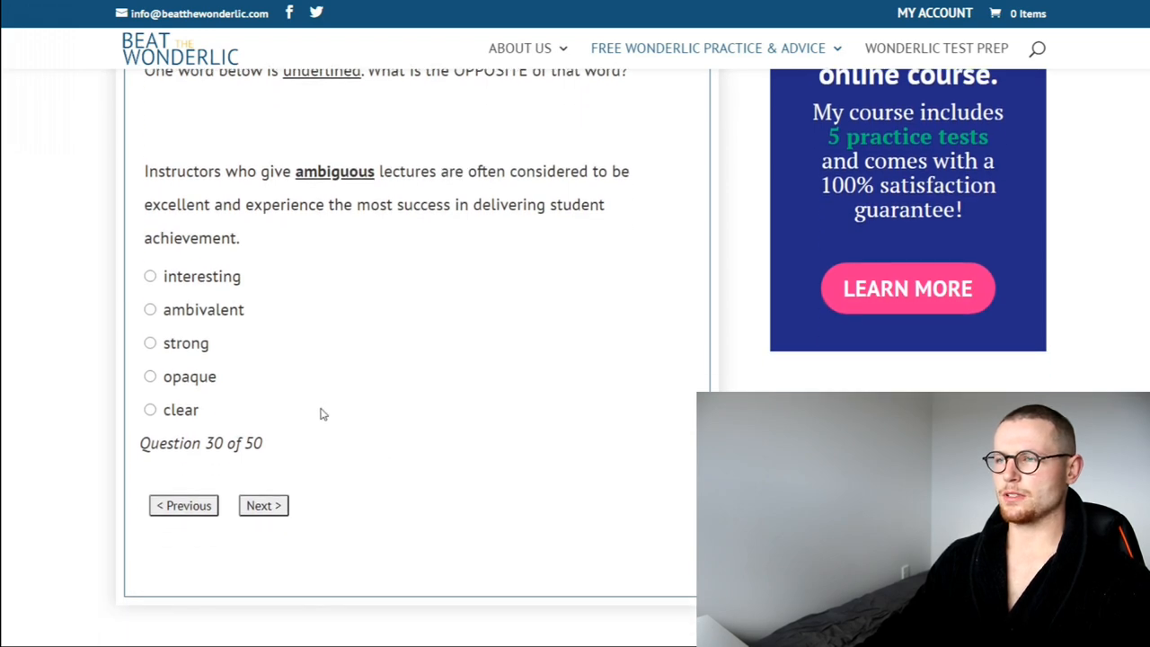
mouse_move(242, 335)
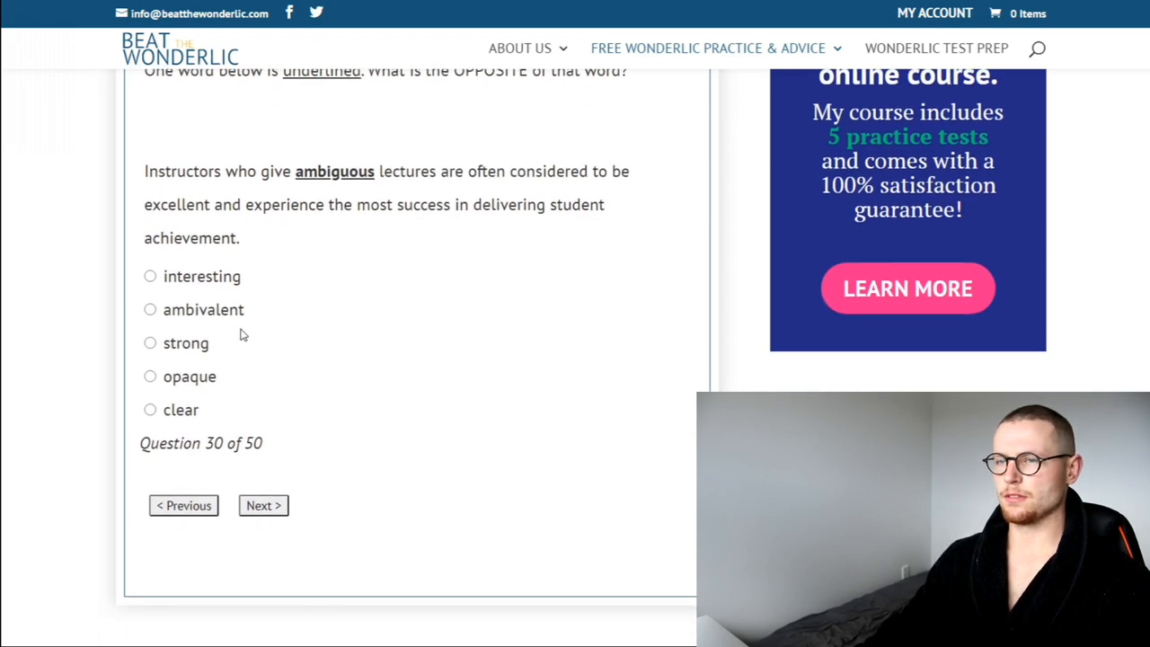
mouse_move(178, 386)
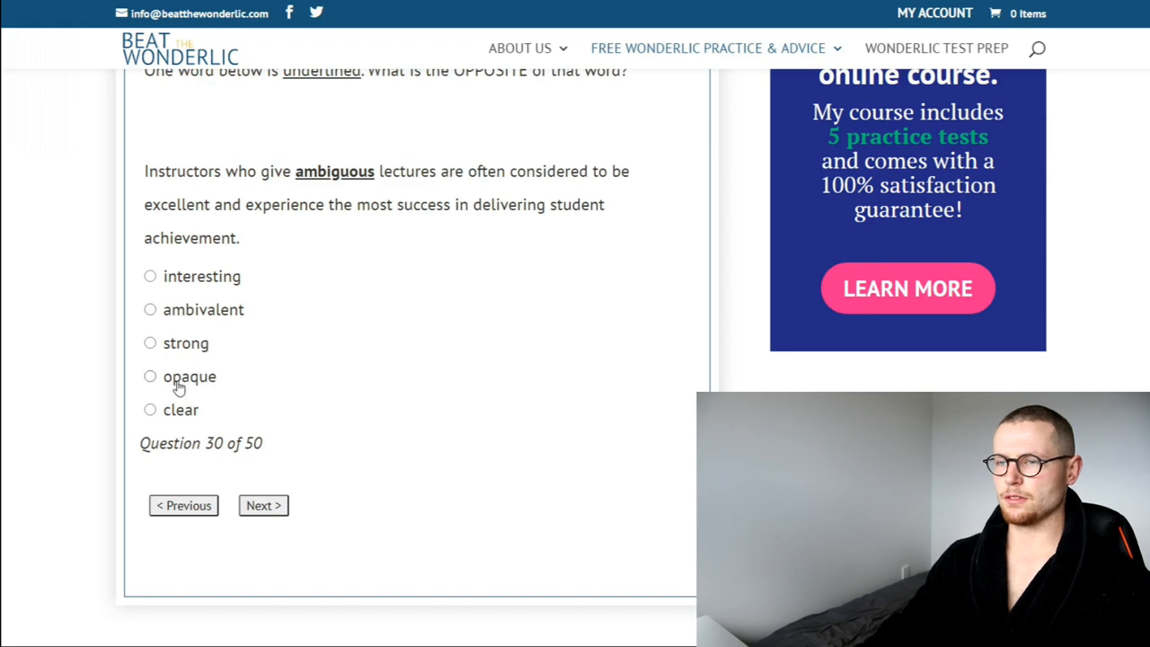
mouse_move(182, 326)
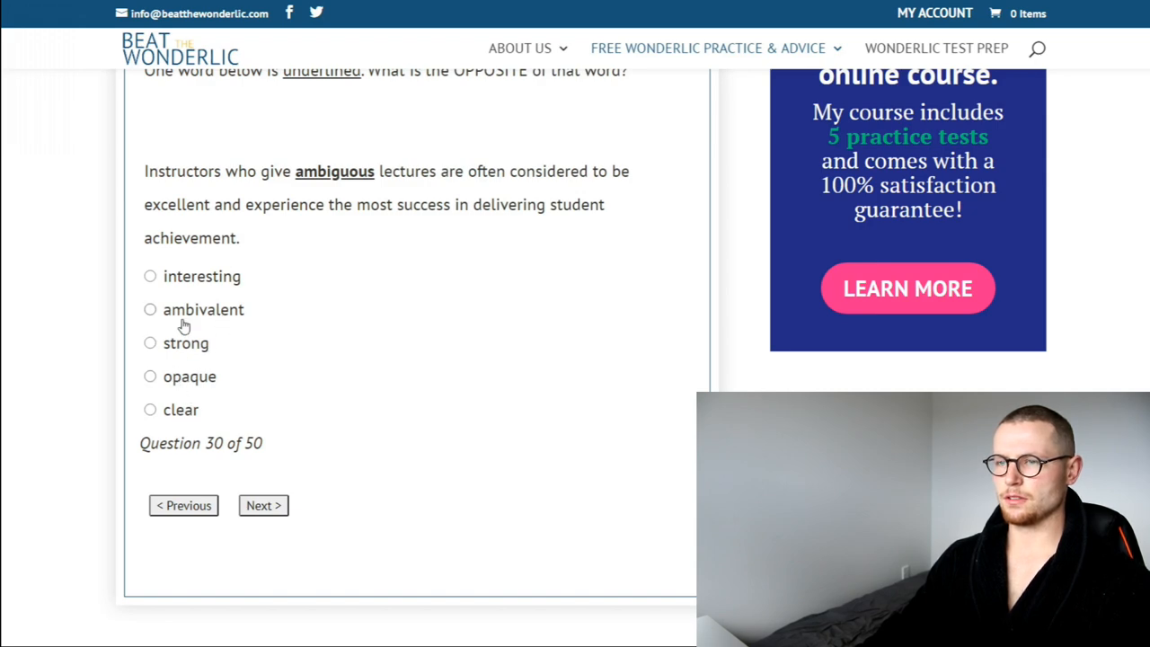
mouse_move(188, 379)
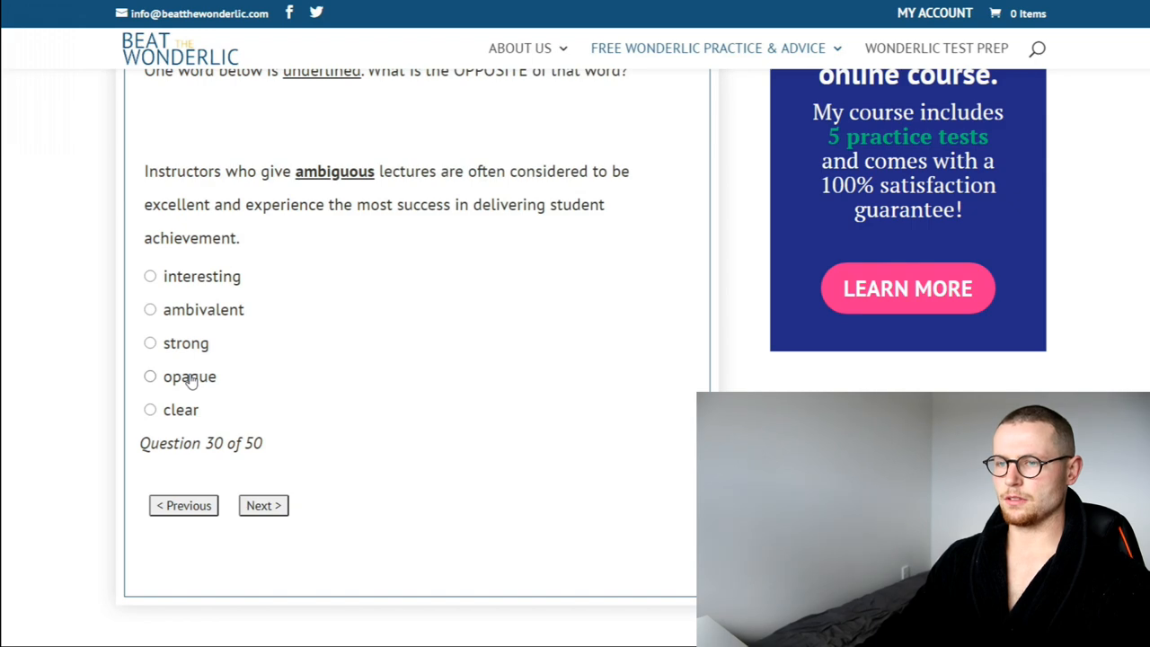
mouse_move(201, 309)
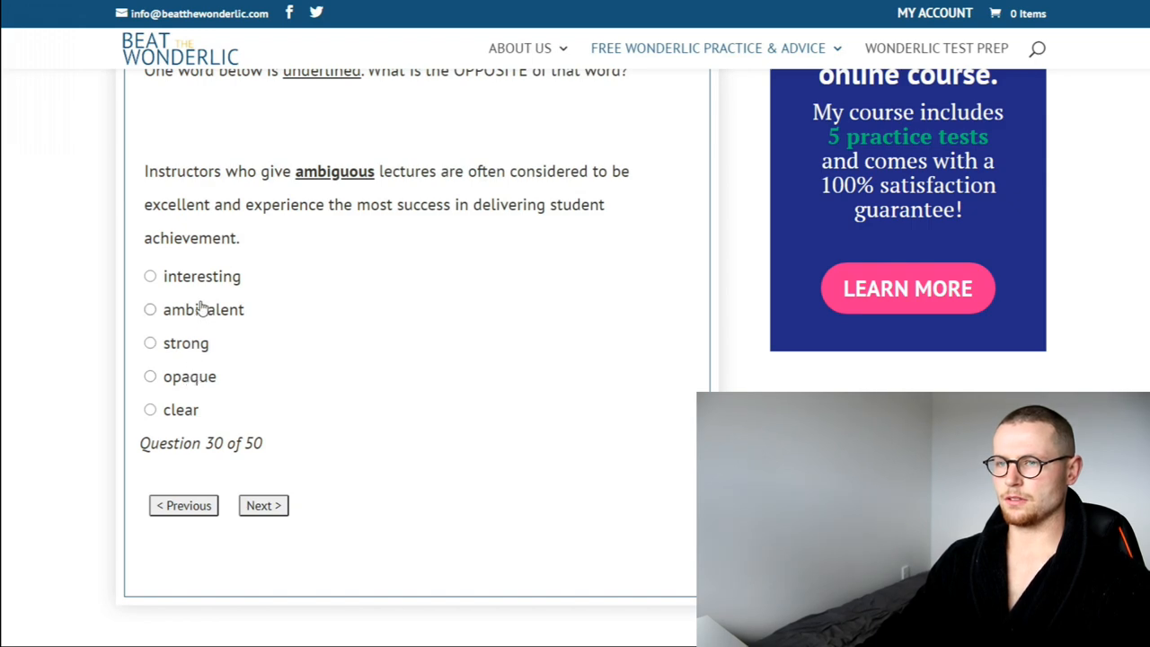
mouse_move(211, 277)
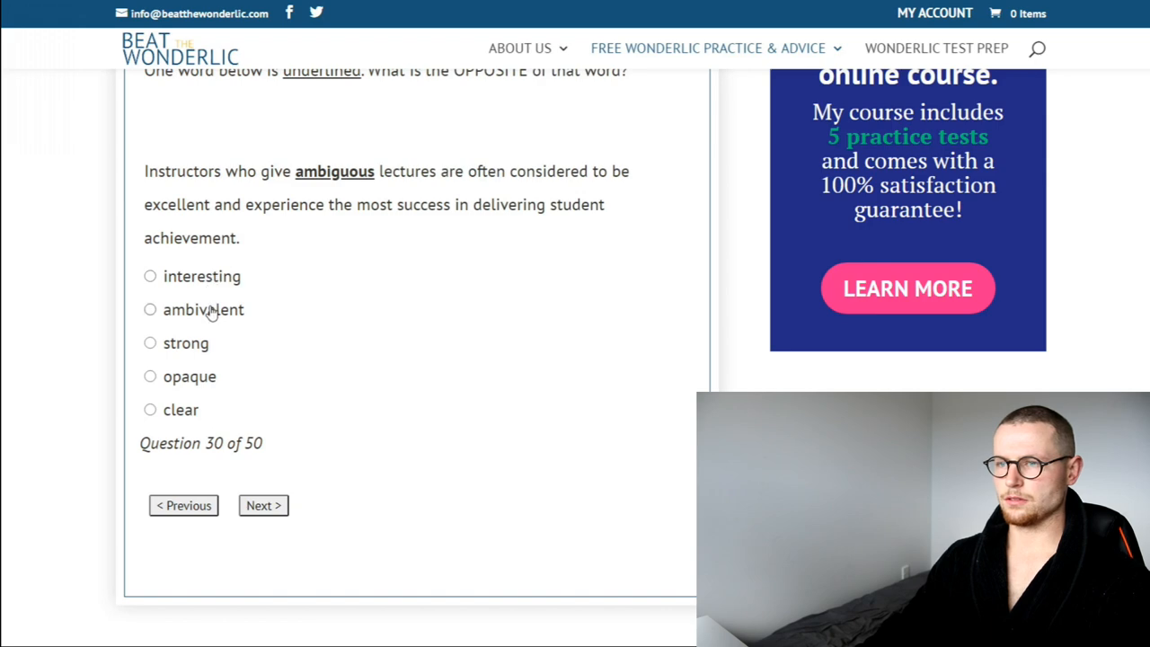
scroll(up, 3)
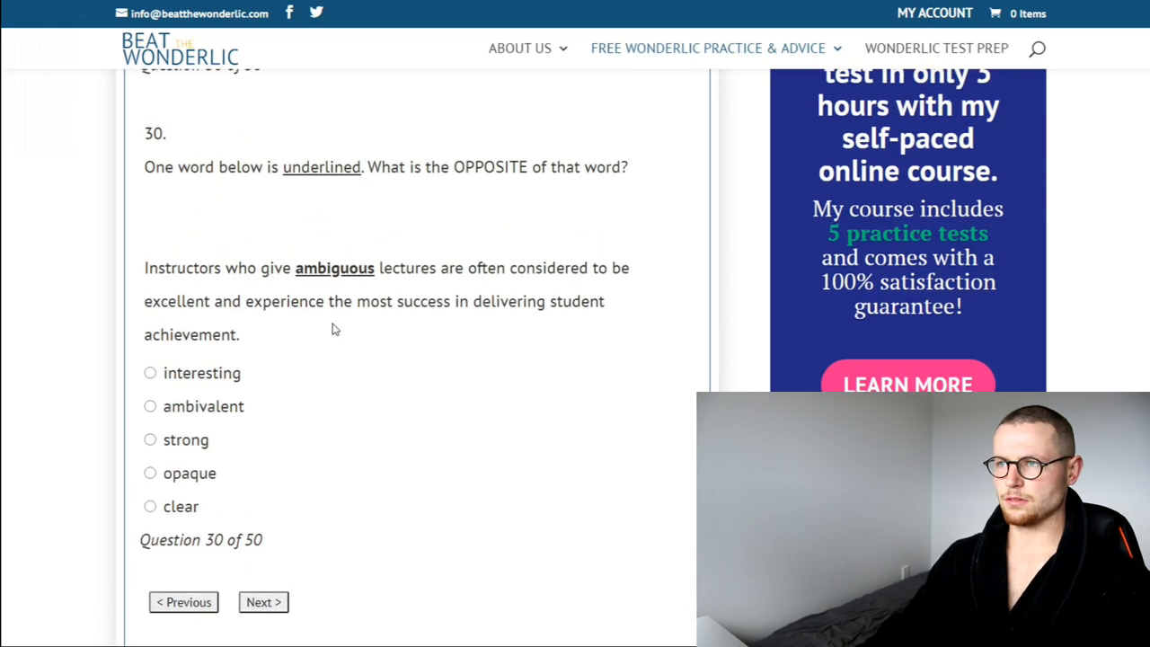
click(263, 602)
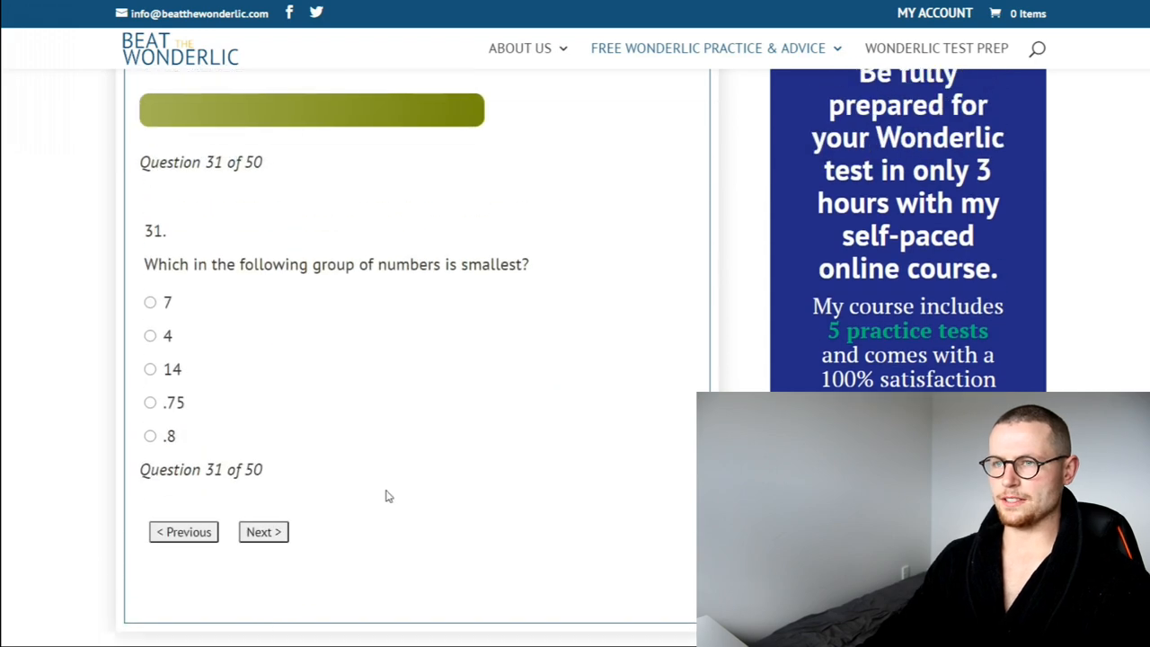
mouse_move(389, 382)
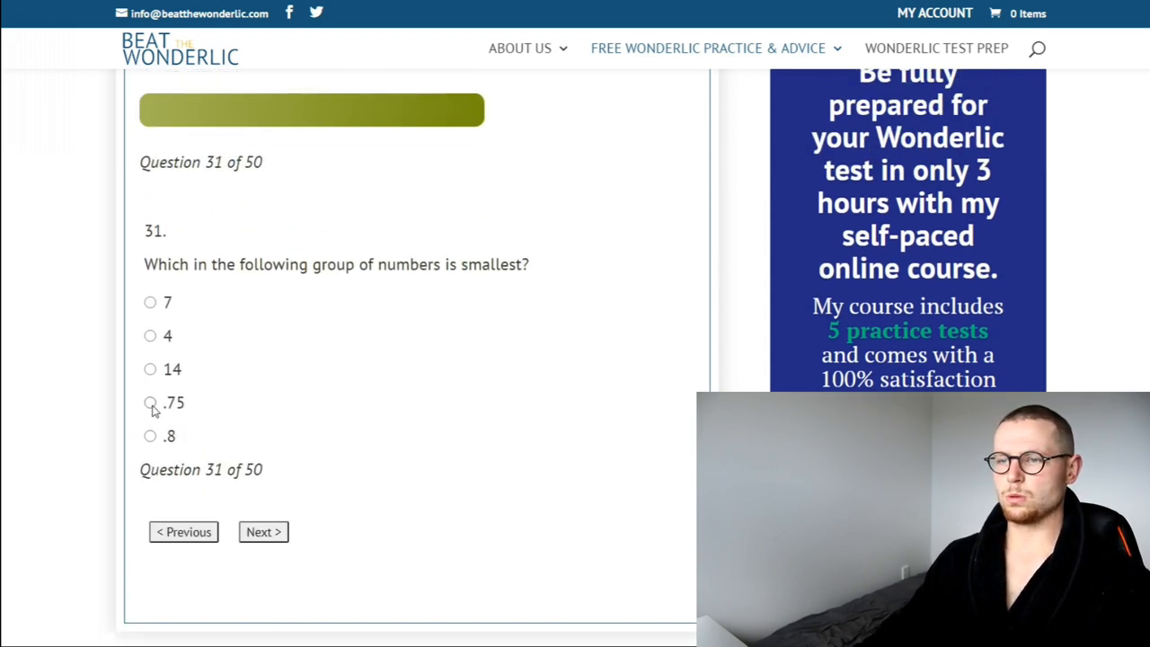
Pass questions 32 and 33, then choose $7.88 for four paper packs.
click(262, 531)
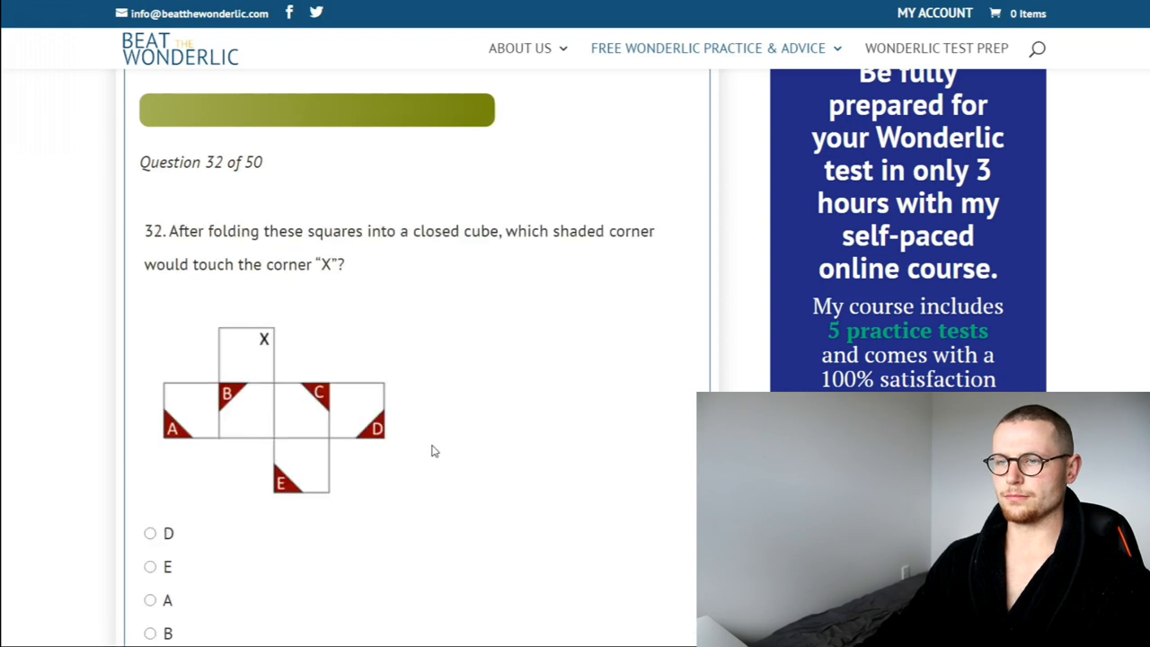
scroll(down, 3)
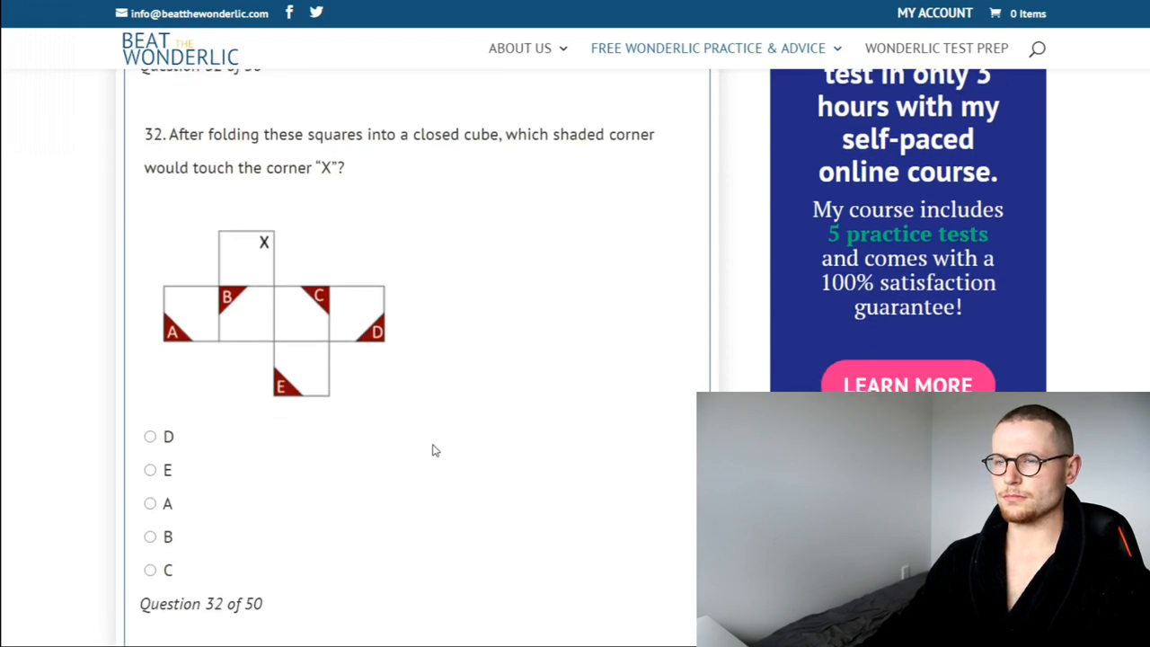
mouse_move(180, 513)
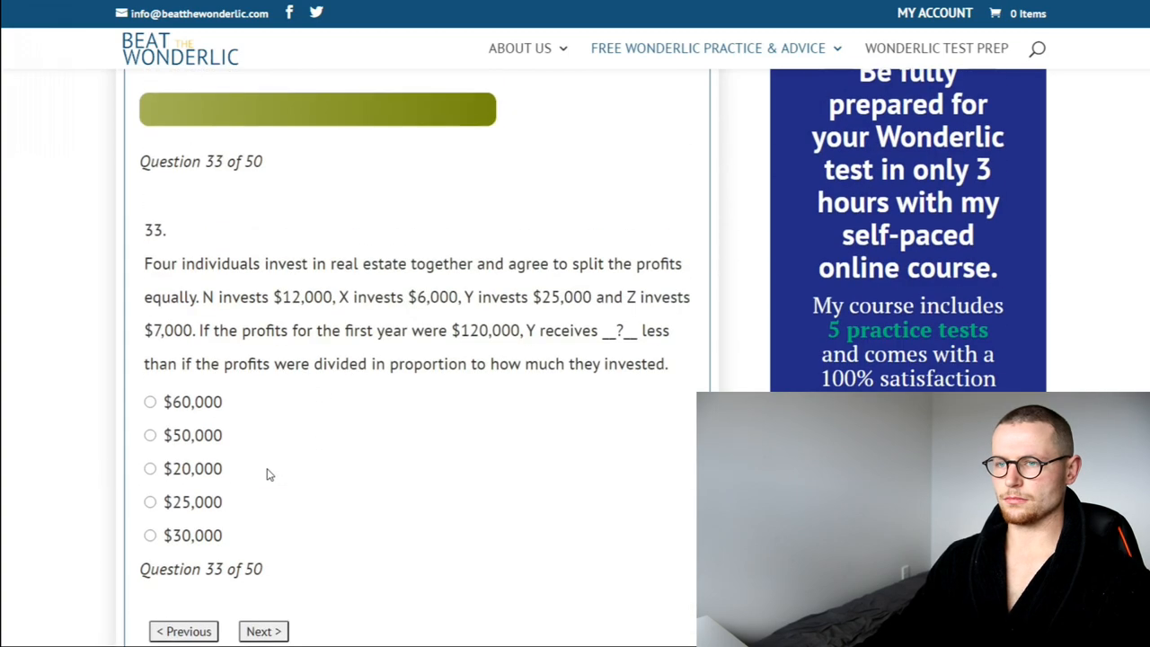
scroll(down, 3)
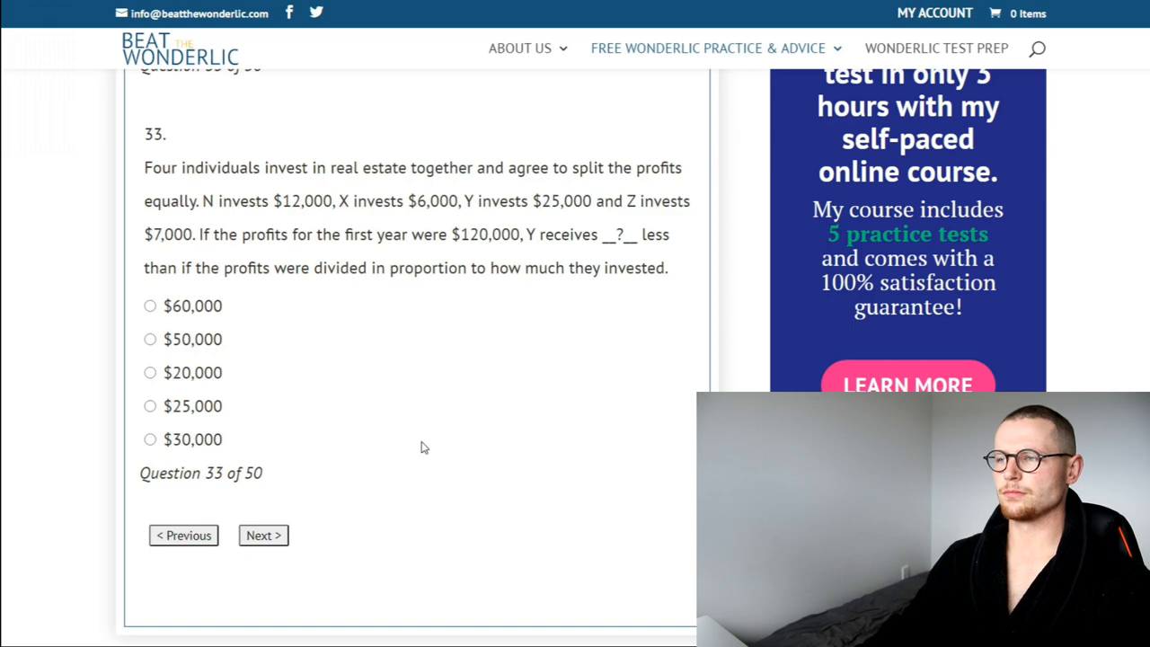
mouse_move(293, 542)
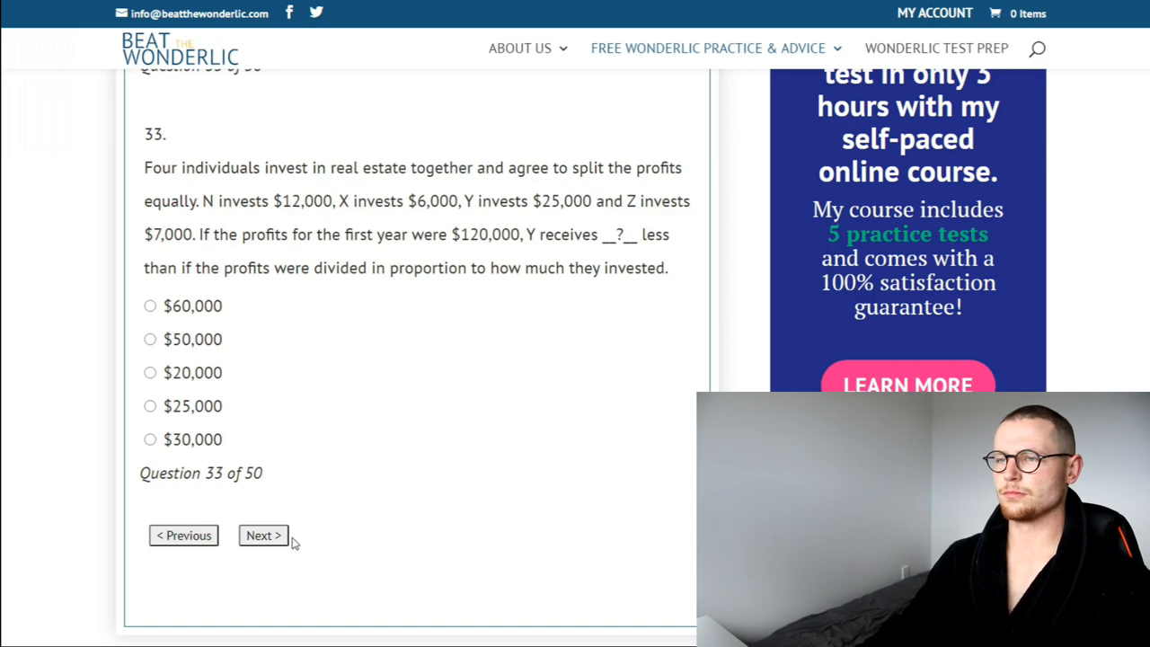
click(263, 534)
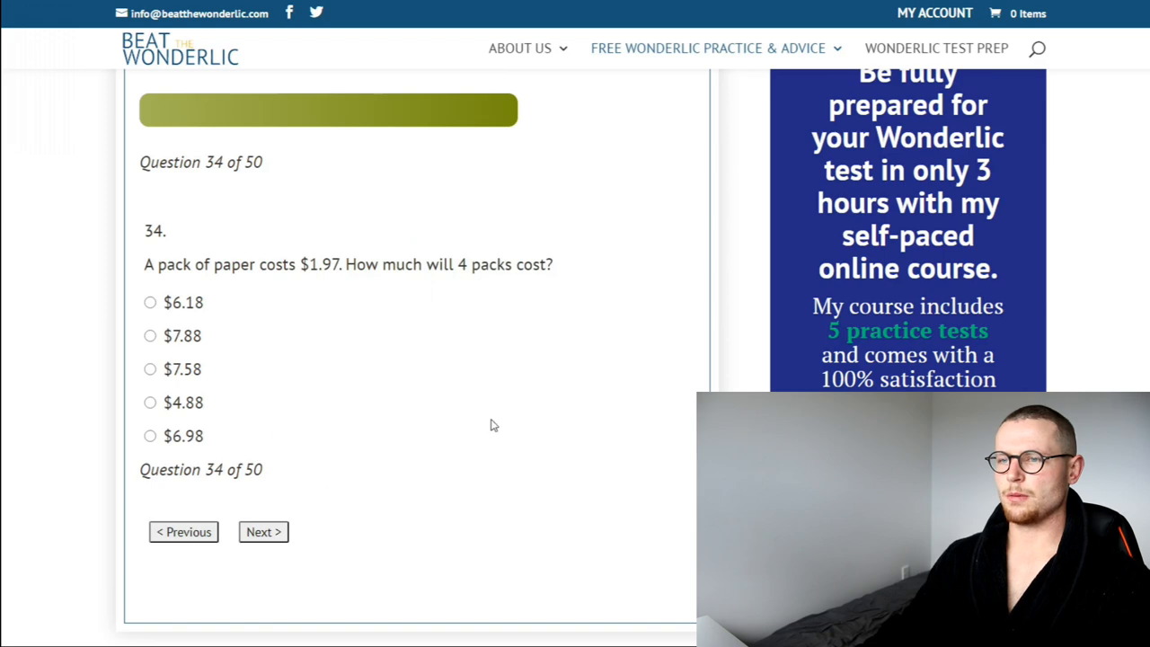
mouse_move(607, 361)
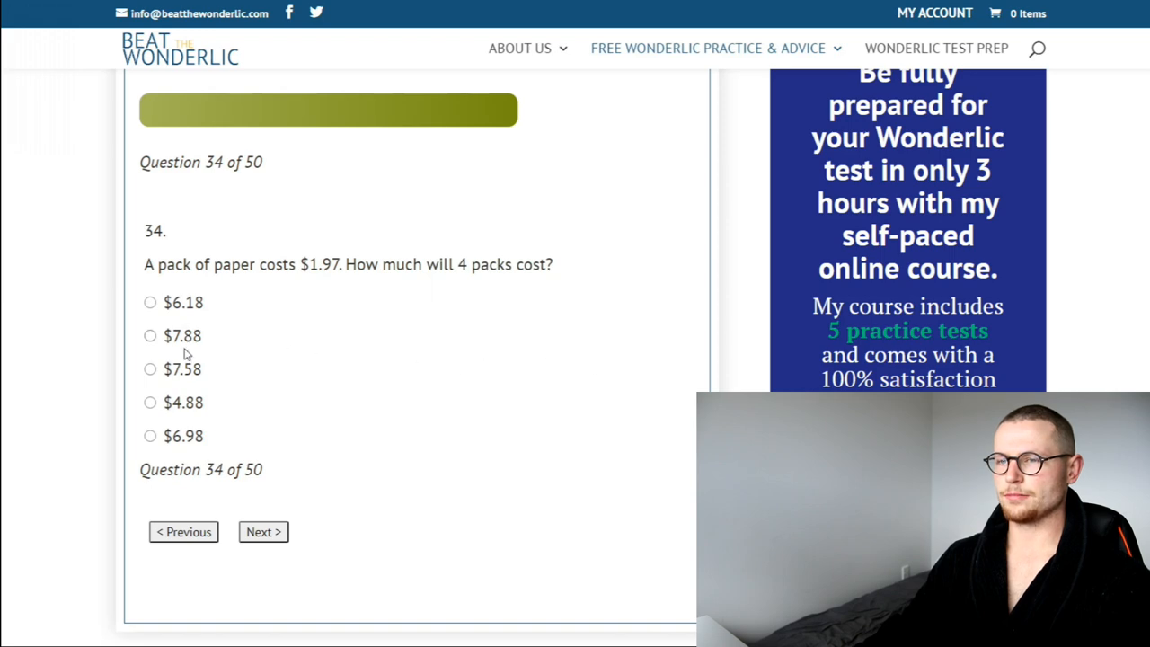
click(150, 335)
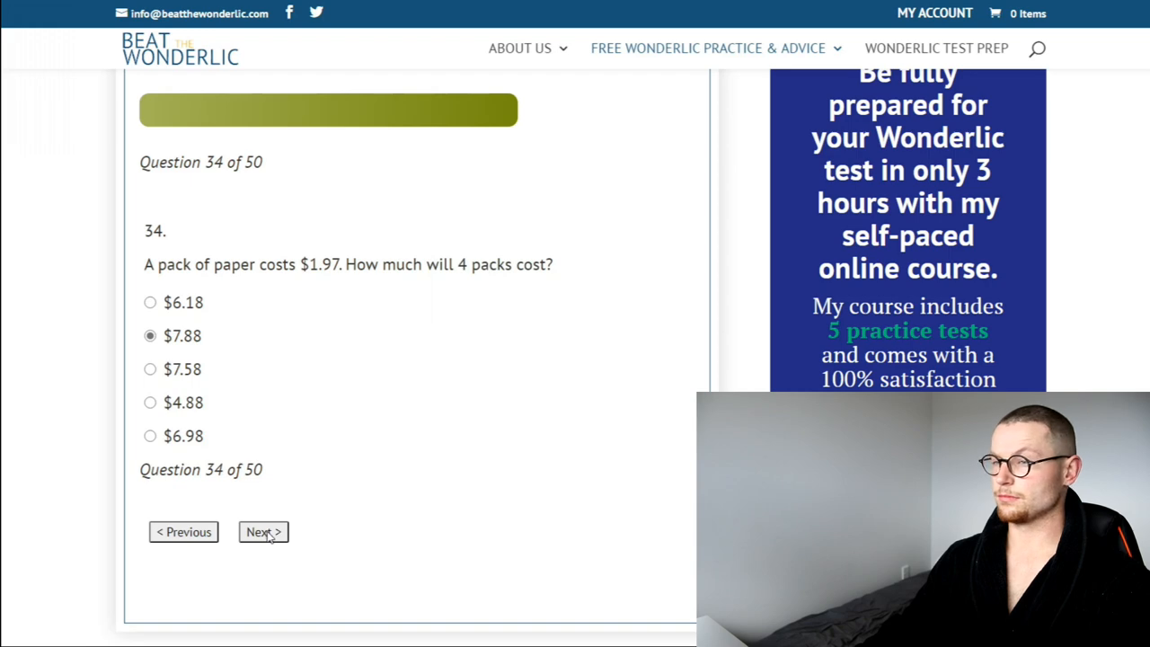
Pass question 35, mark ADOPT/ADAPT as similar, and answer August for question 37.
click(263, 531)
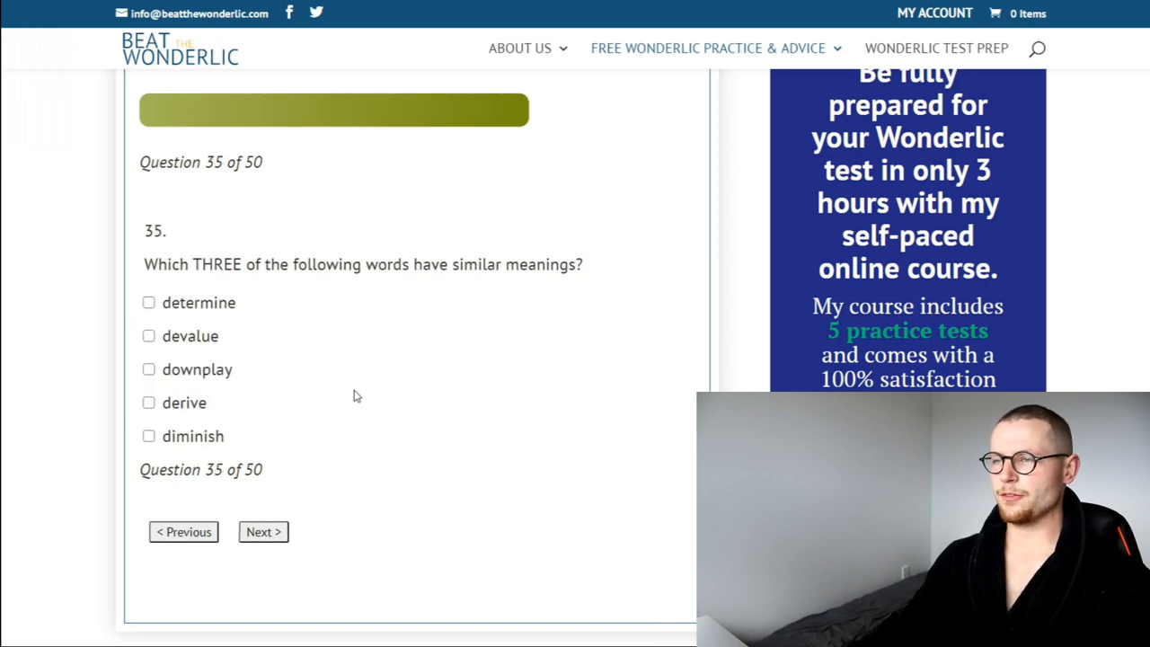
mouse_move(286, 359)
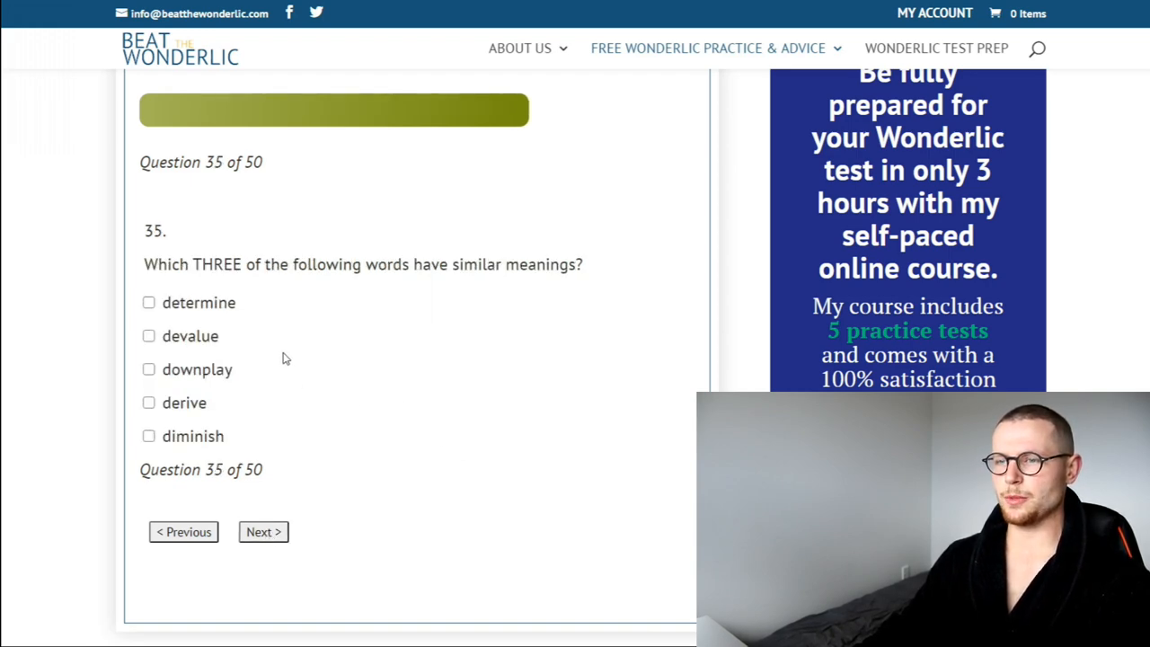
mouse_move(190, 344)
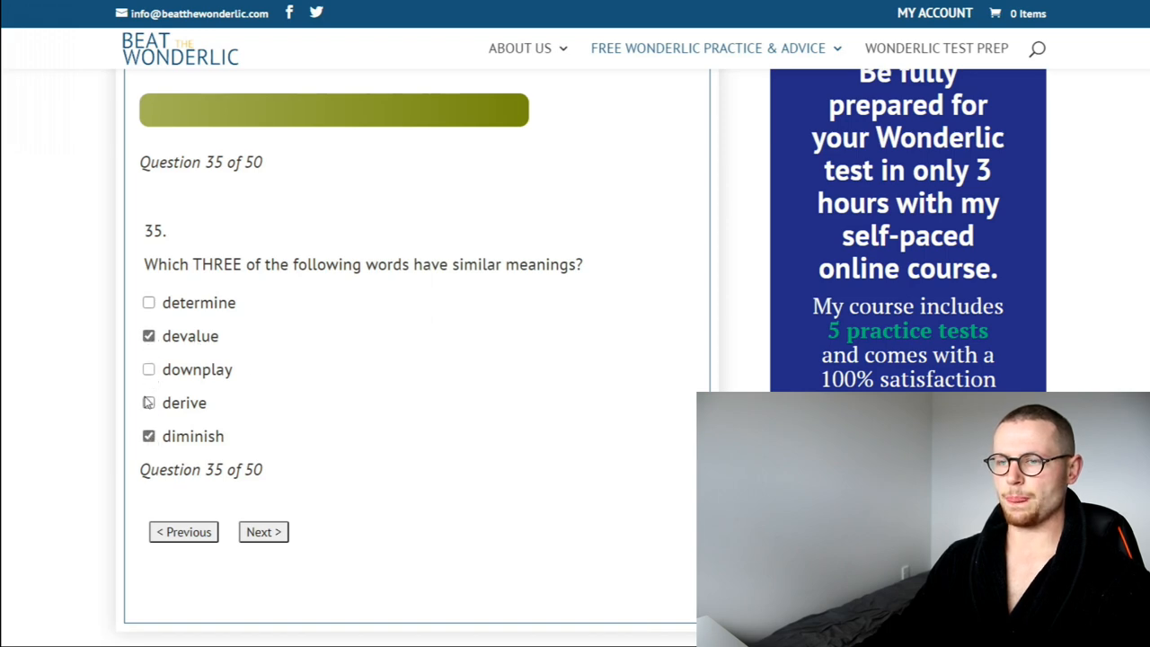
click(263, 531)
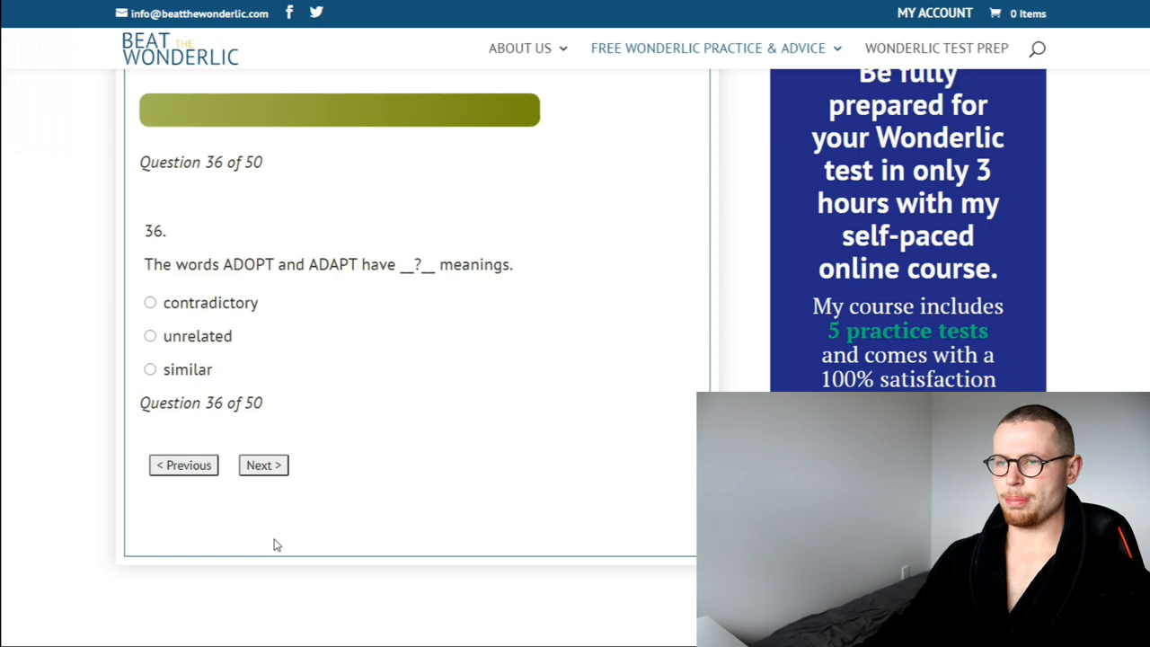
mouse_move(282, 351)
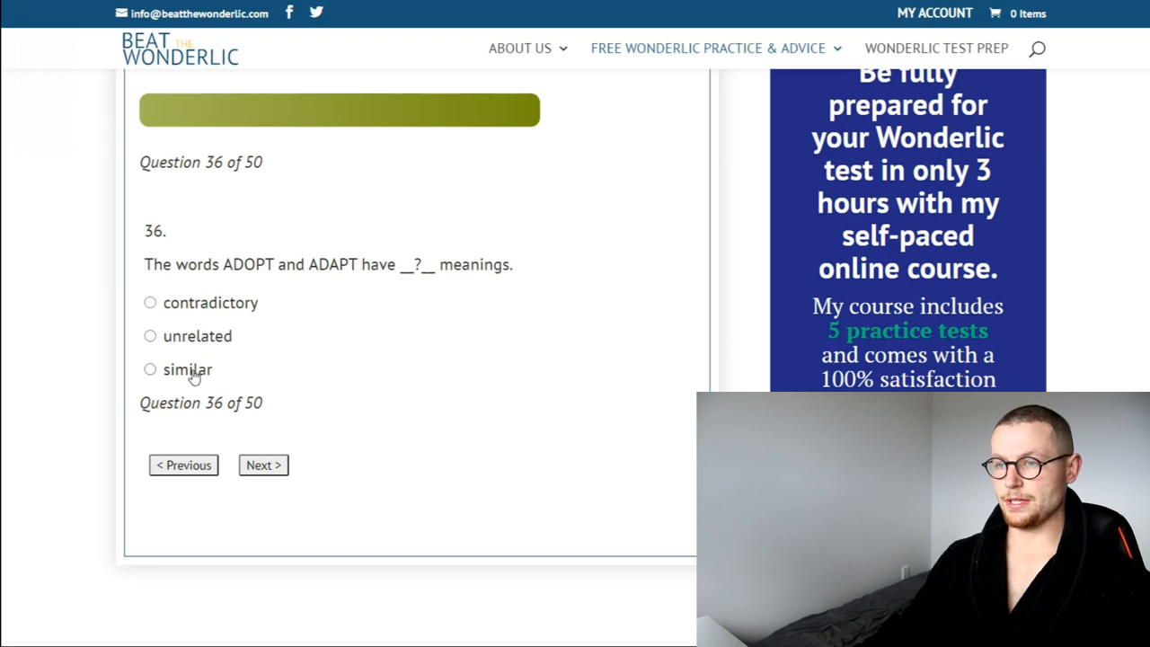
click(263, 465)
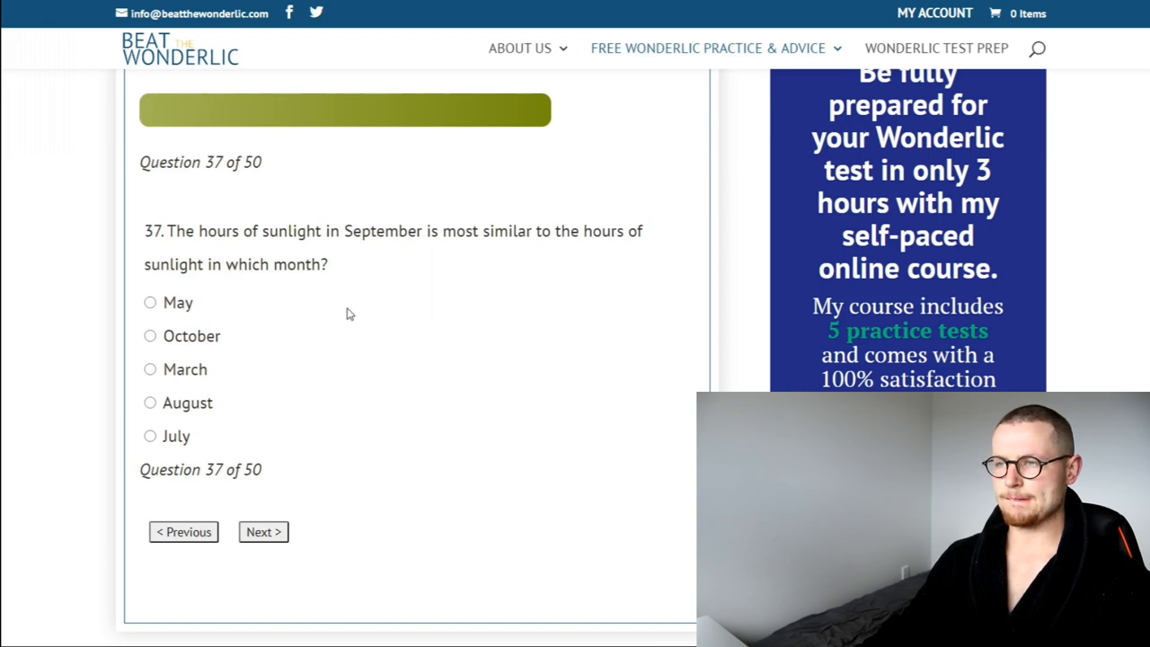
mouse_move(180, 323)
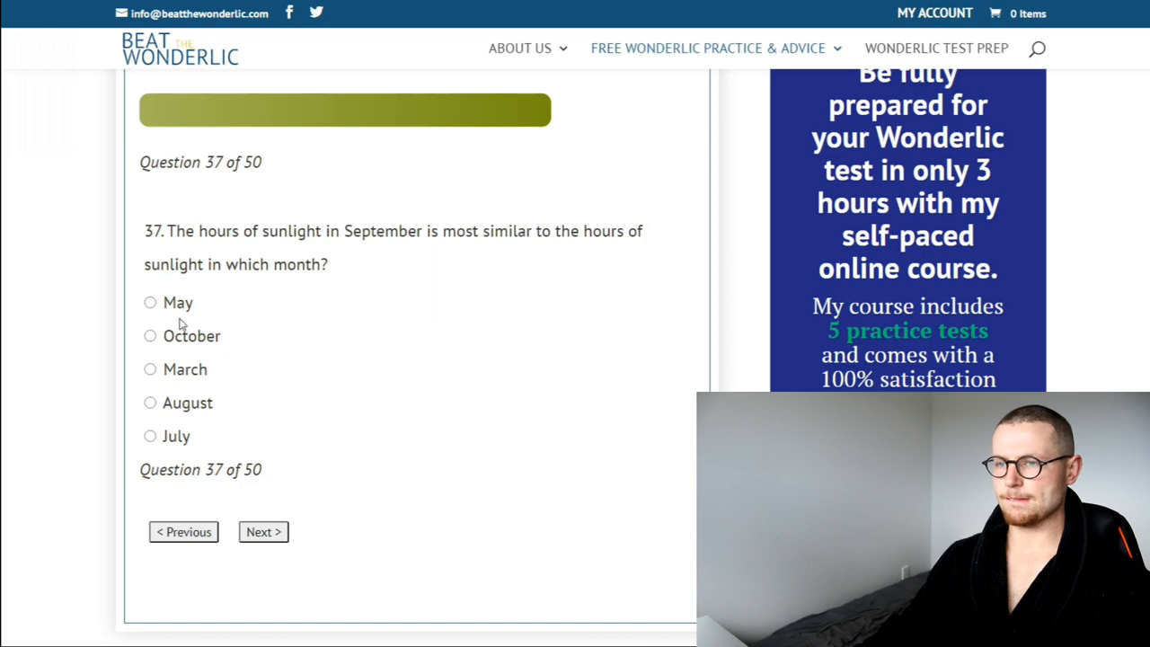
mouse_move(177, 335)
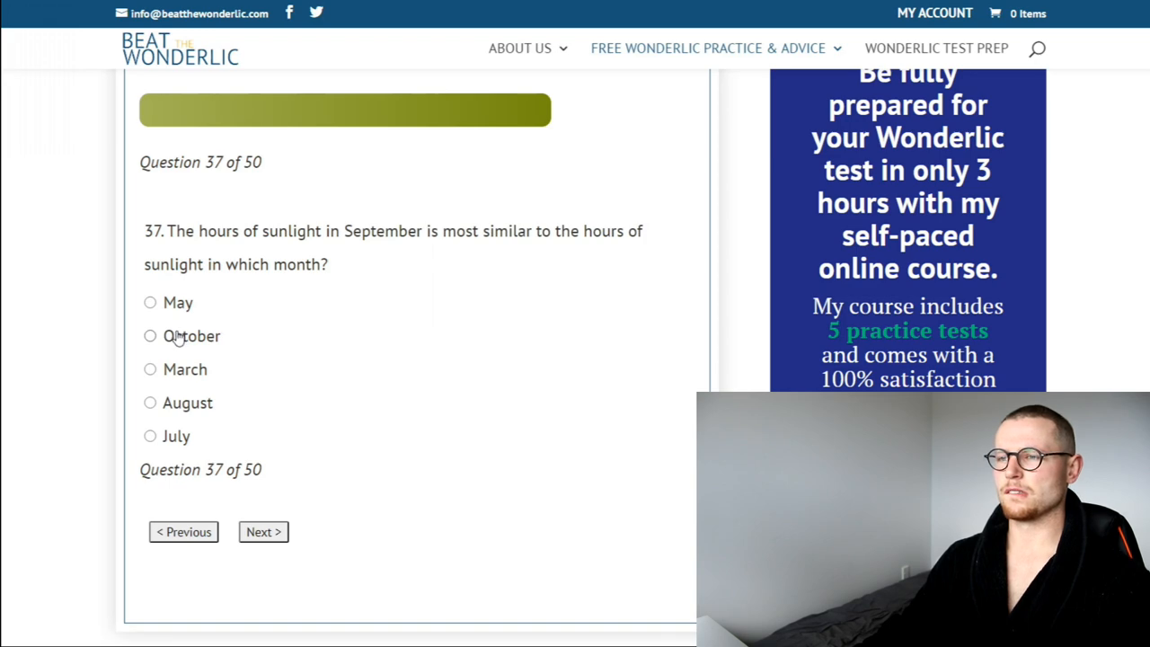
click(150, 402)
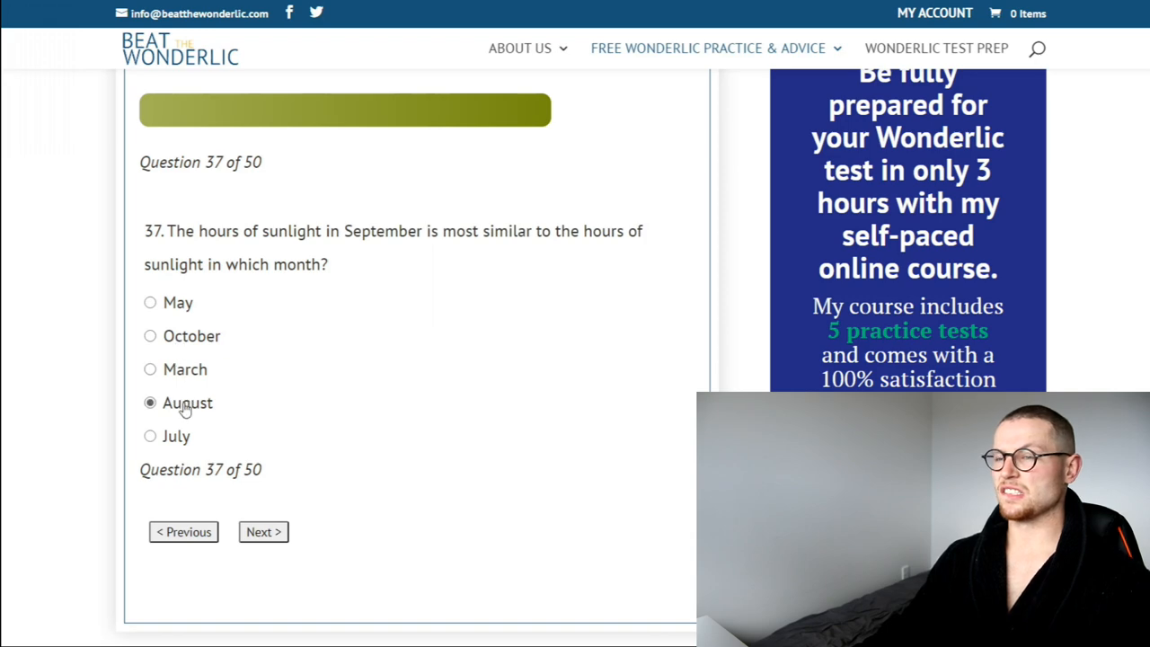
Answer 57 for the number series and MONEY for the PURCHASE analogy.
click(262, 531)
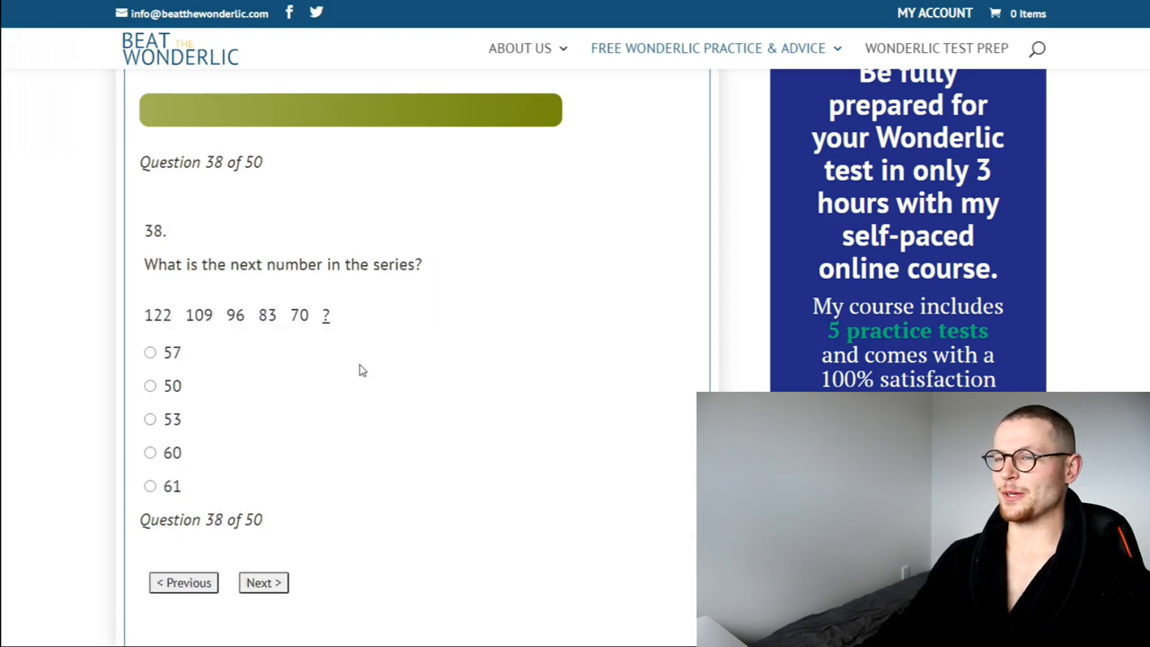
mouse_move(328, 376)
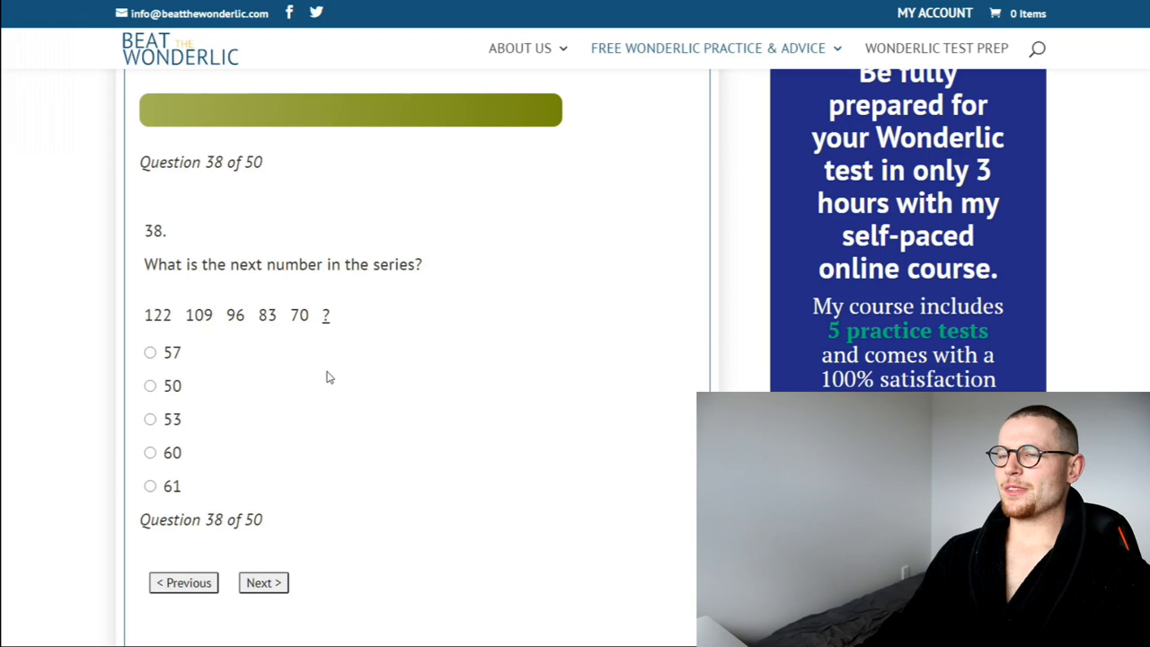
mouse_move(204, 313)
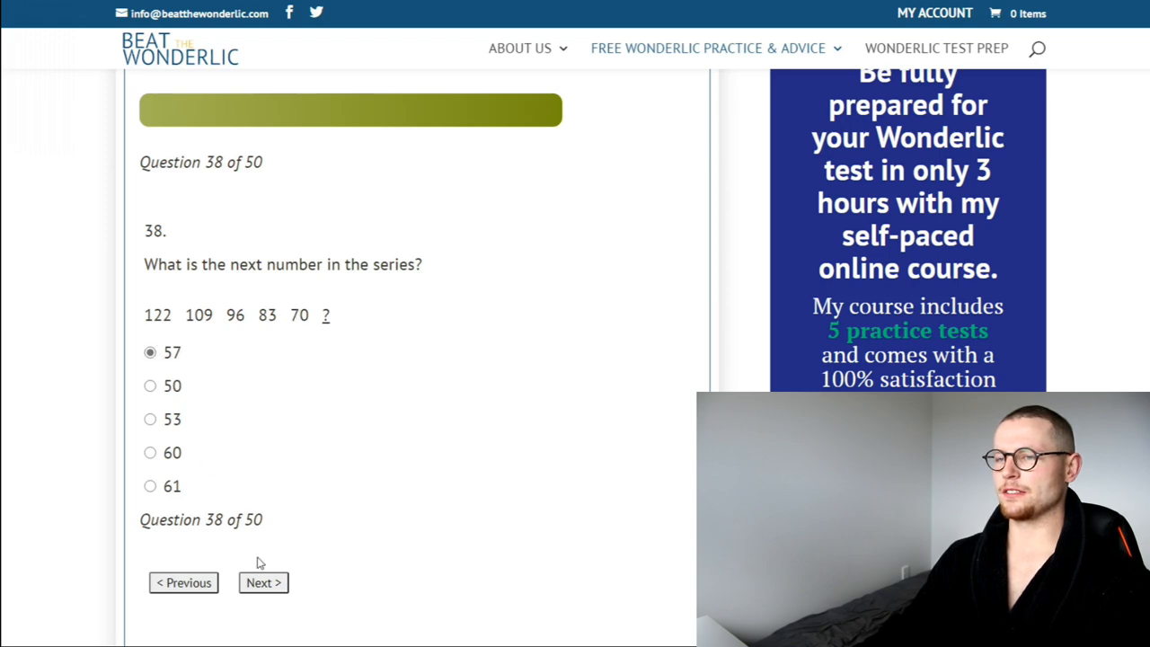
click(264, 582)
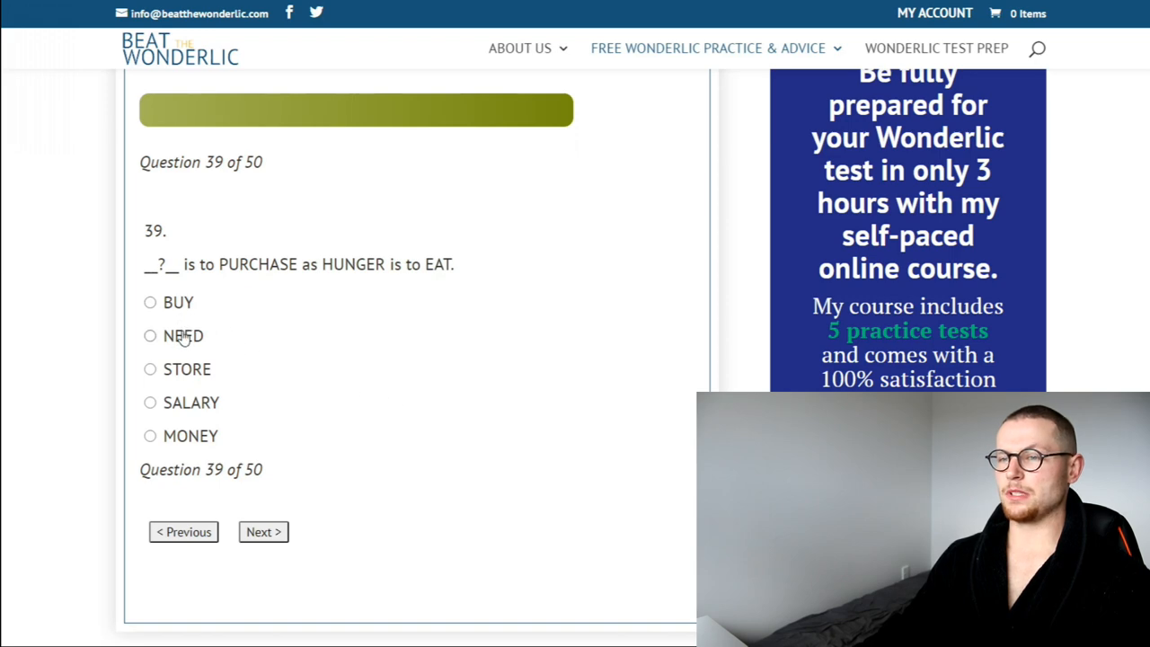
mouse_move(173, 378)
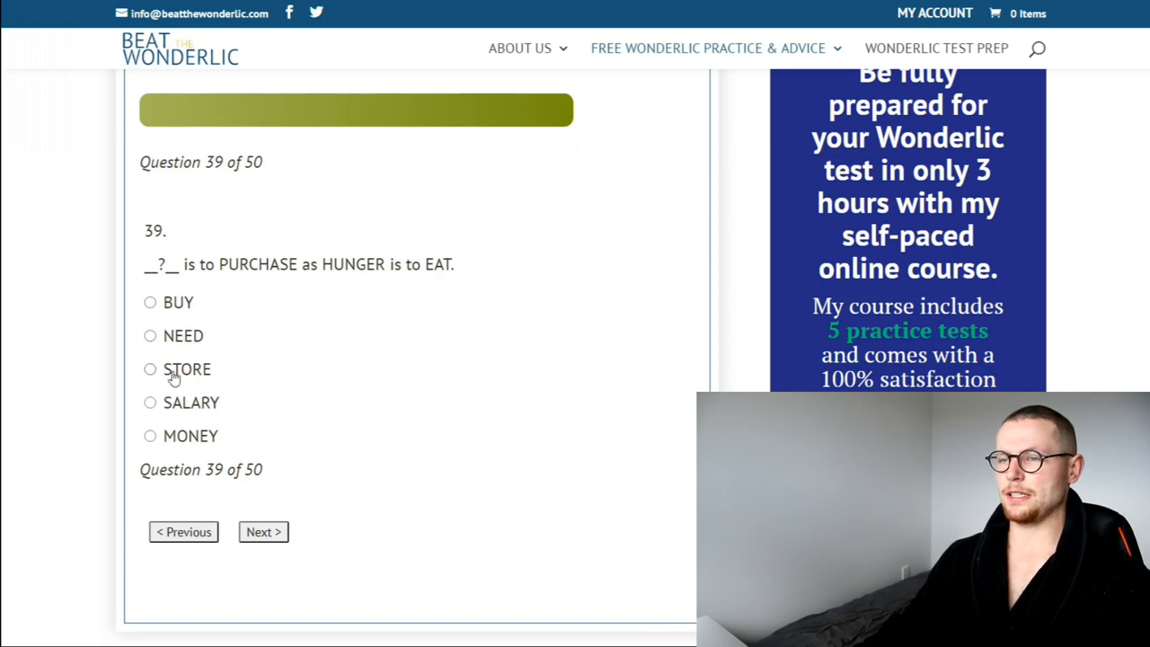
click(150, 436)
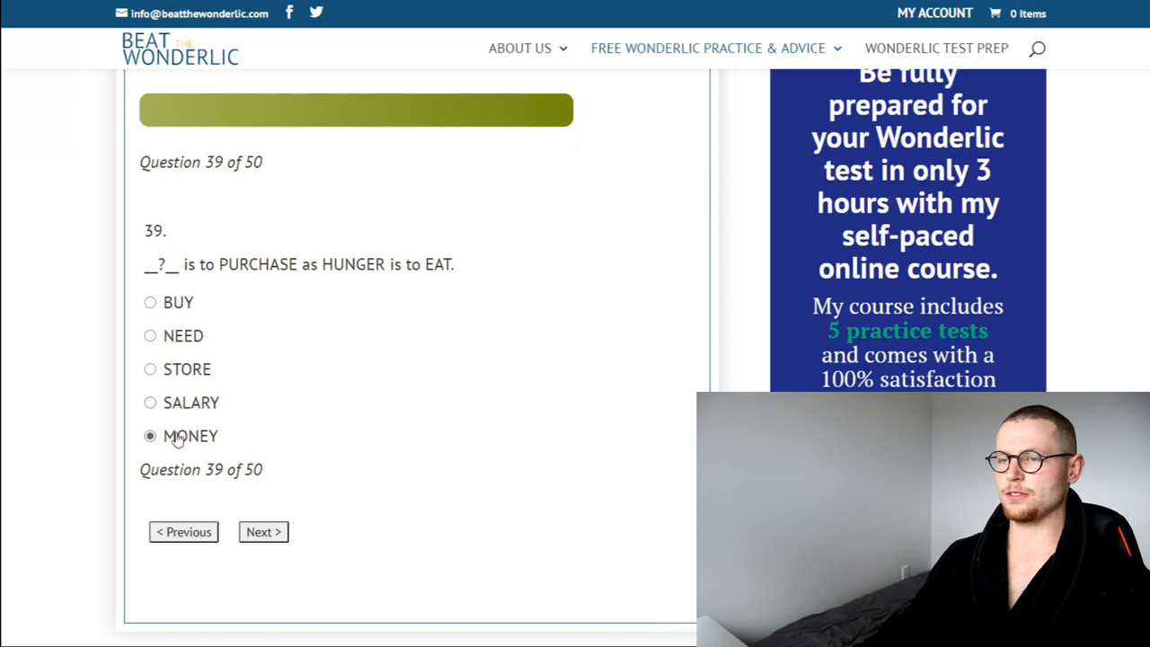
Tick bring and deliver as similar words, then tick the counting-chickens proverb.
click(263, 531)
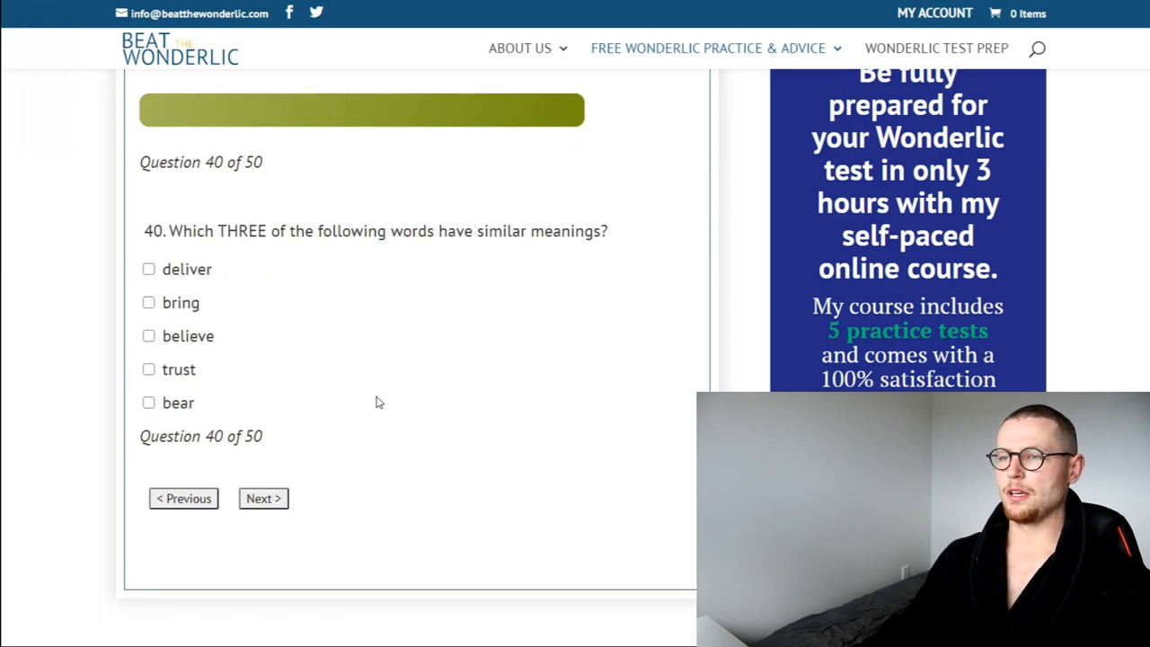
mouse_move(321, 389)
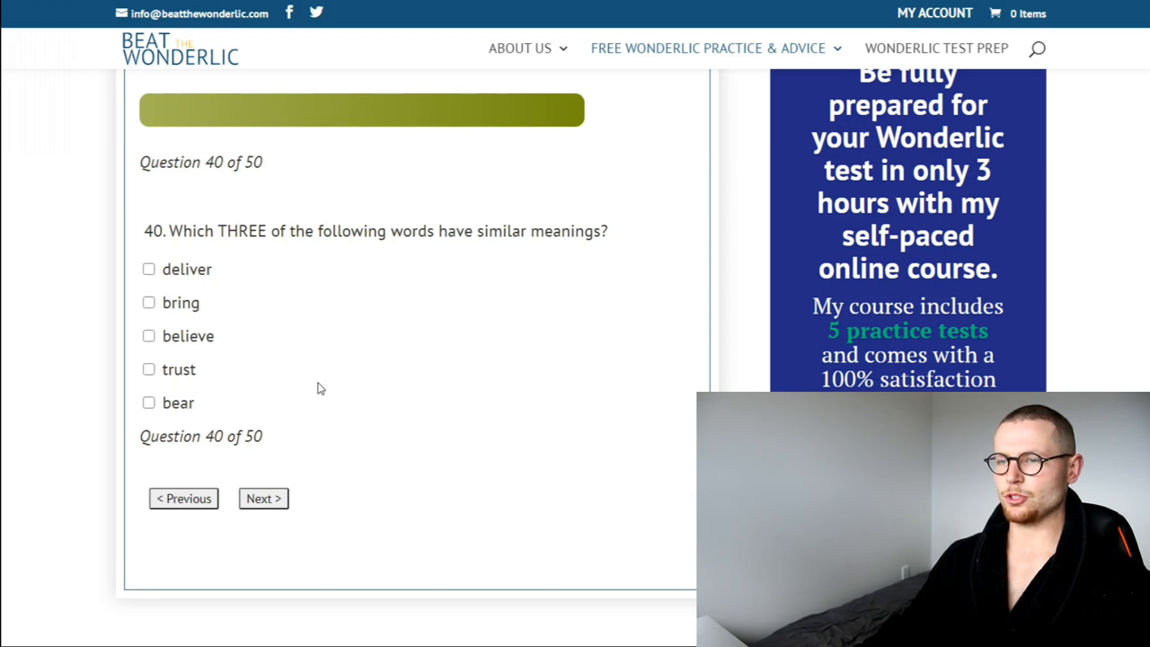
click(149, 303)
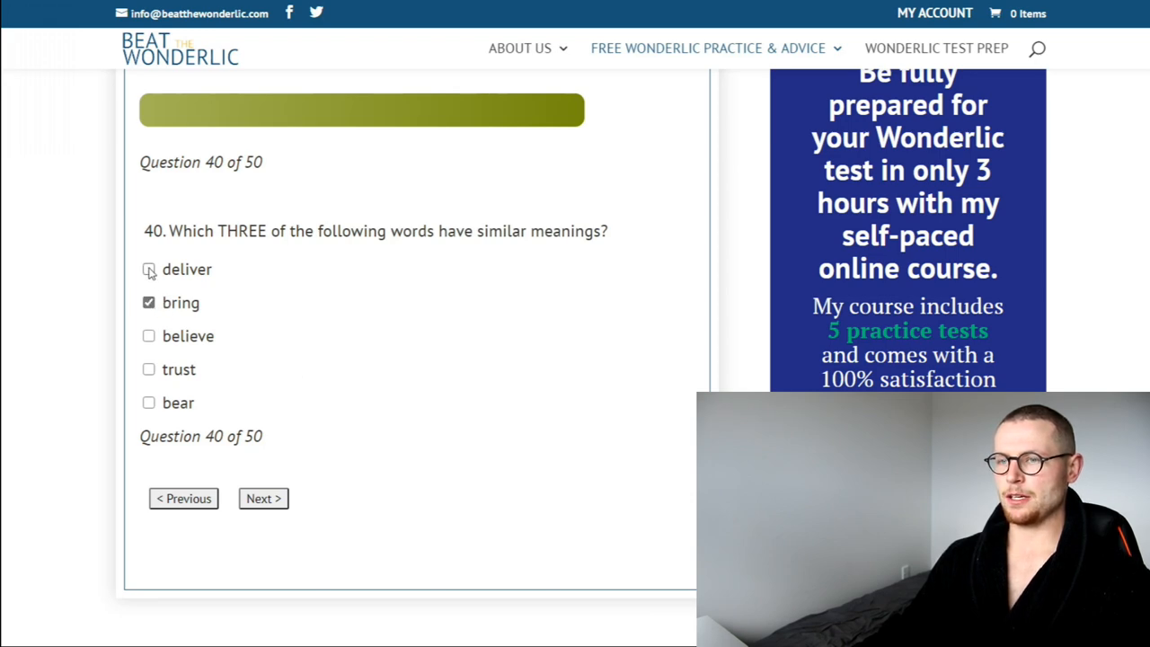
click(264, 498)
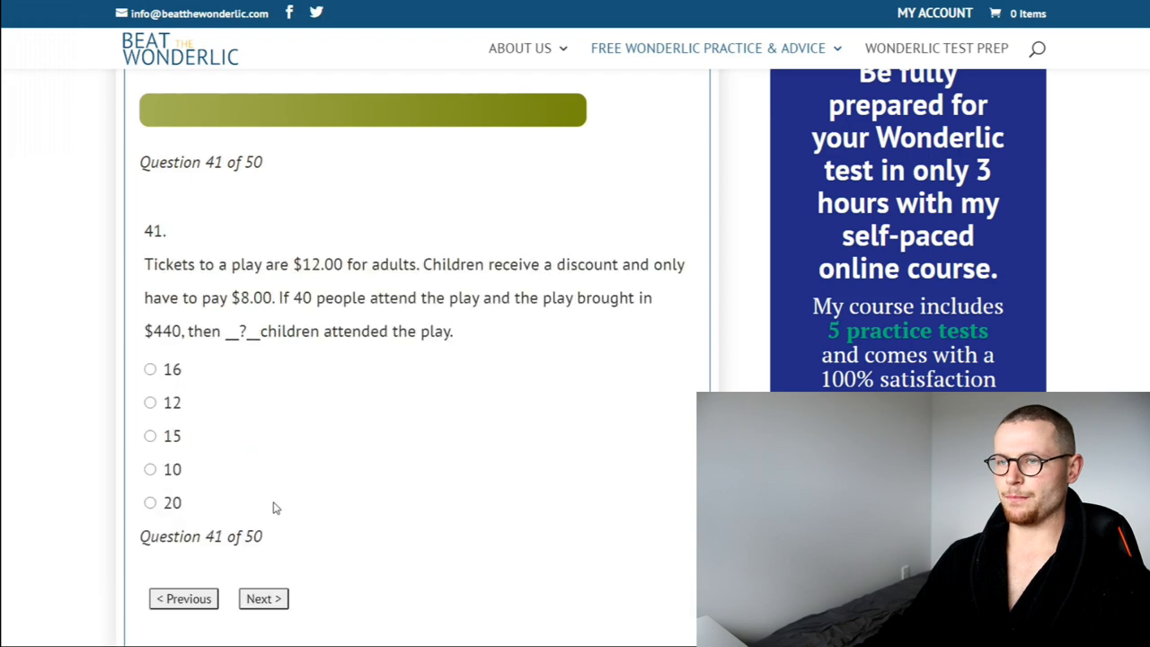
scroll(down, 3)
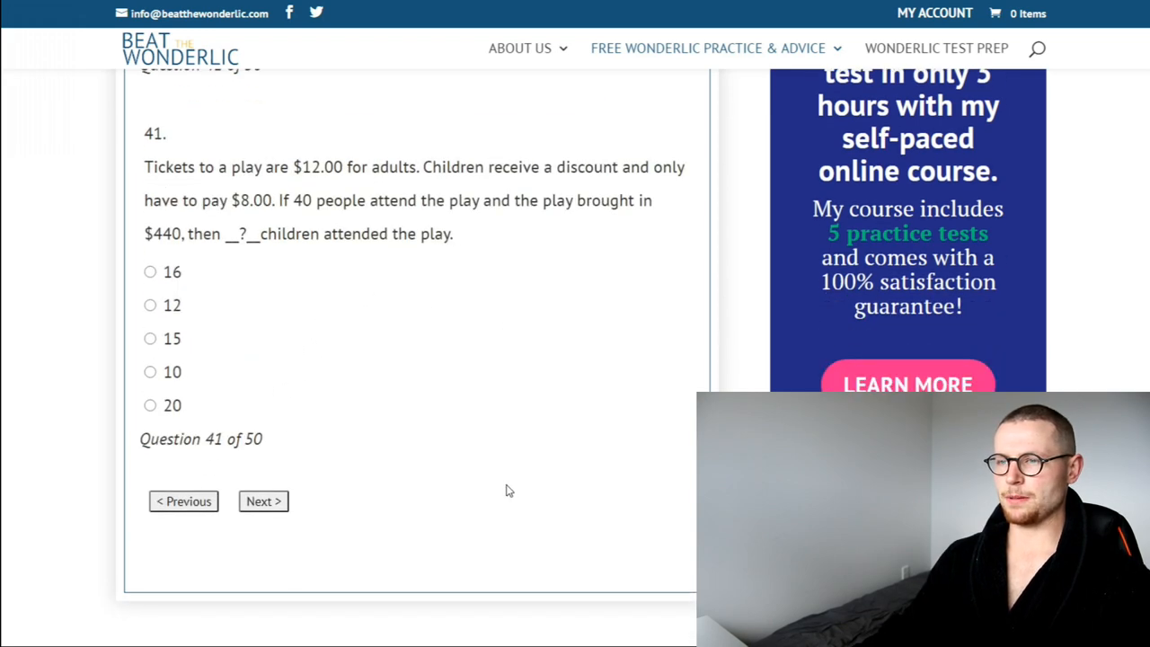
mouse_move(503, 471)
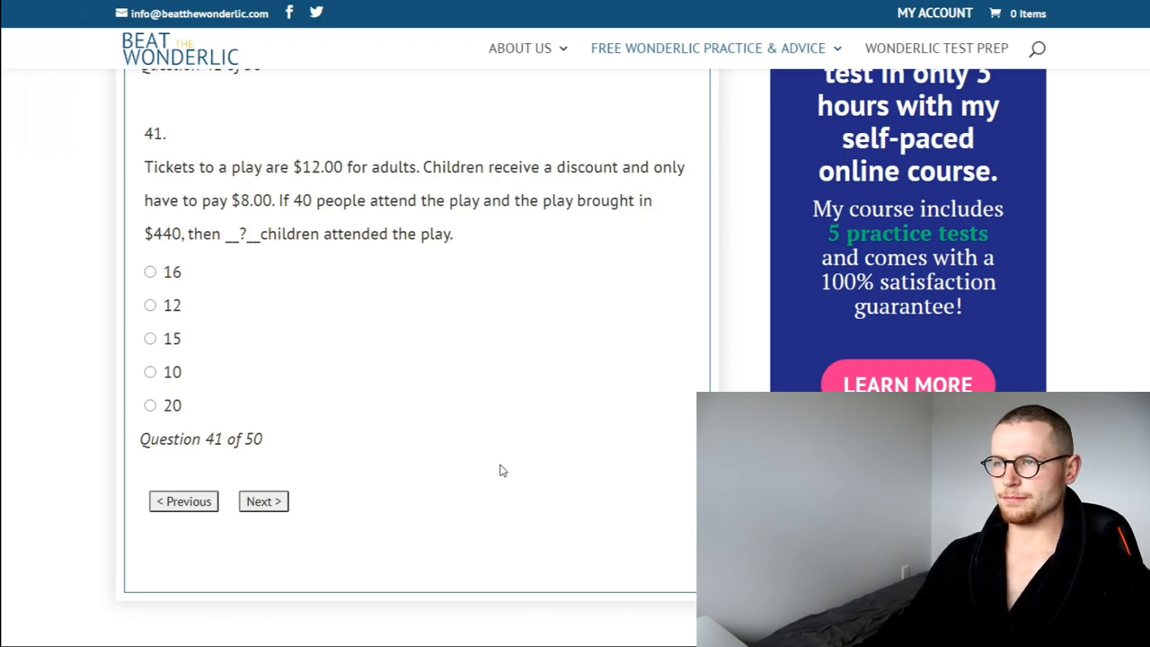
mouse_move(503, 450)
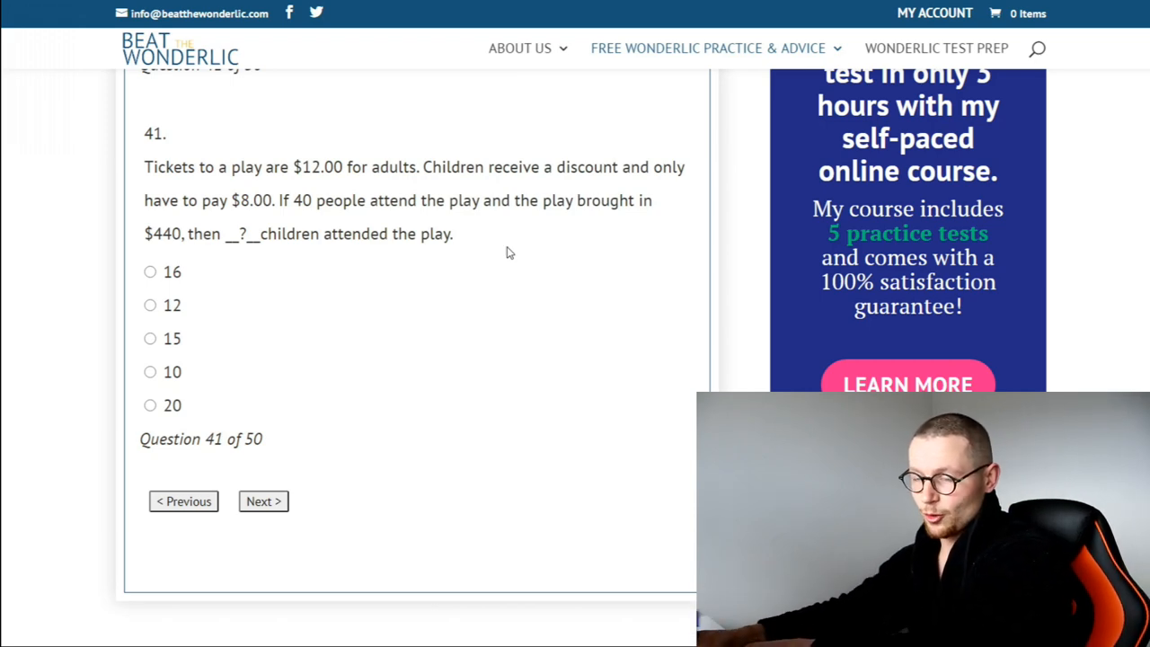
click(263, 501)
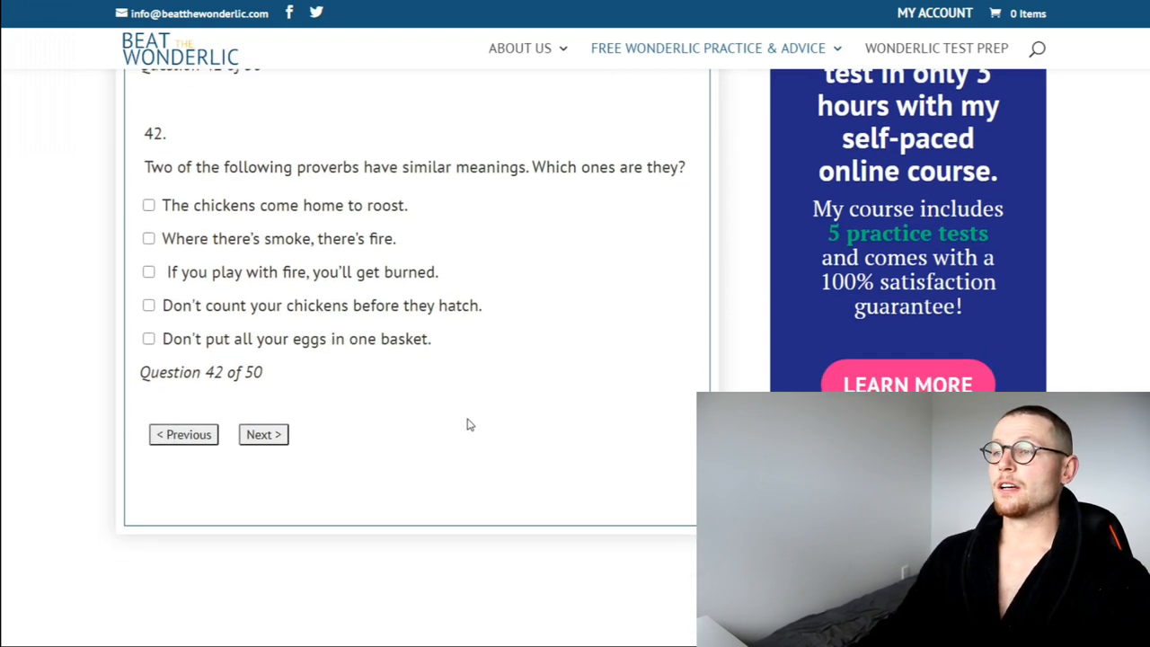
mouse_move(452, 390)
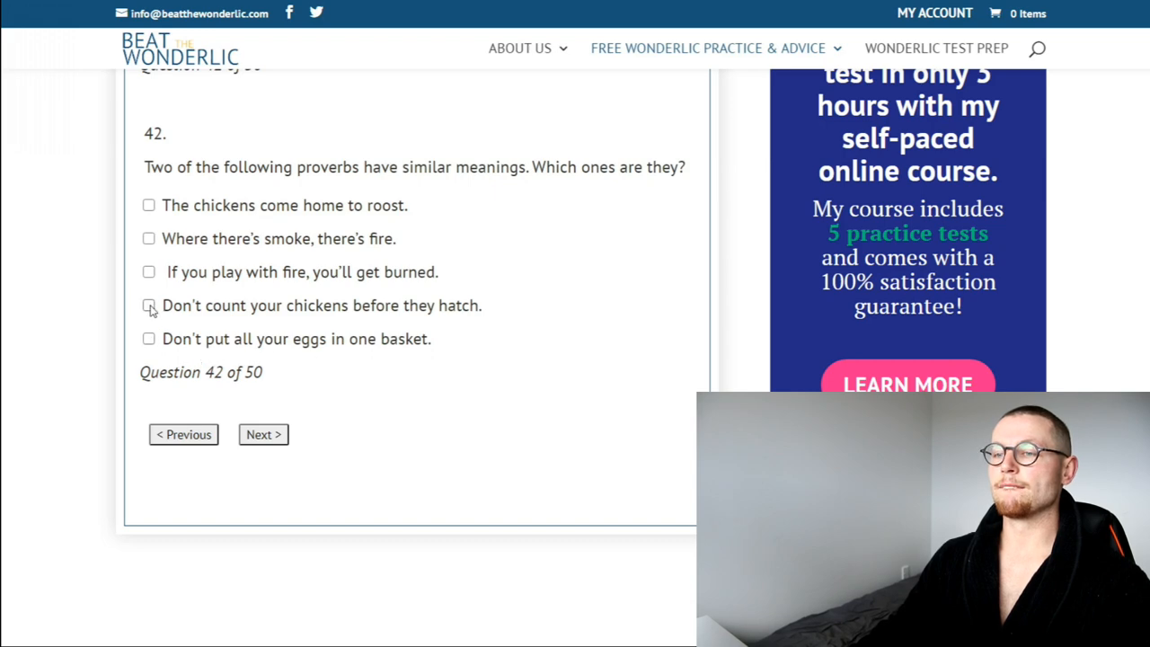
click(263, 433)
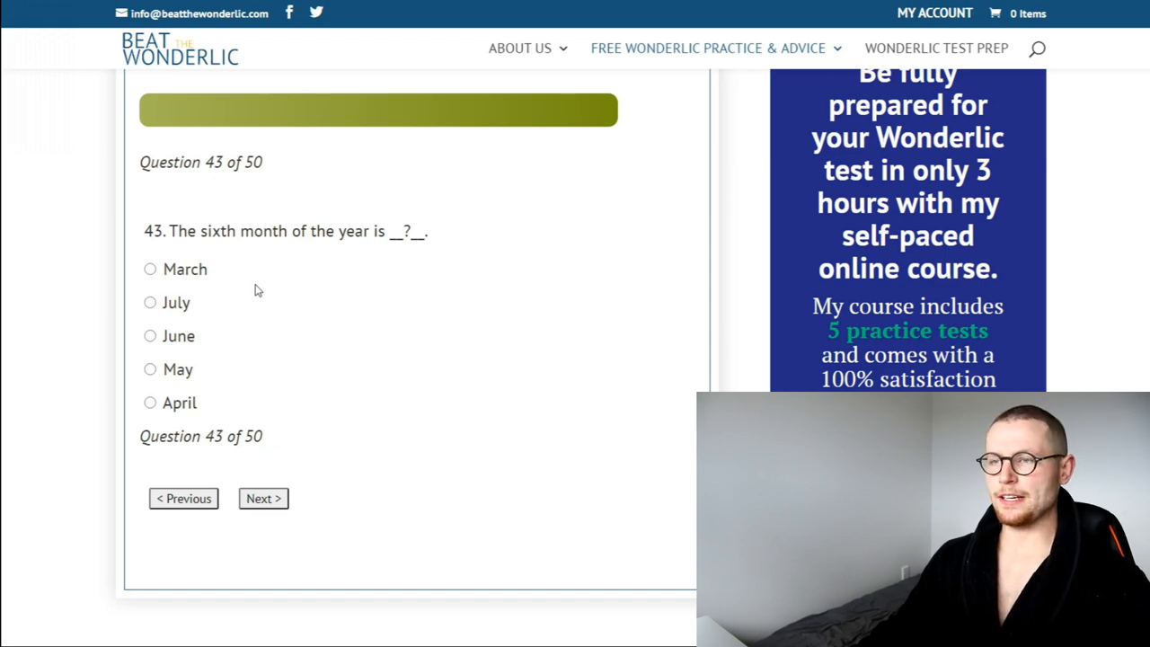
Choose June for the sixth month and B for the graph question, reaching question 45.
click(150, 335)
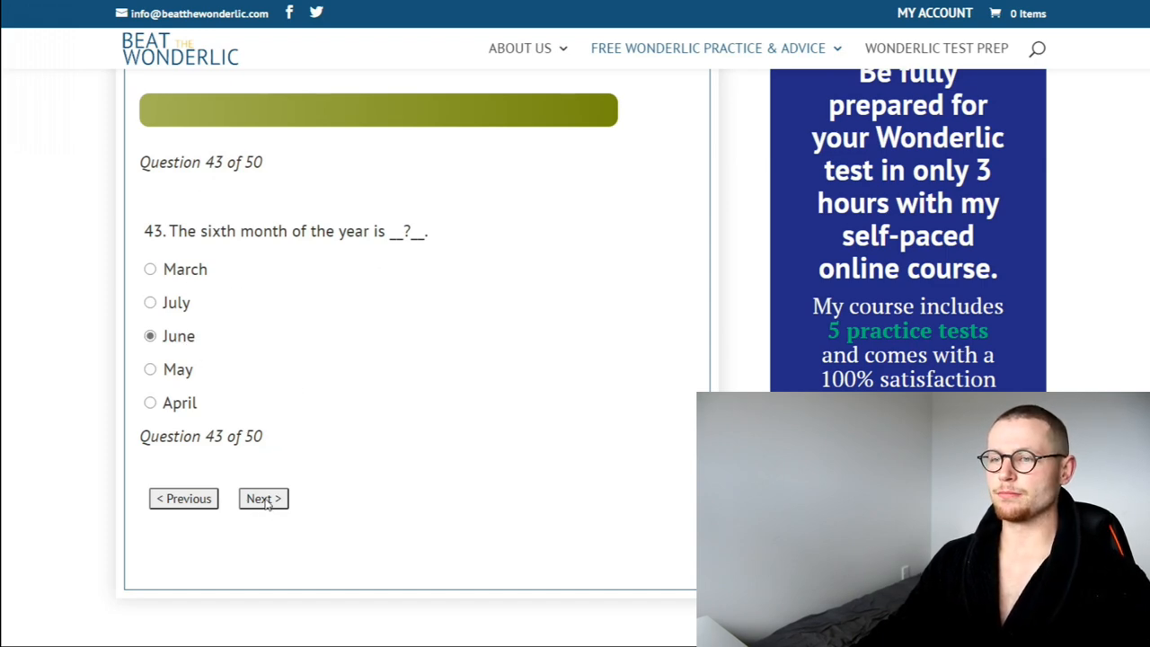
click(263, 499)
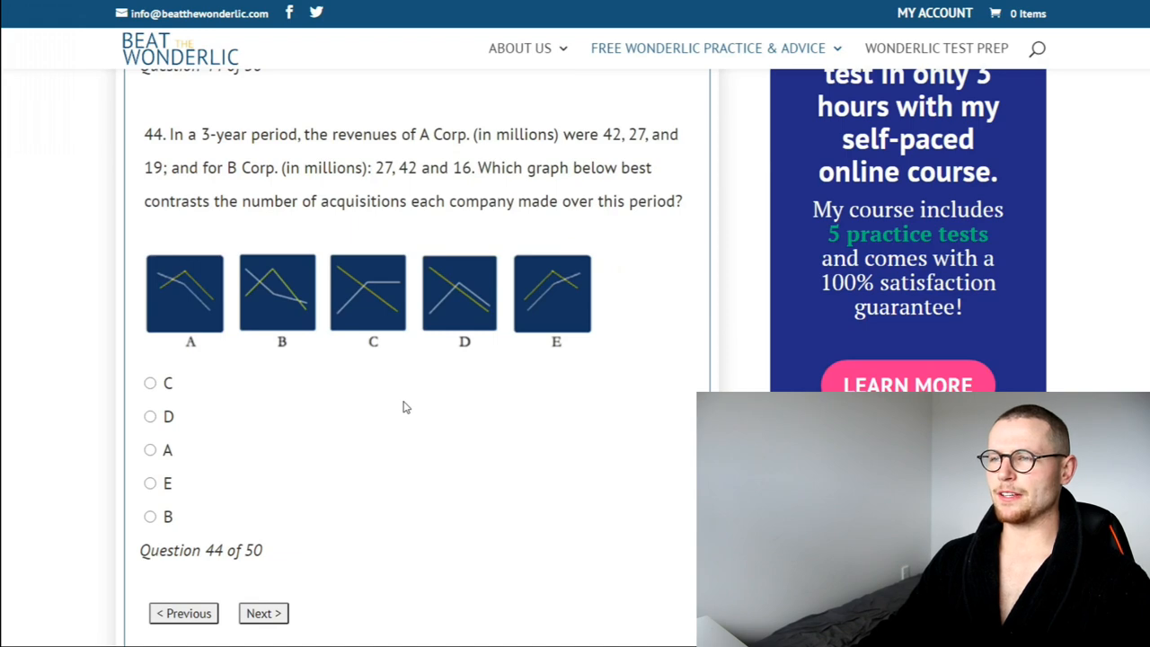
mouse_move(402, 431)
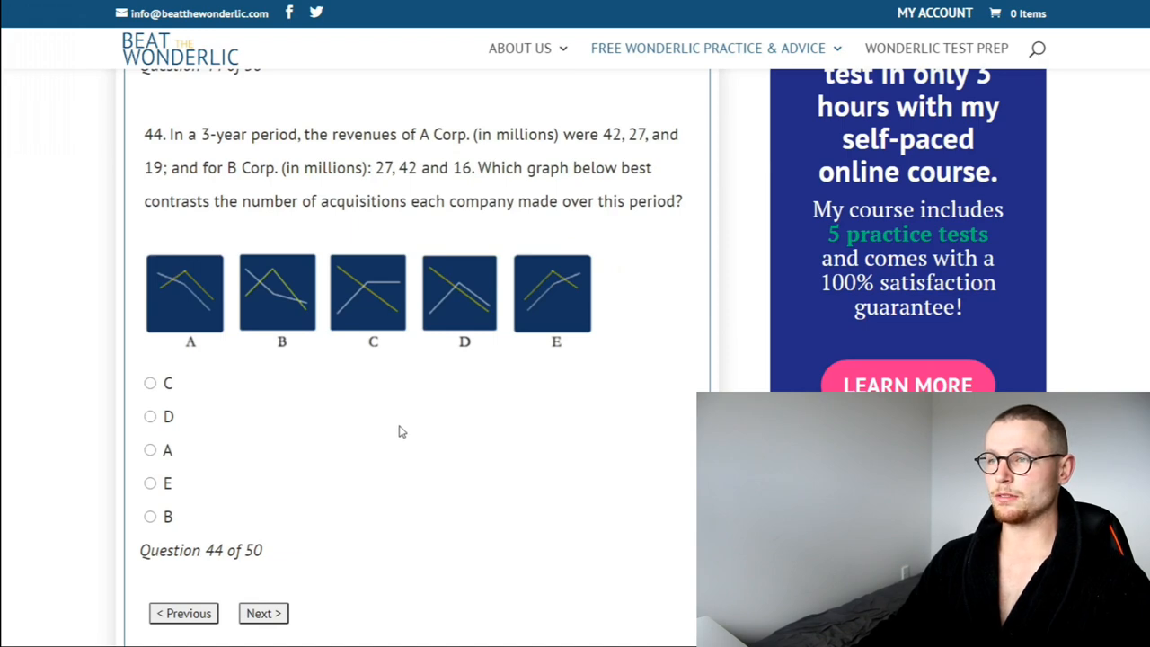
mouse_move(36, 229)
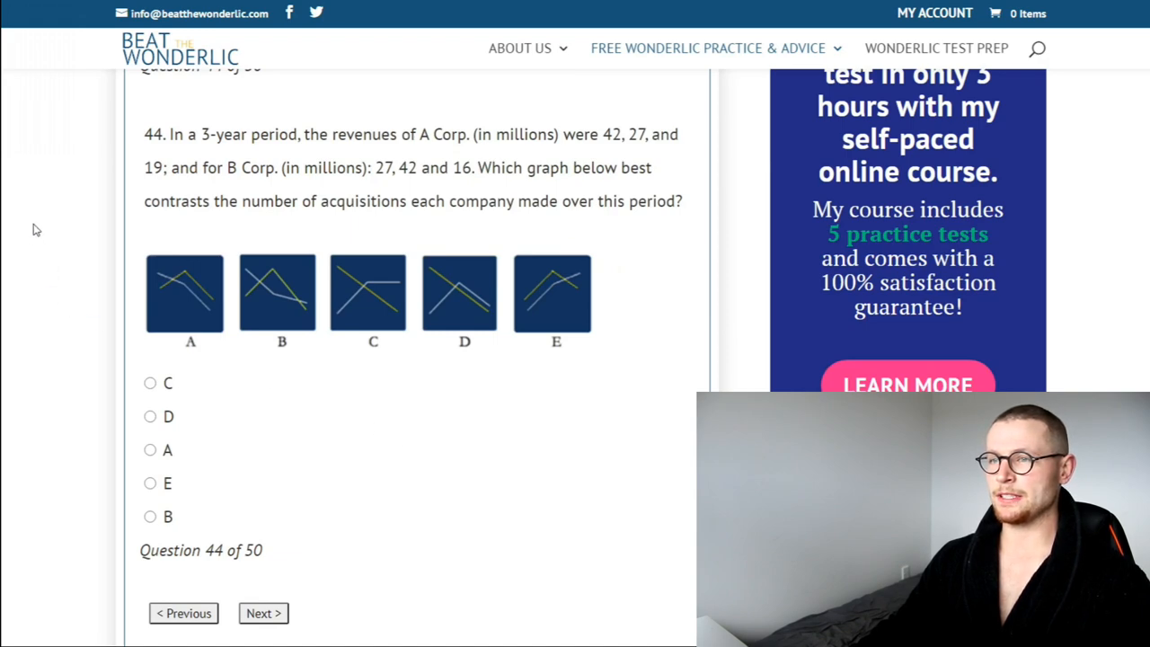
mouse_move(25, 199)
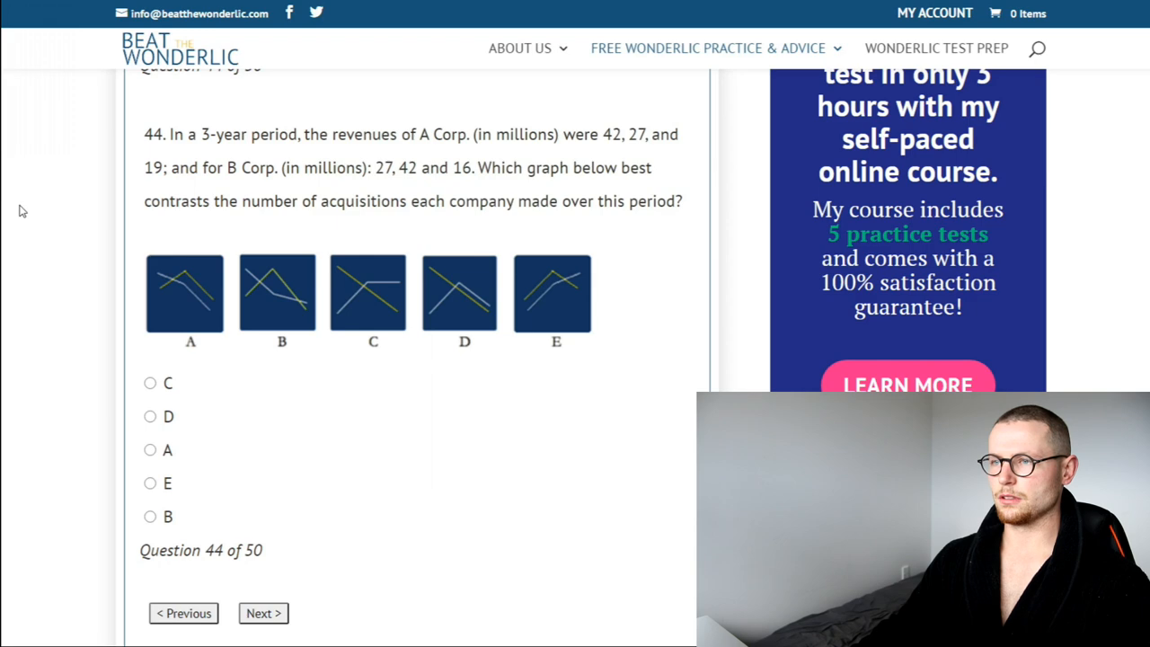
mouse_move(276, 294)
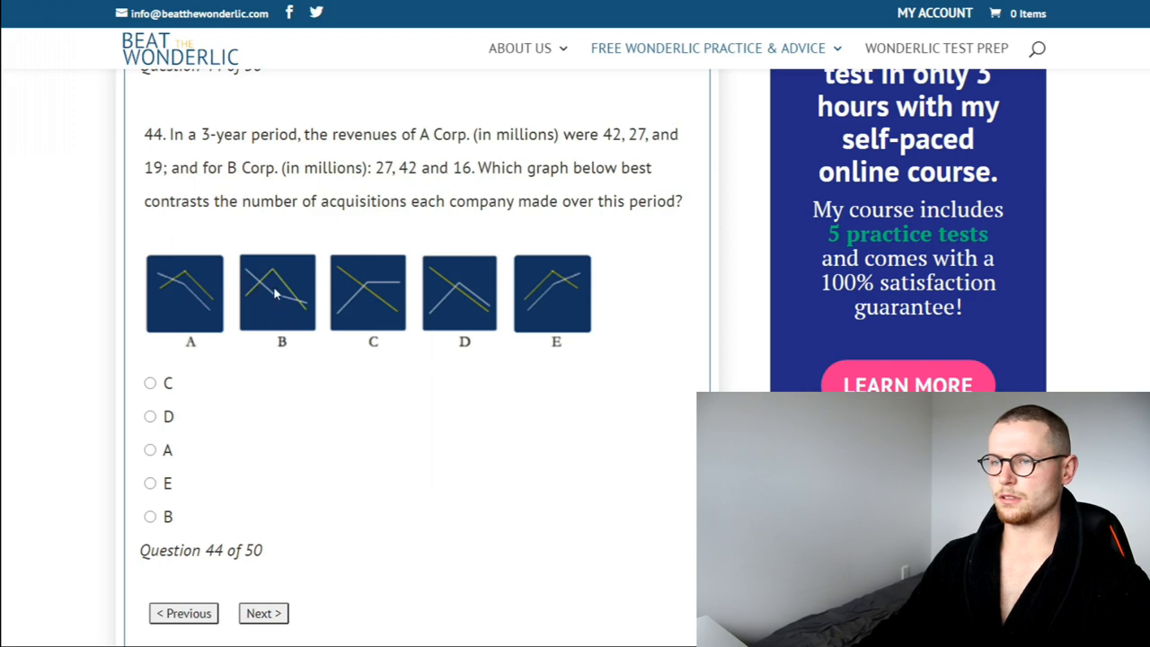
mouse_move(274, 274)
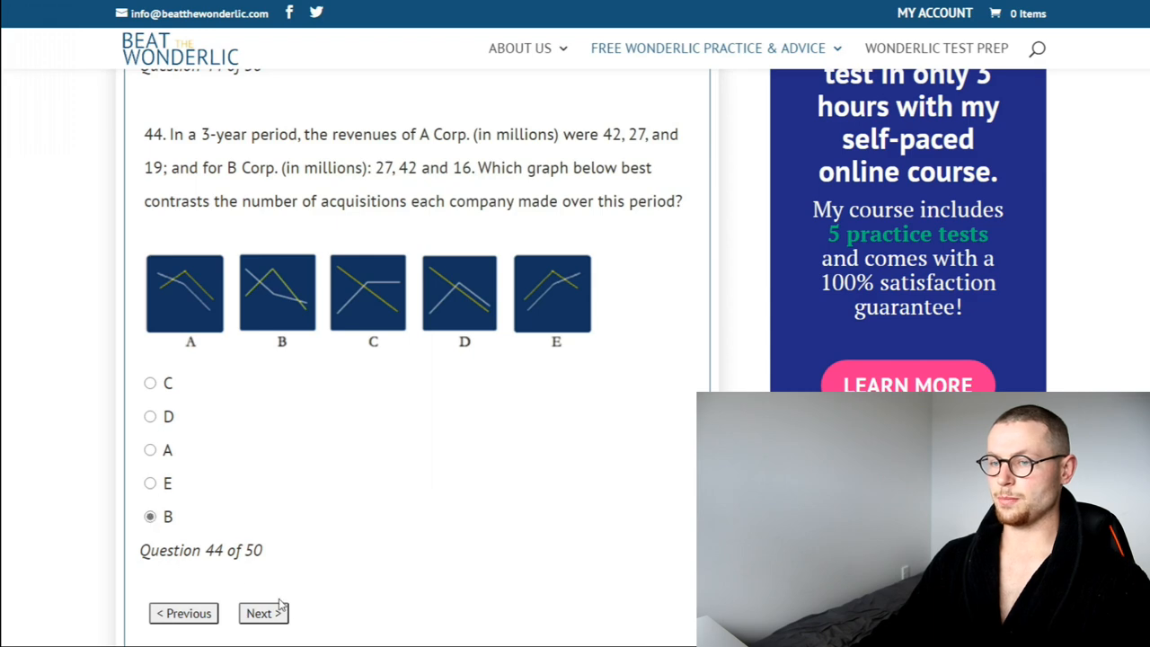
click(264, 612)
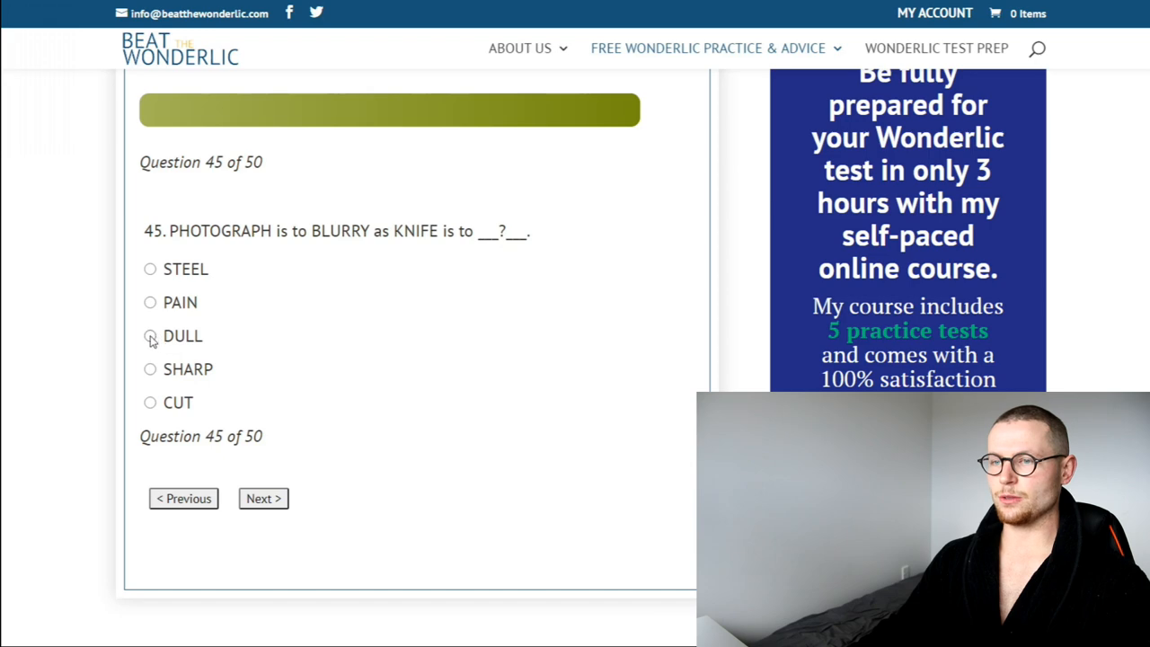
Answer DULL for question 45, True for 46, and similar for 47.
click(263, 498)
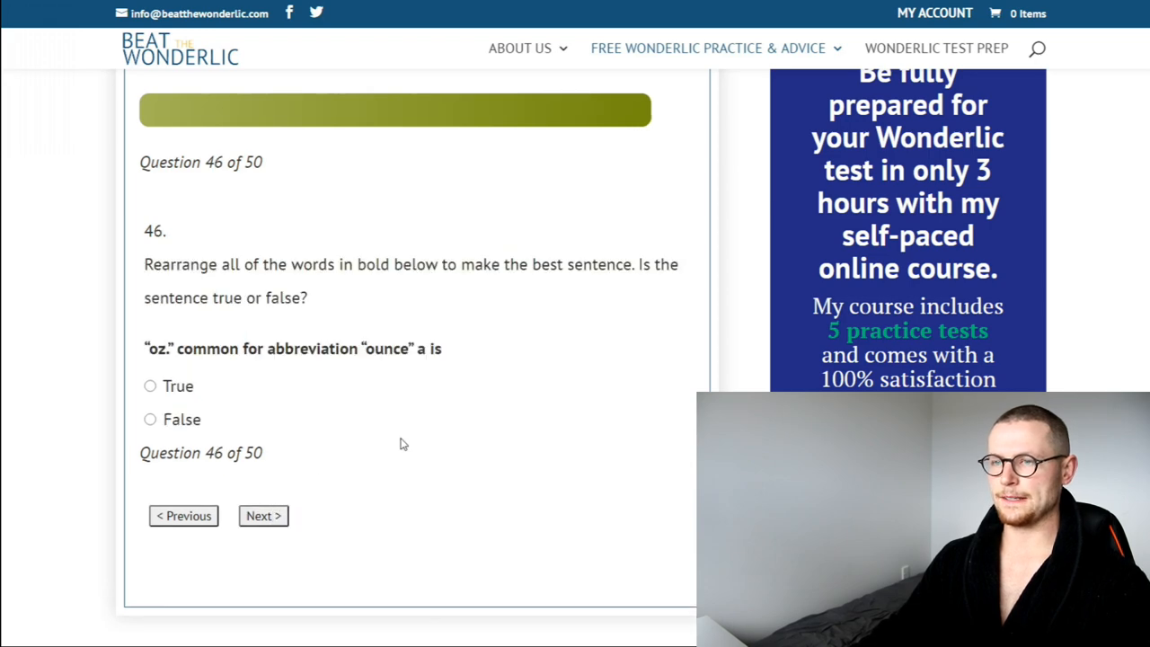
mouse_move(492, 380)
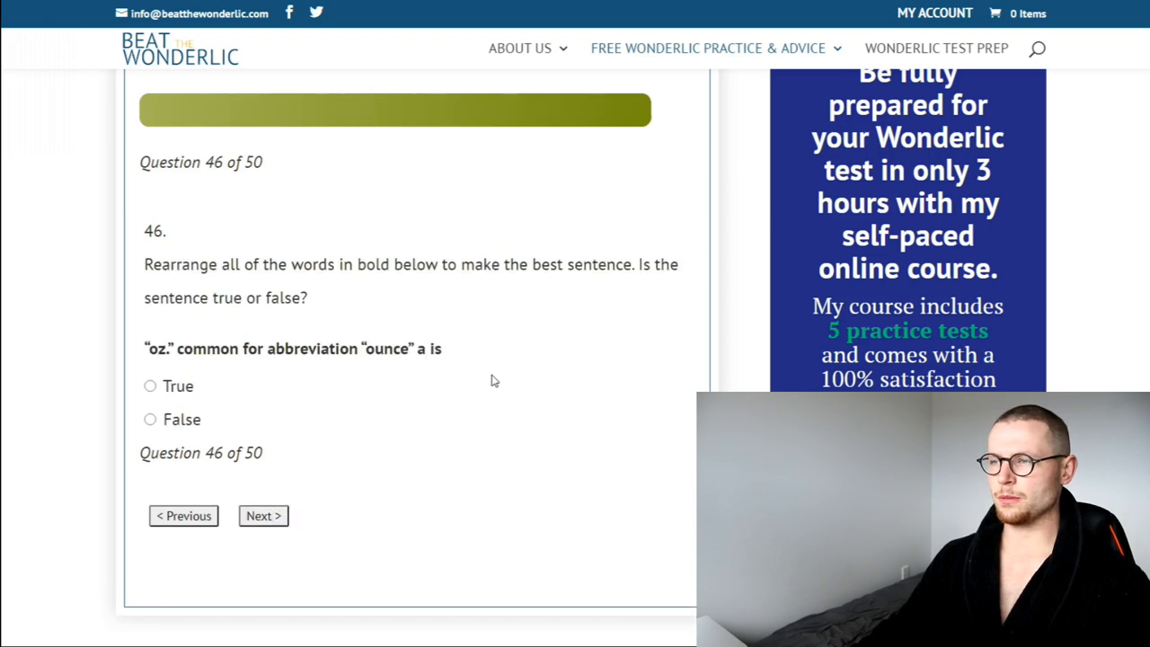
mouse_move(321, 373)
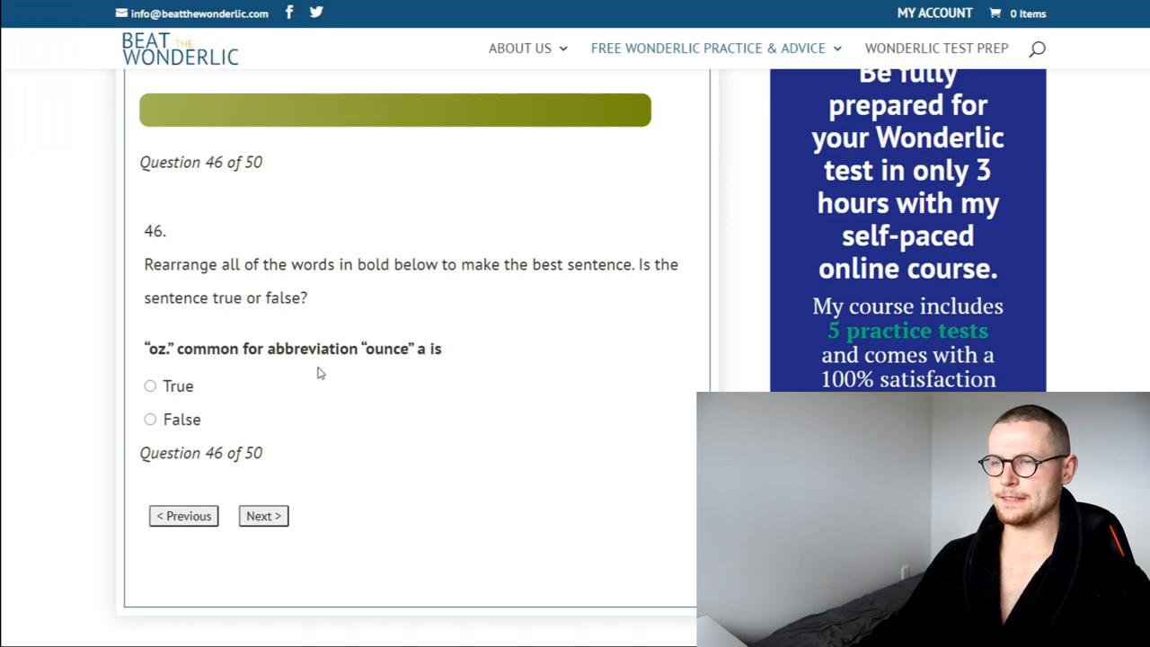
click(150, 385)
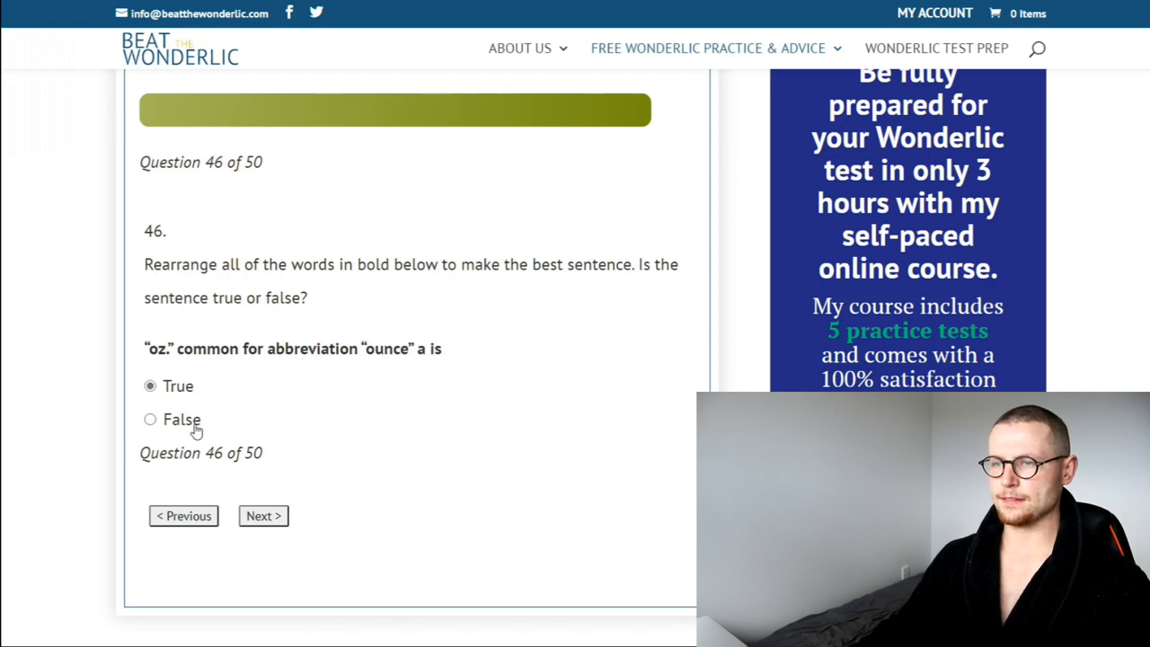
click(263, 516)
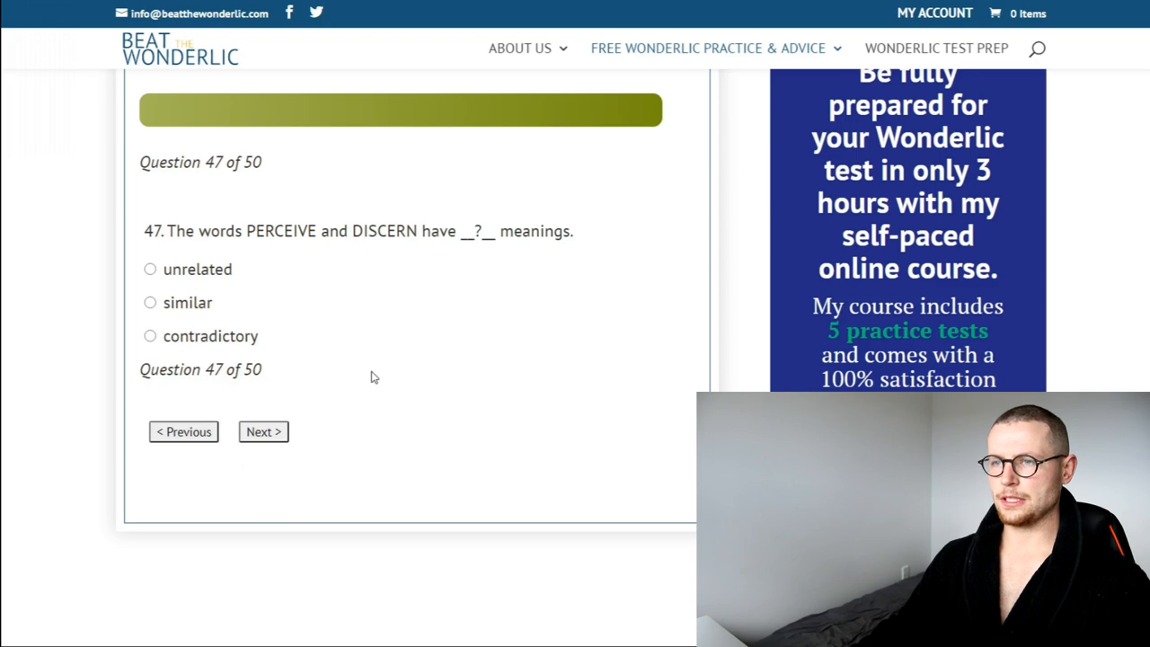
mouse_move(370, 377)
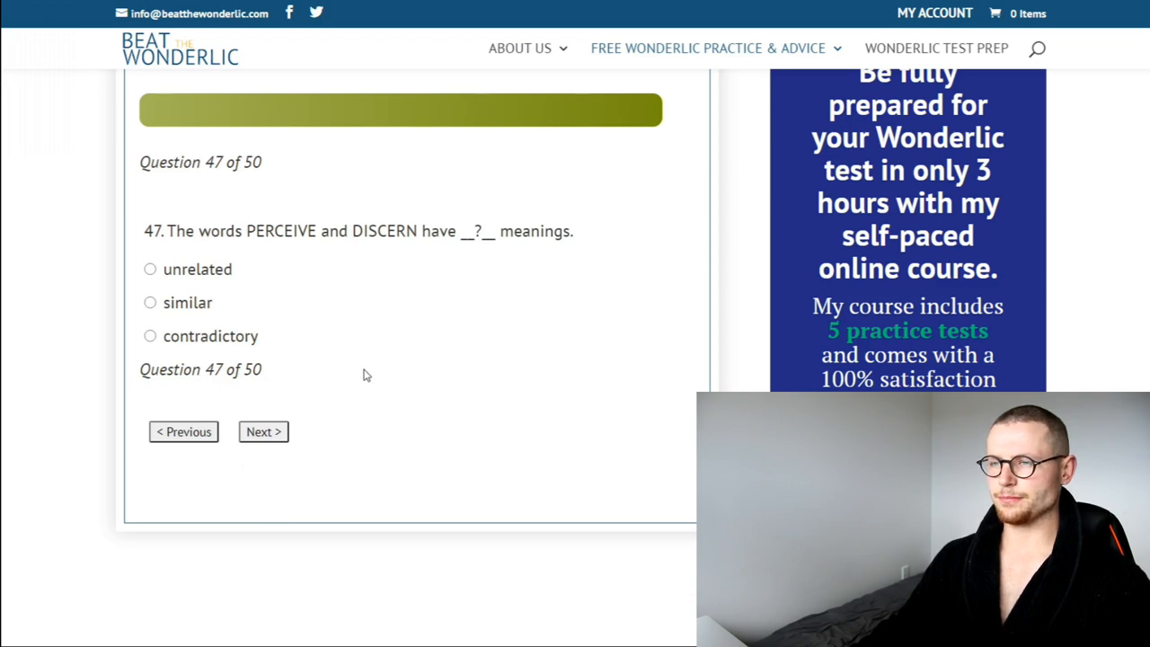
mouse_move(223, 290)
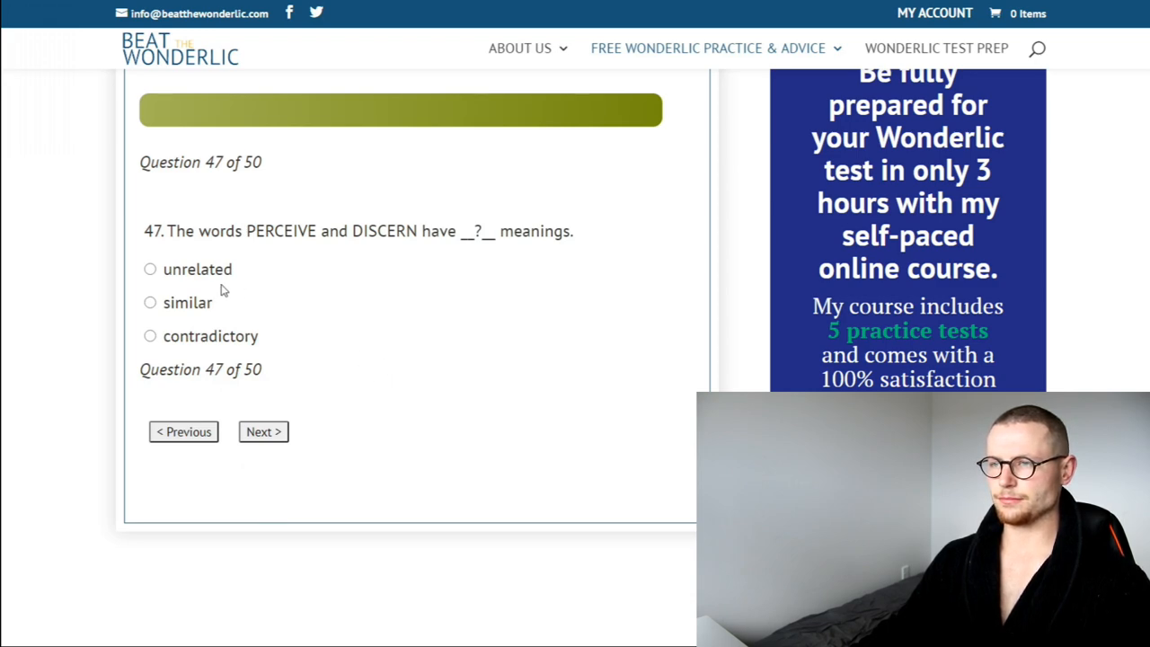
click(150, 302)
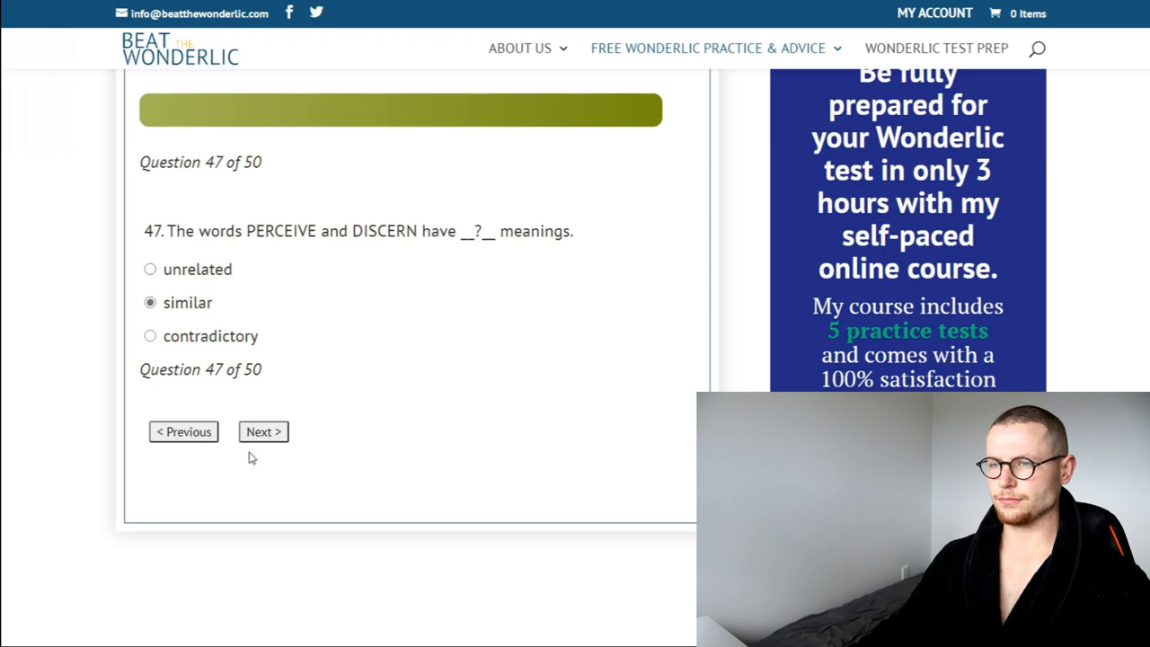
click(263, 431)
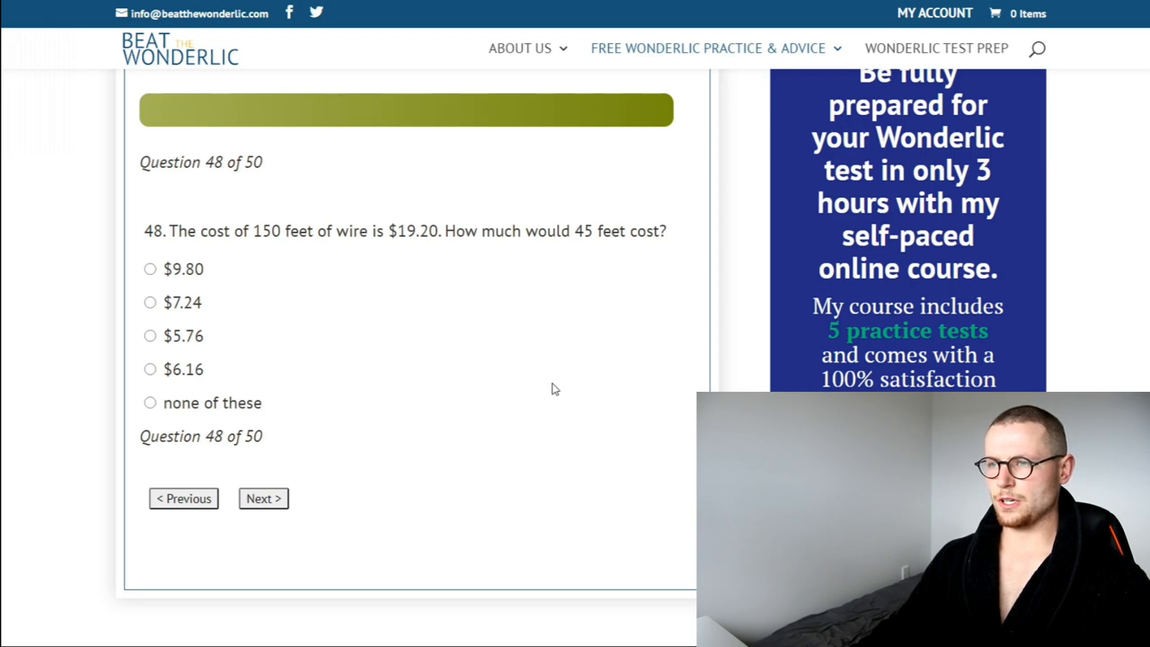
mouse_move(58, 256)
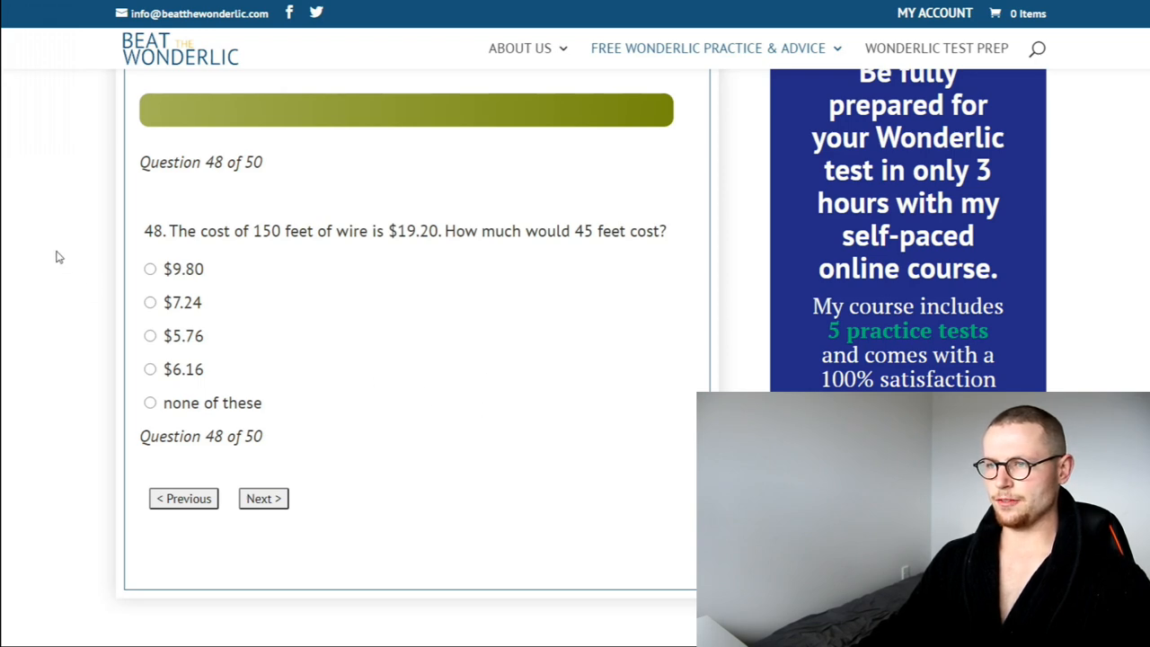
mouse_move(580, 389)
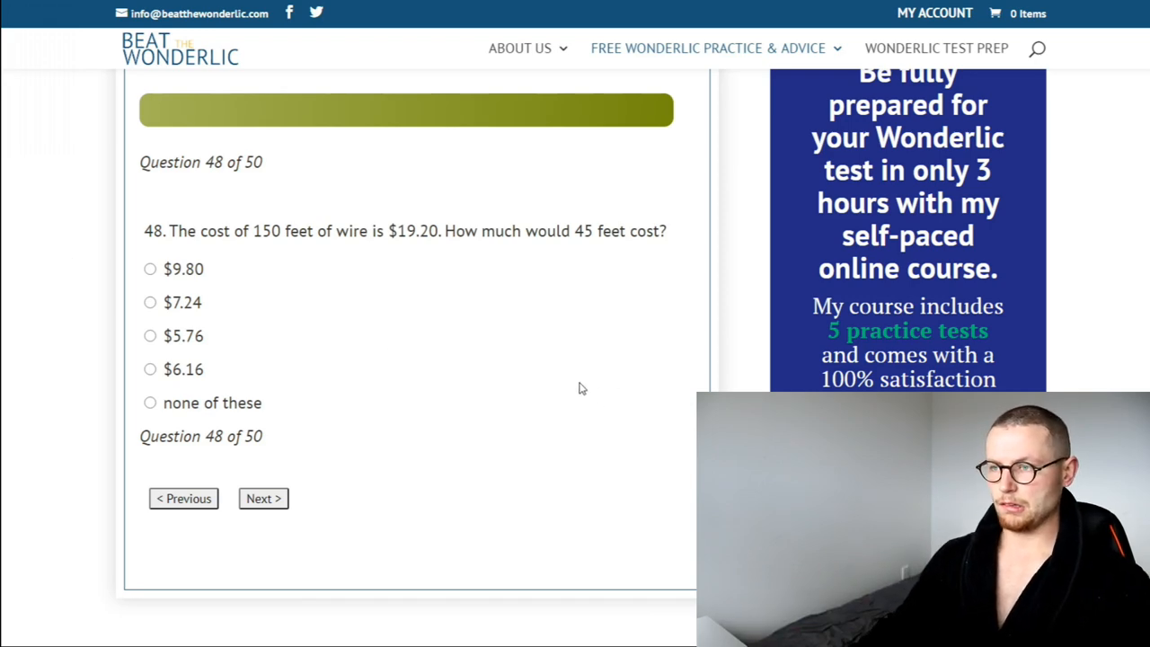
mouse_move(242, 302)
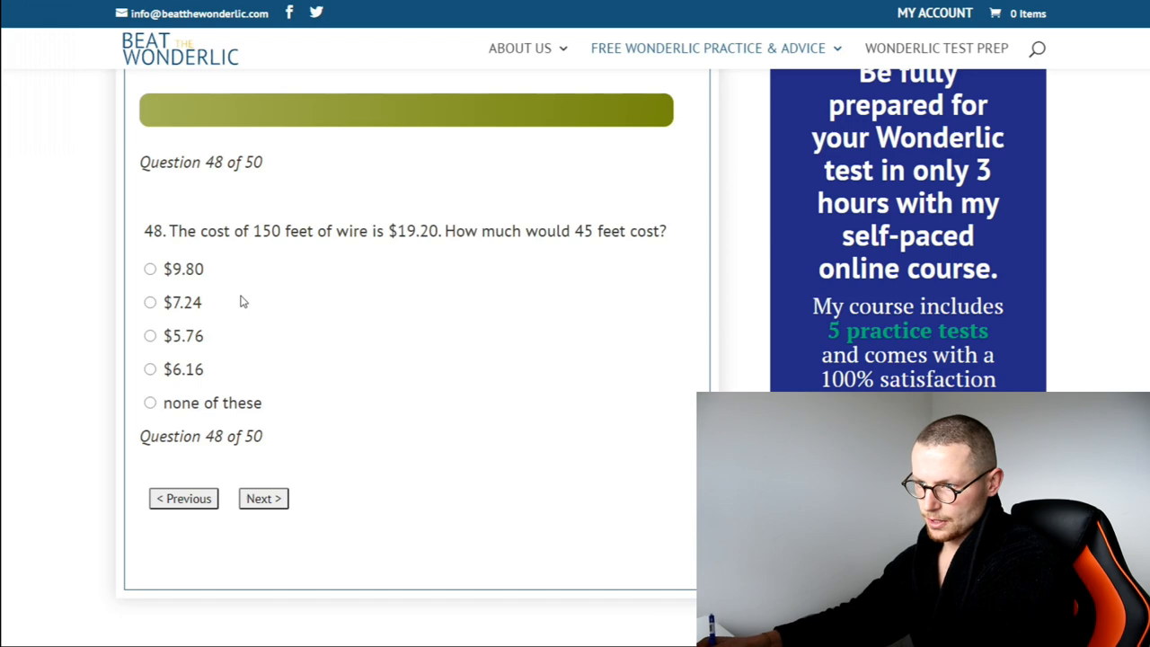
mouse_move(366, 310)
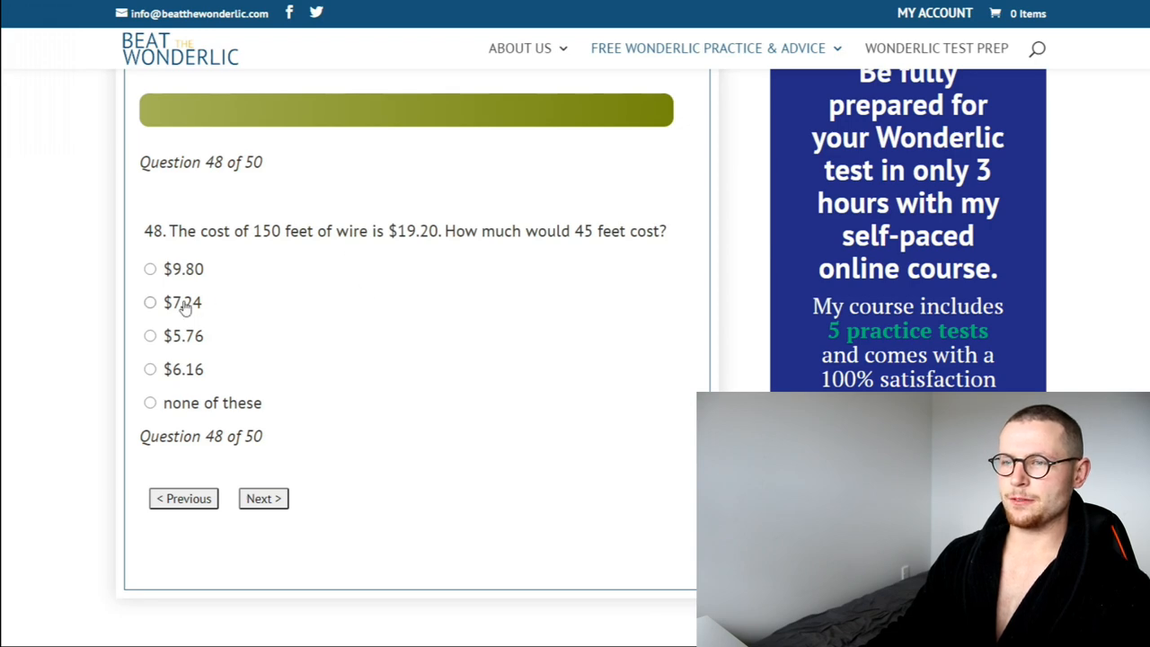
Choose $7.24 as the wire cost and advance to the similar-proverbs question.
click(150, 302)
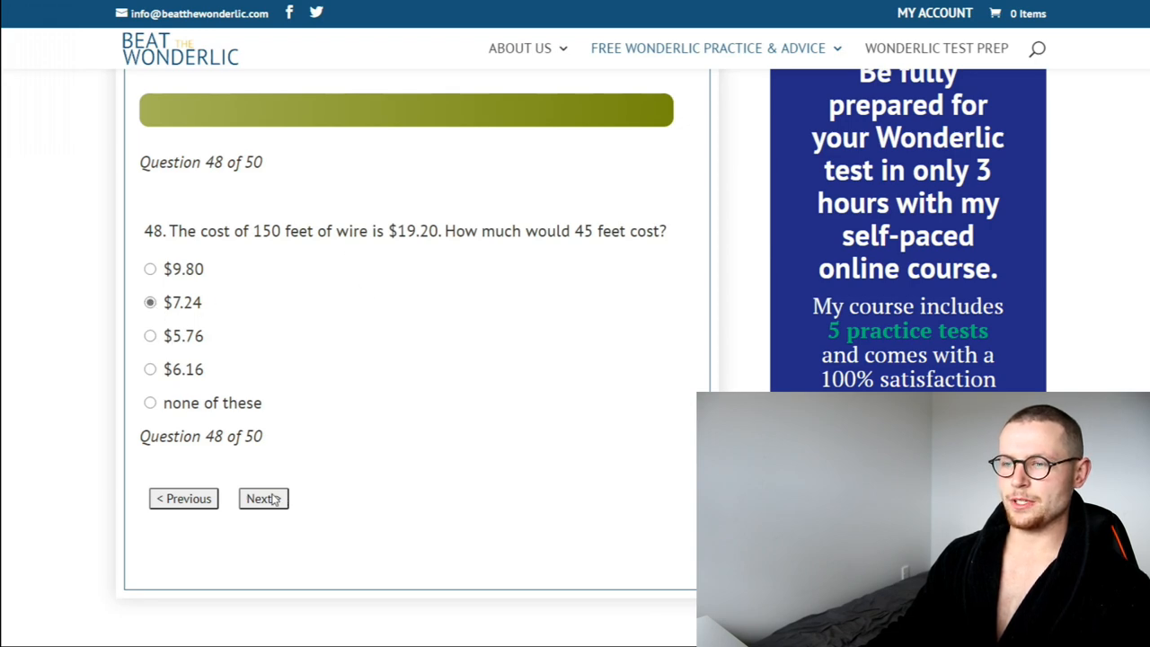
click(262, 498)
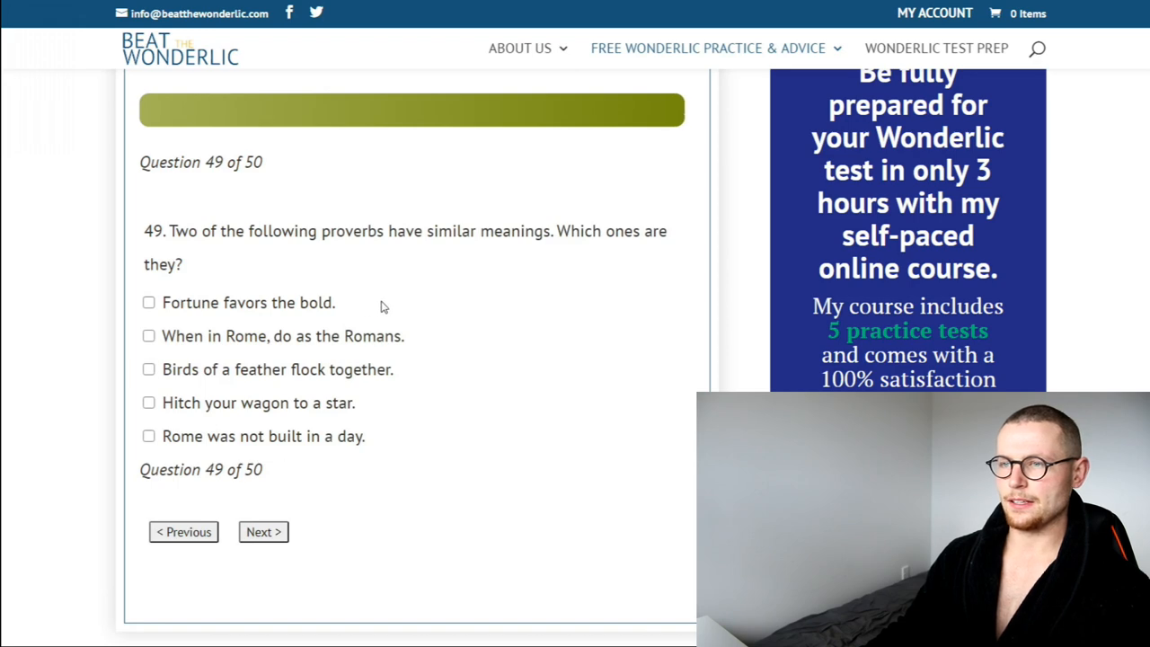
mouse_move(350, 310)
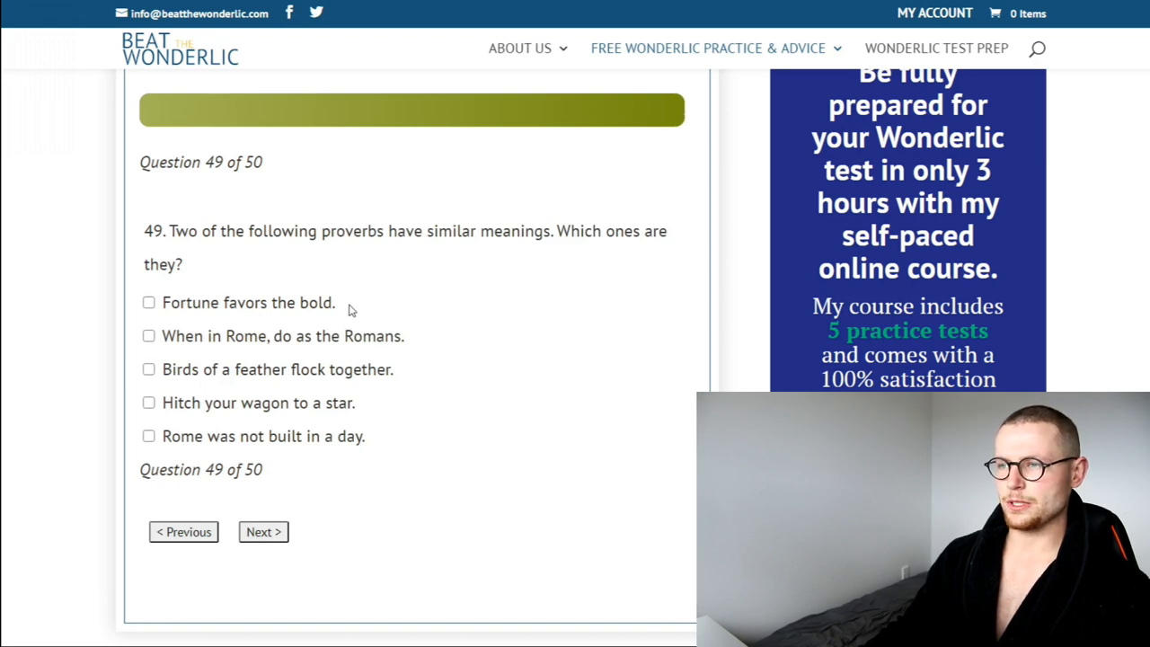
mouse_move(274, 406)
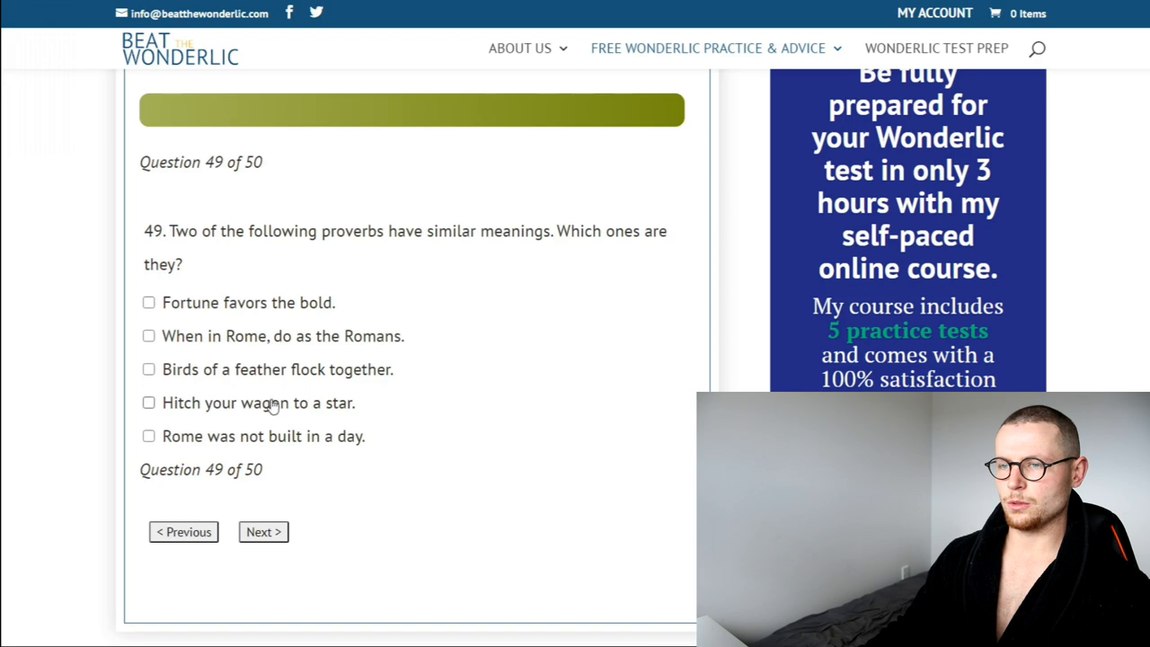
mouse_move(264, 441)
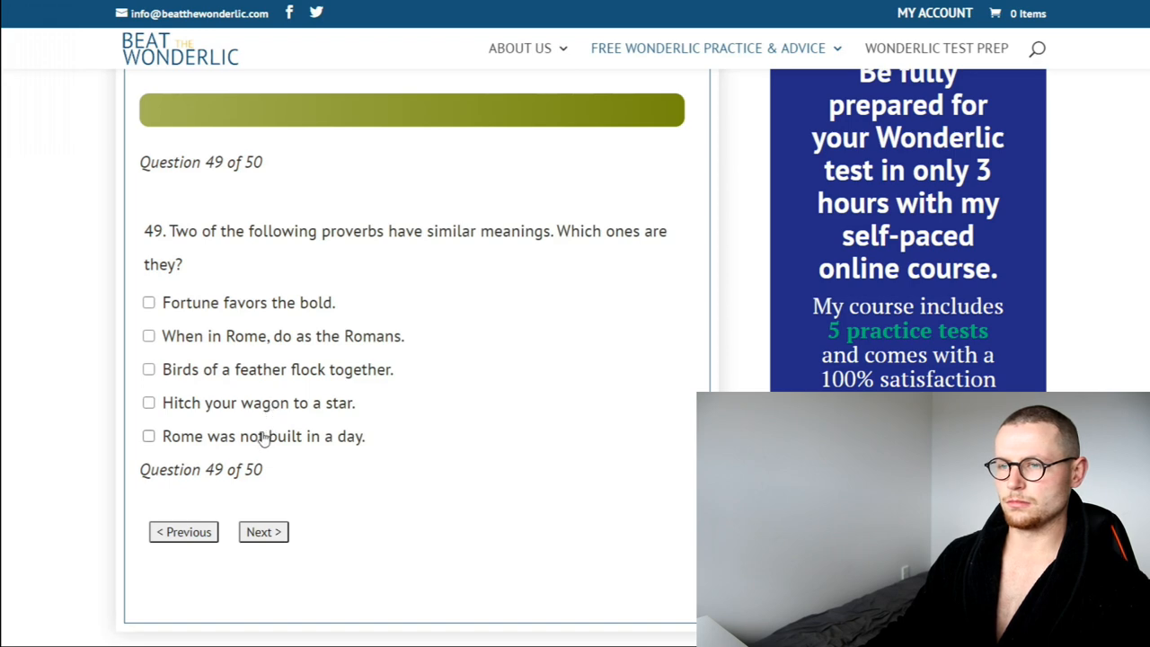
Answer question 49 with 'When in Rome, do as the Romans.' and question 50 with Jun. 15, 2146.
click(148, 335)
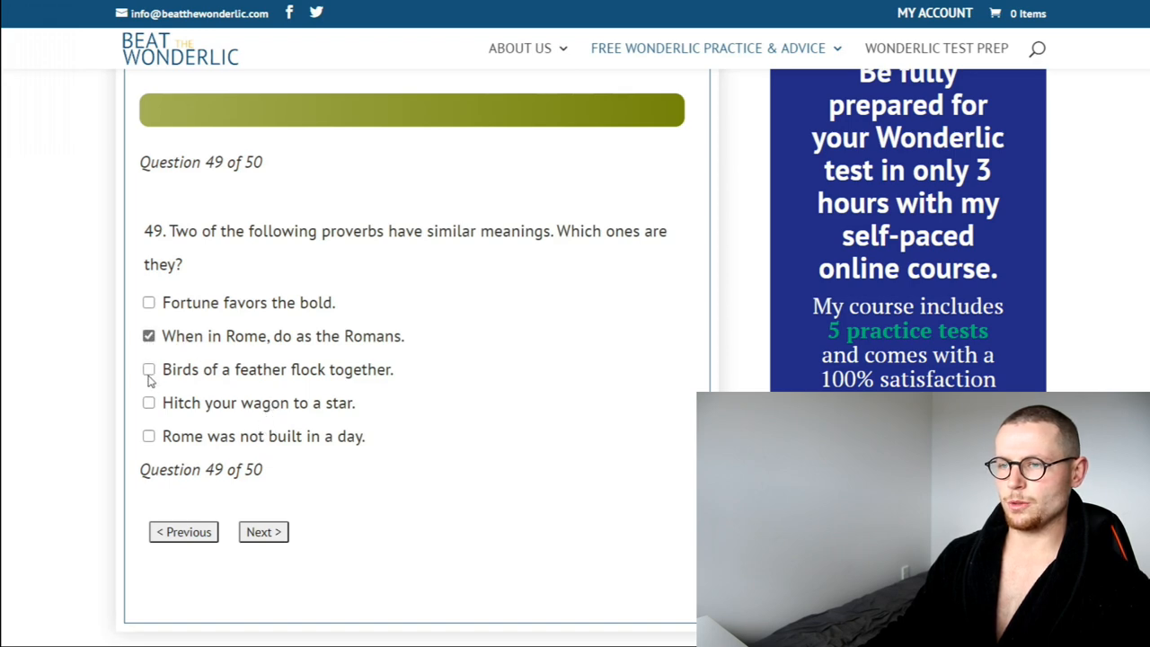
click(264, 532)
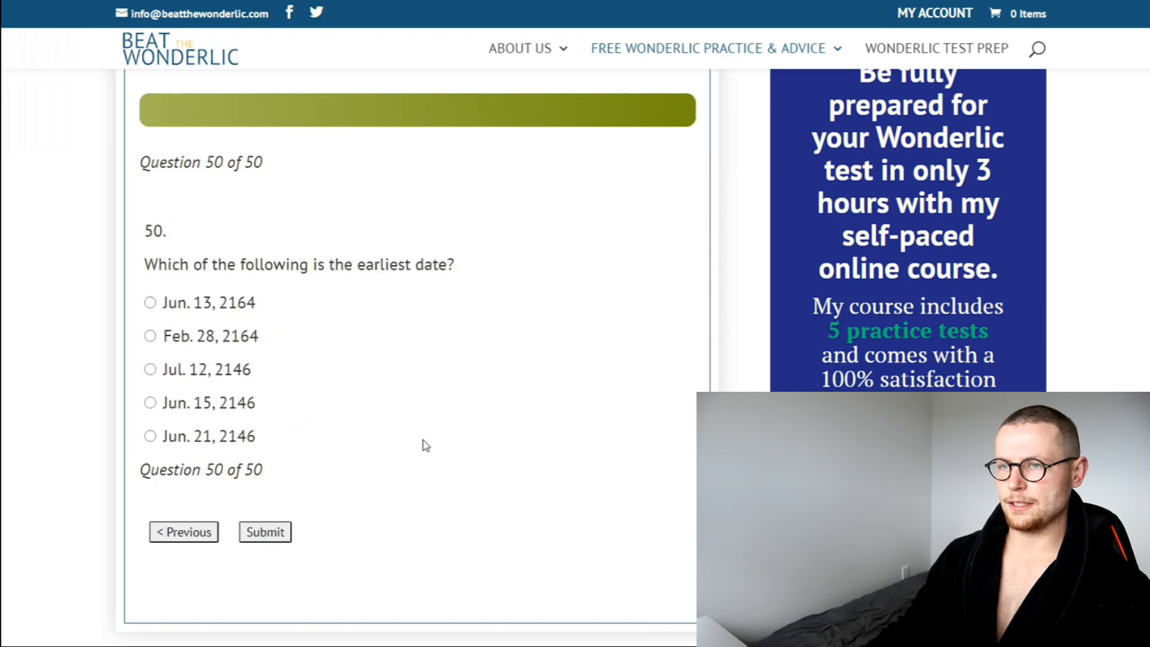
mouse_move(358, 390)
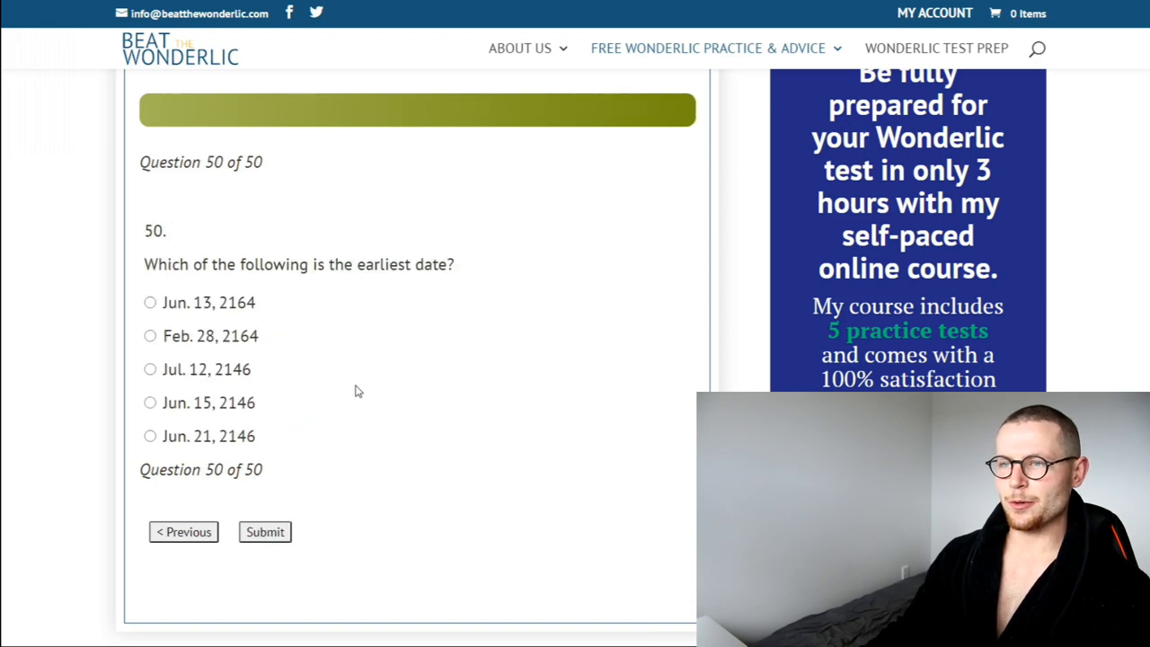
mouse_move(338, 387)
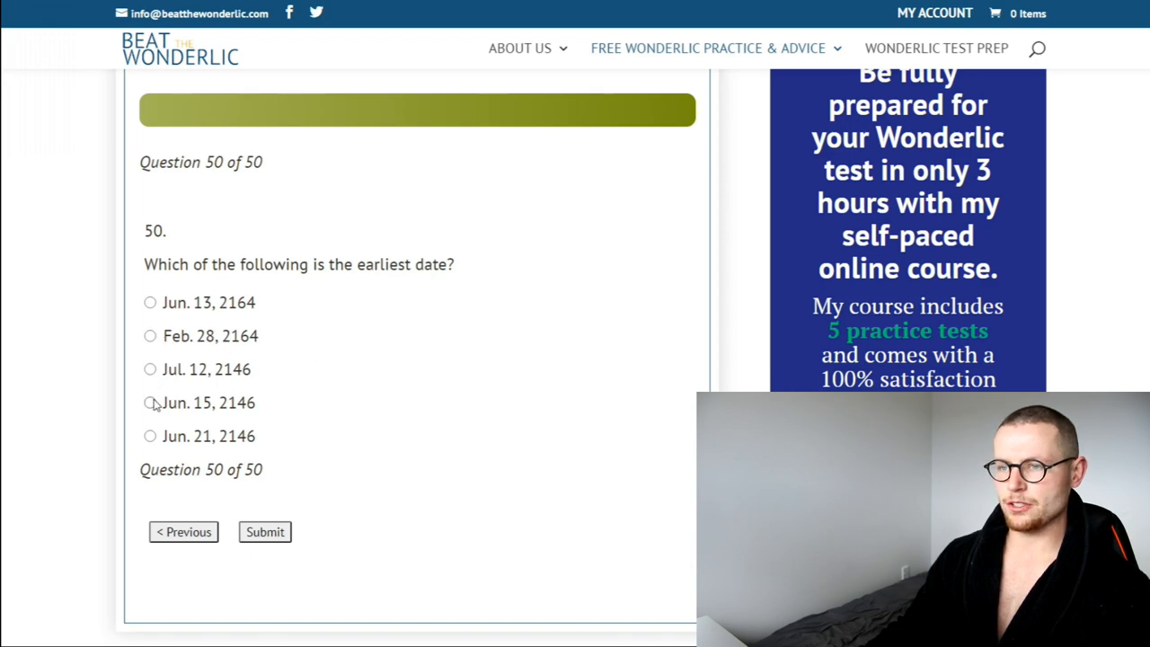
click(264, 531)
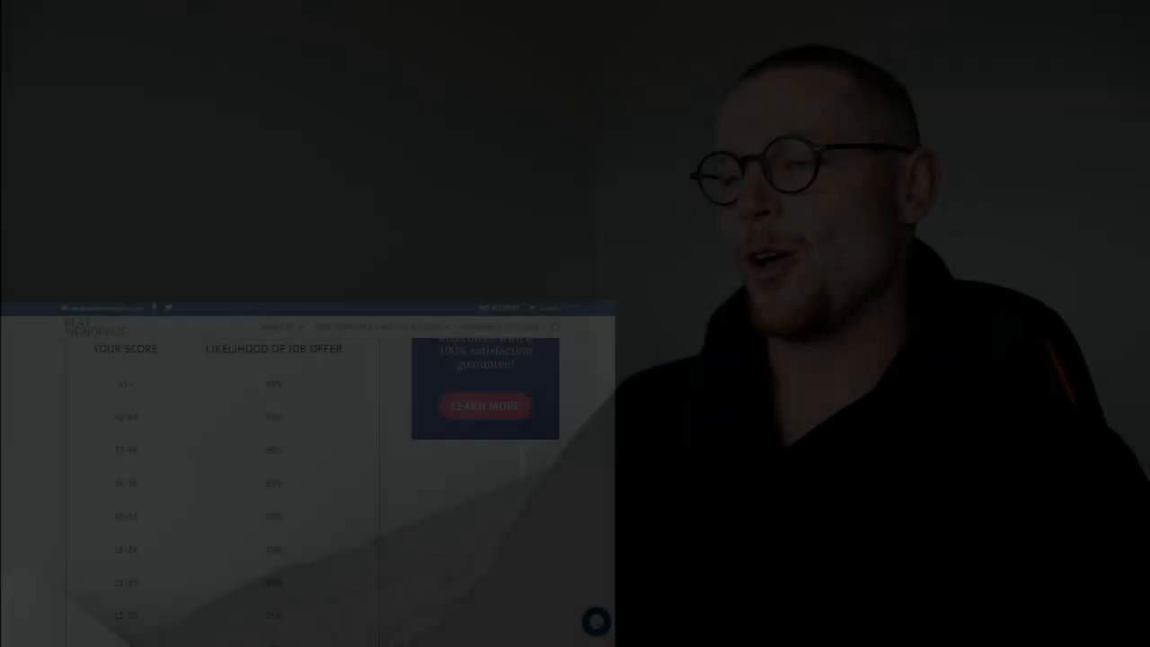
Scroll the results page past the job-offer likelihood table to the course promotion and testimonials.
scroll(down, 3)
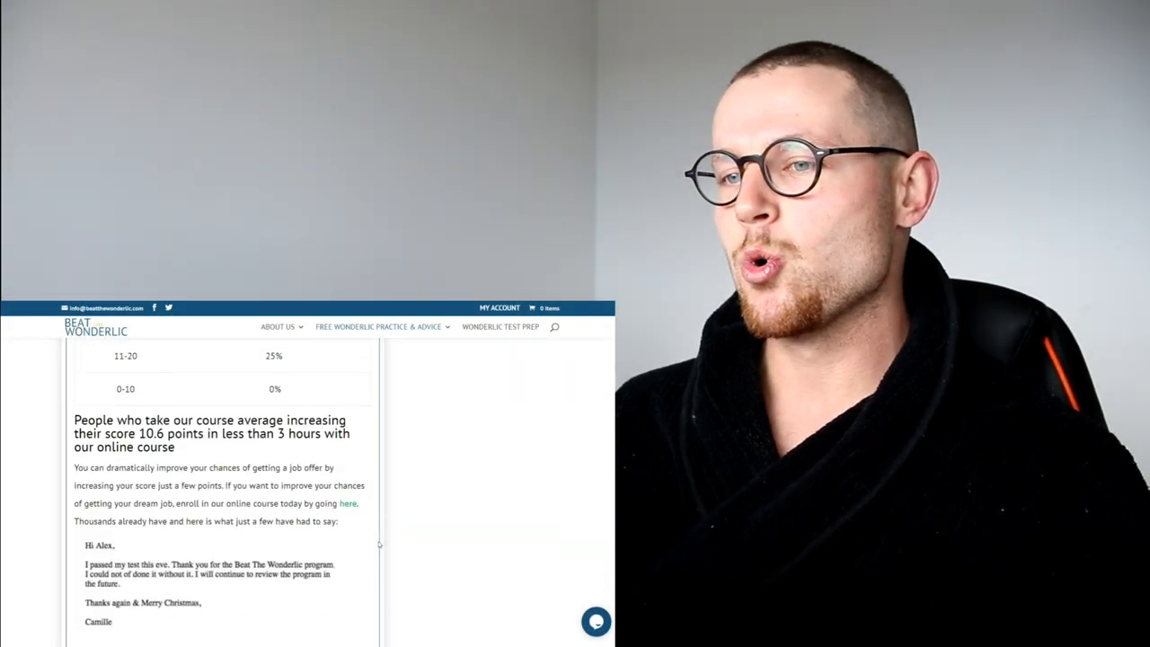
scroll(down, 3)
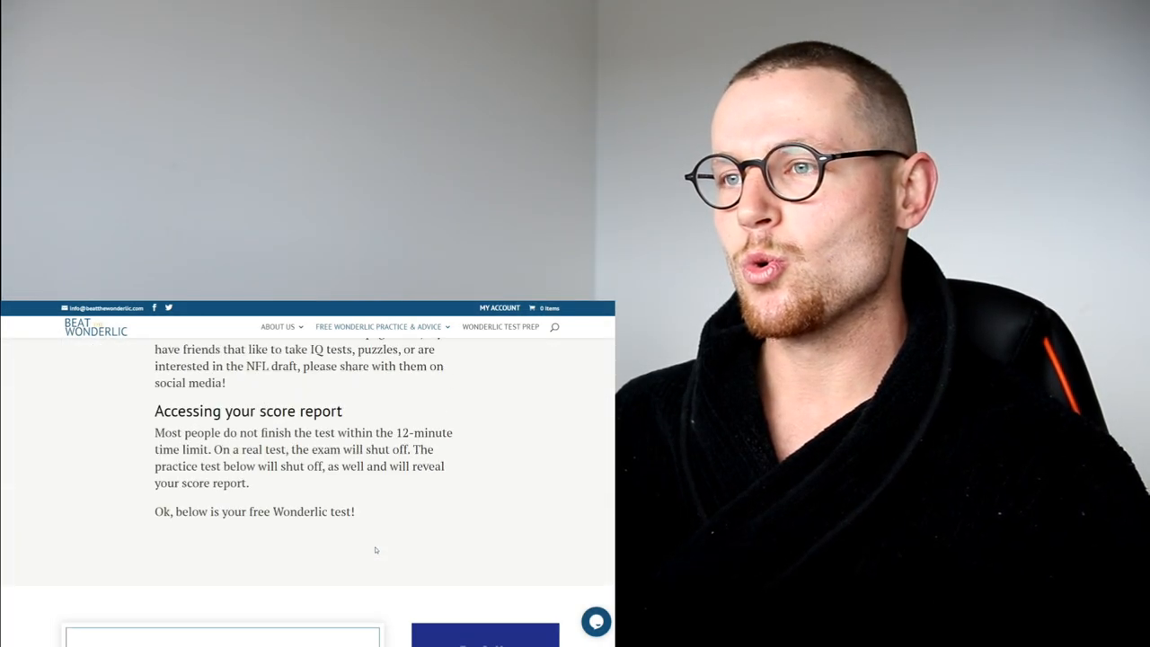
scroll(down, 3)
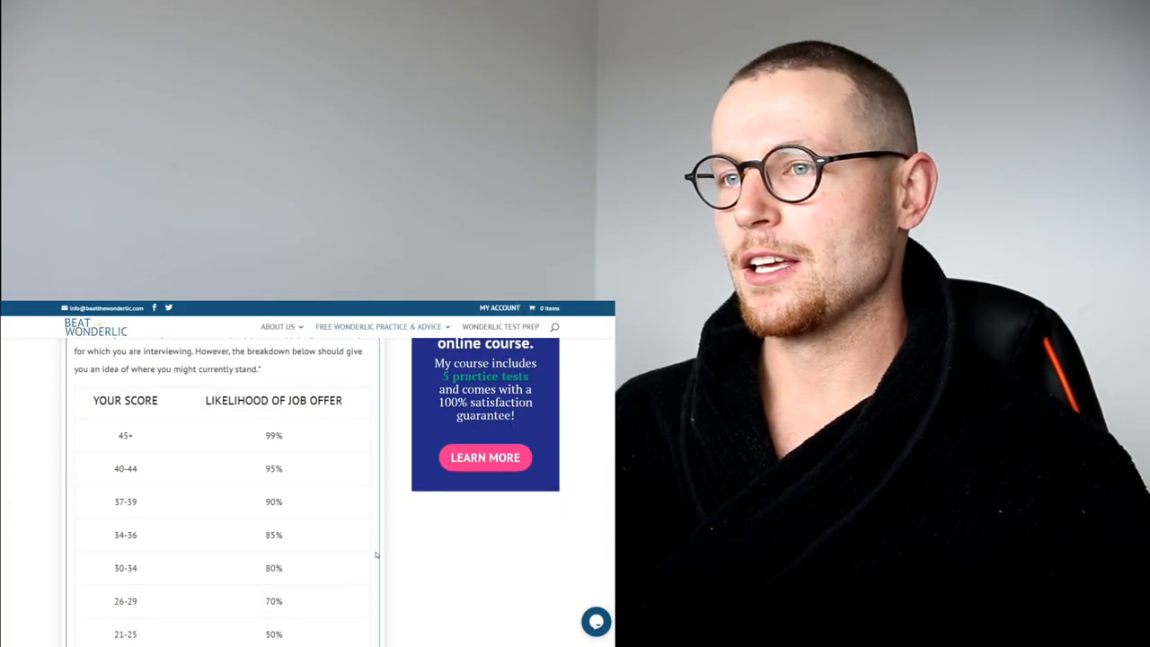
scroll(down, 3)
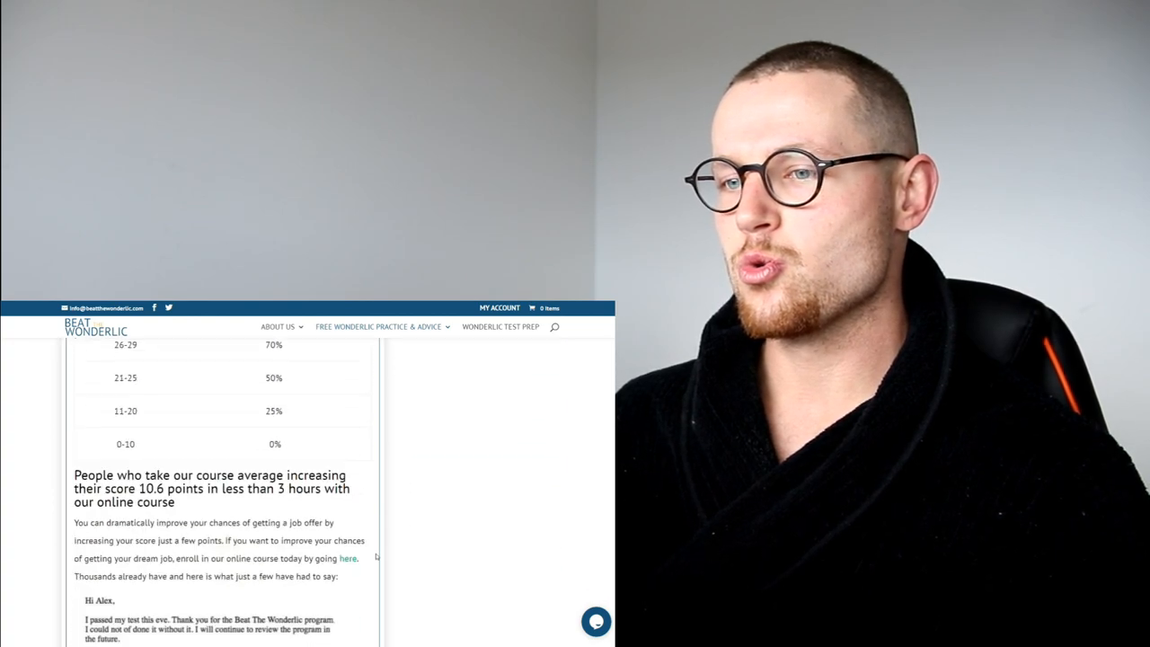
scroll(down, 3)
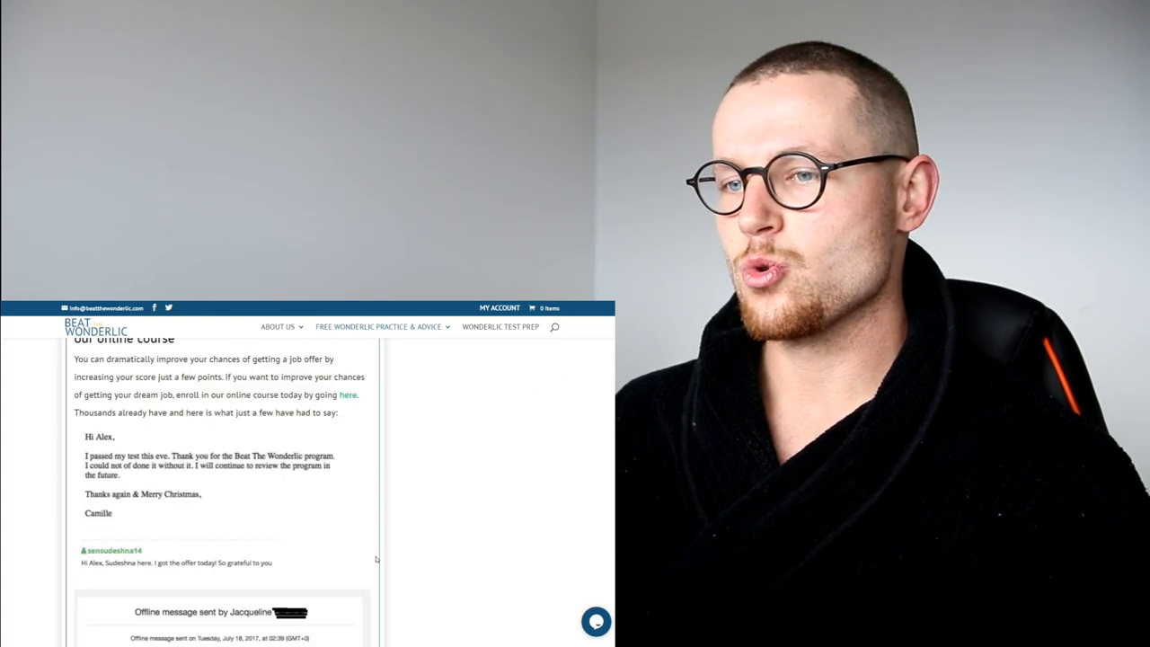